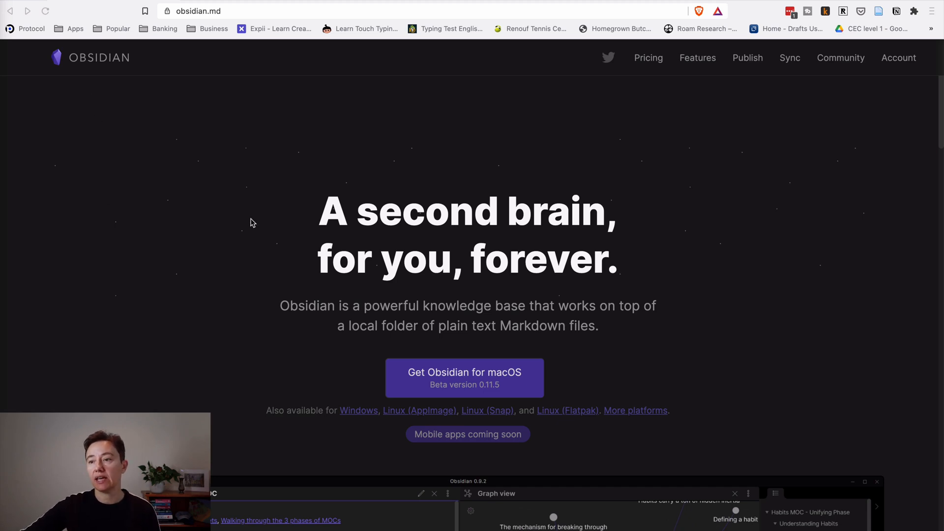
pyautogui.moveTo(475, 407)
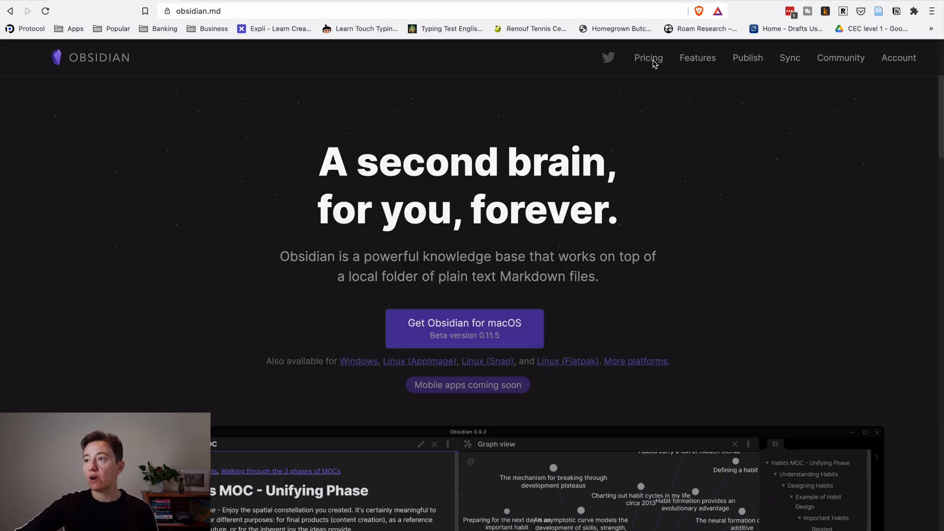
# Step: Show the pricing page's add-on services: Sync at $4 and Publish at $8 monthly
pyautogui.click(648, 58)
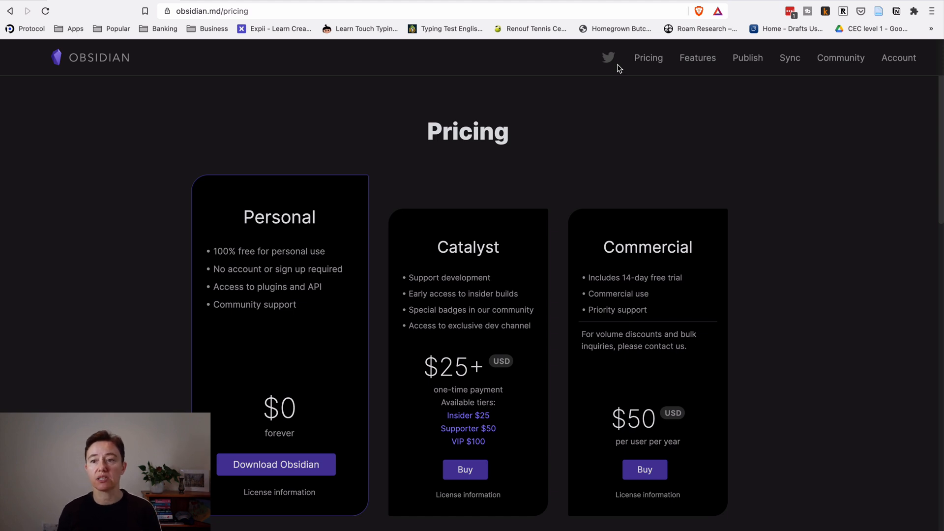
pyautogui.scroll(-3)
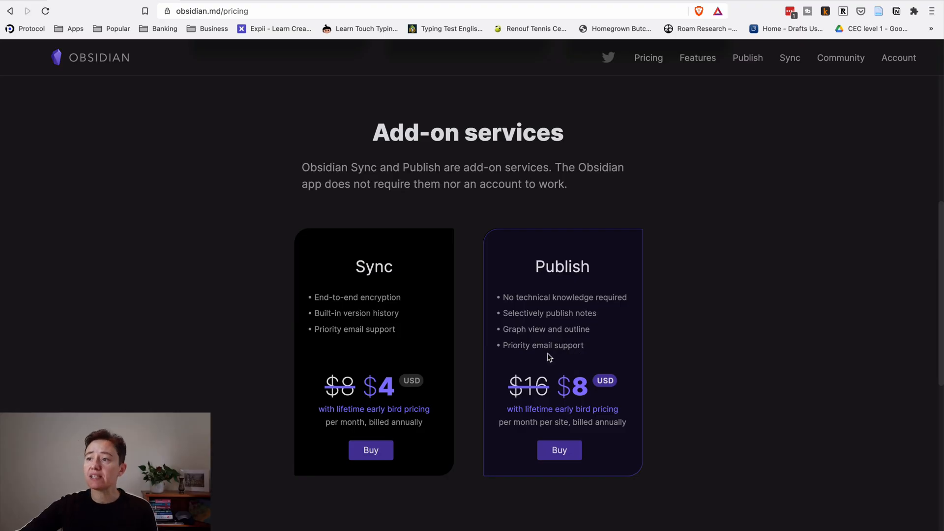
# Step: Leave the website for the Obsidian desktop app's vault chooser
pyautogui.scroll(-3)
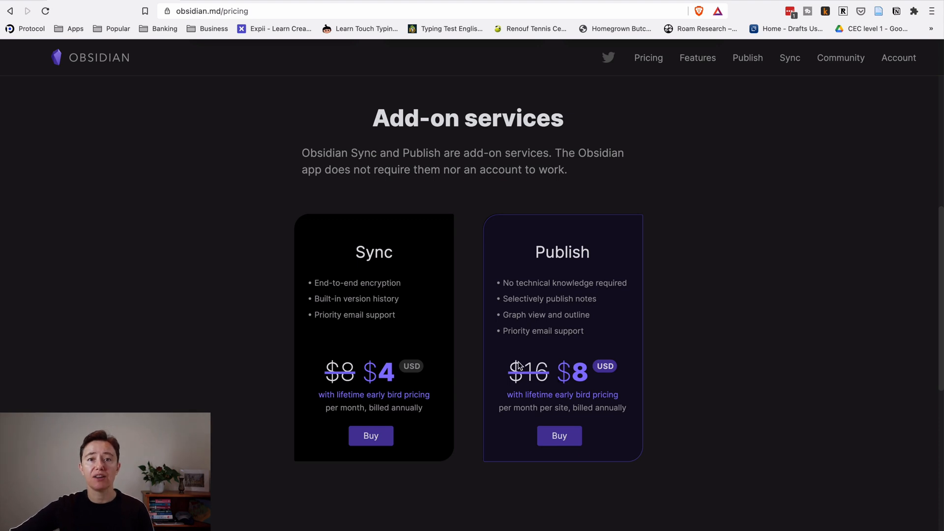
pyautogui.moveTo(430, 382)
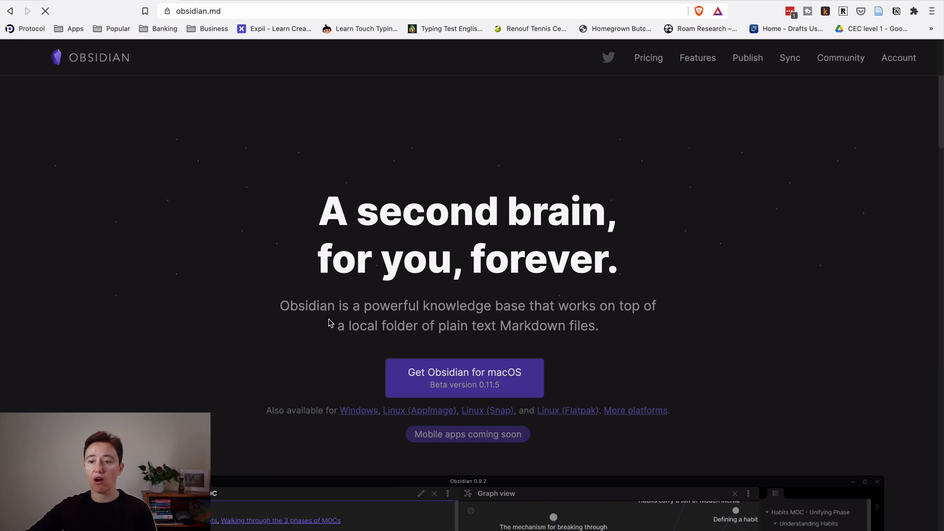
pyautogui.click(464, 378)
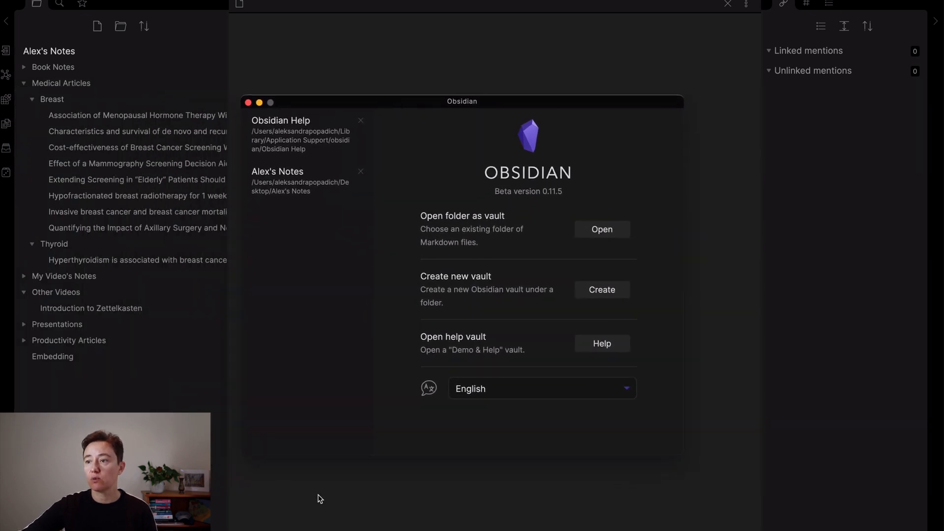
pyautogui.moveTo(452, 220)
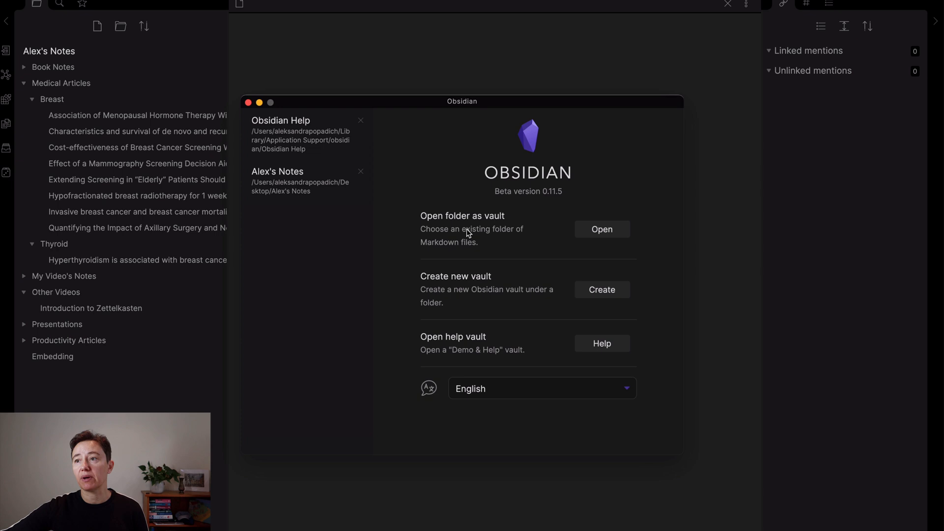
pyautogui.moveTo(475, 285)
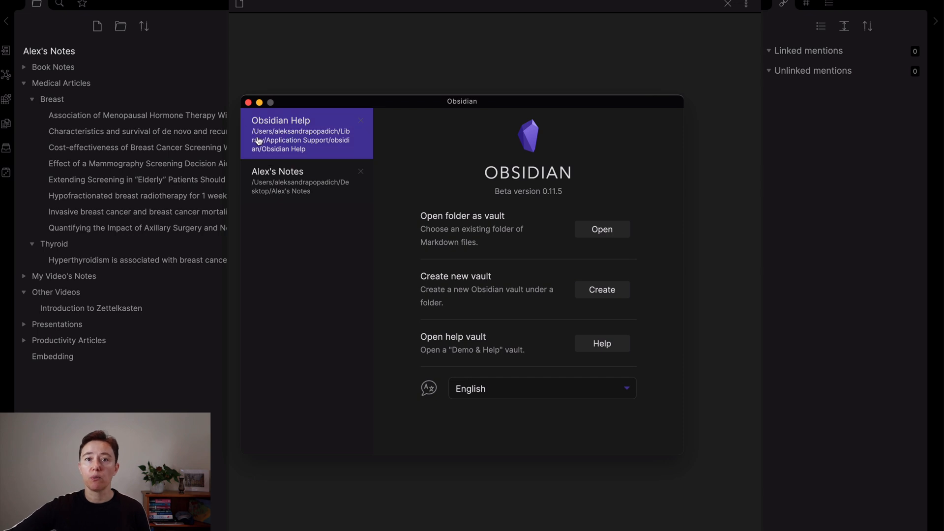
pyautogui.moveTo(289, 141)
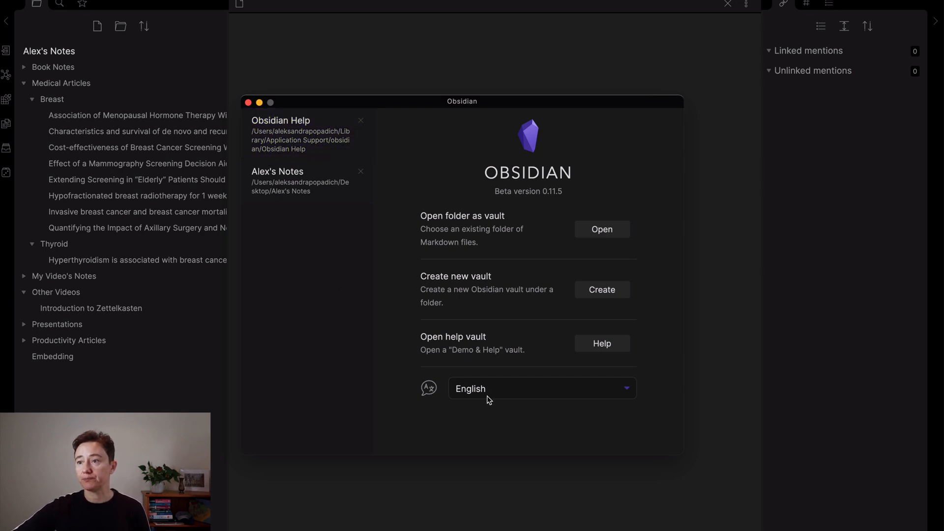
pyautogui.moveTo(392, 336)
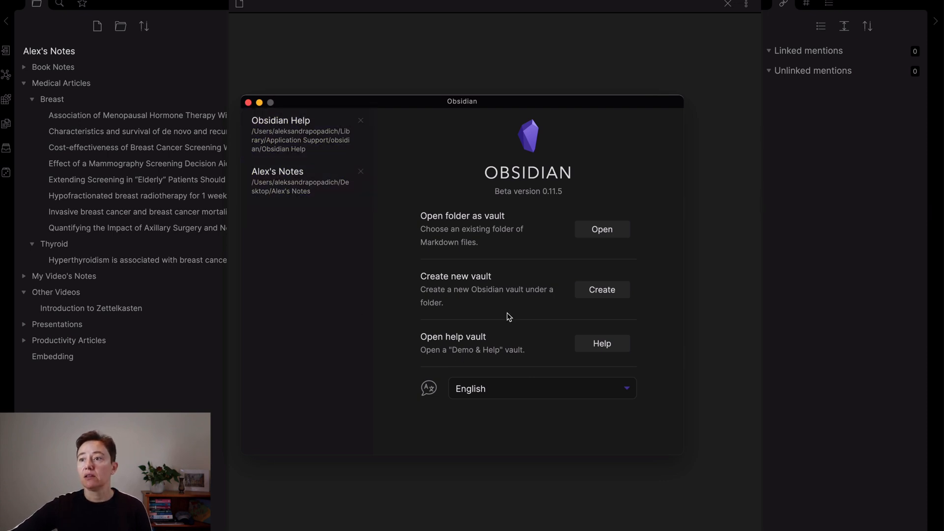
pyautogui.moveTo(495, 239)
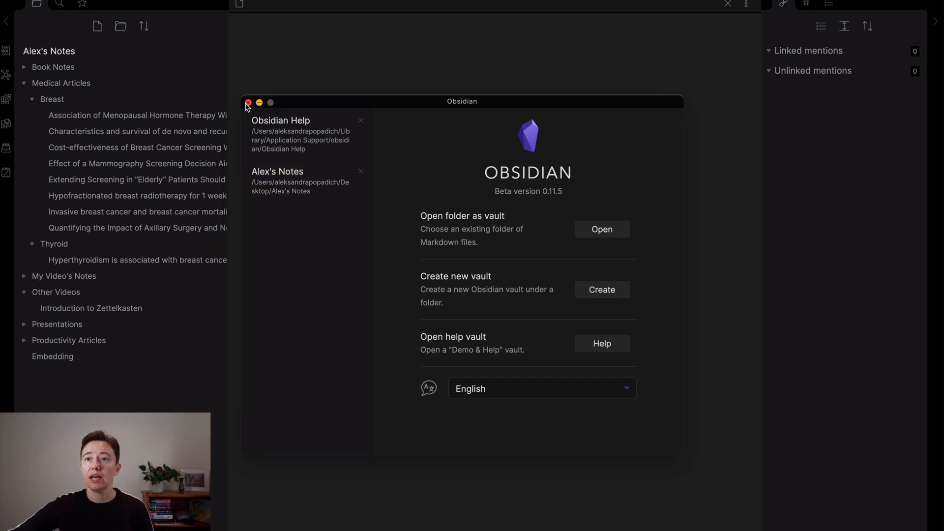
# Step: Close the vault manager window and reveal the desktop folders beside Obsidian
pyautogui.click(247, 102)
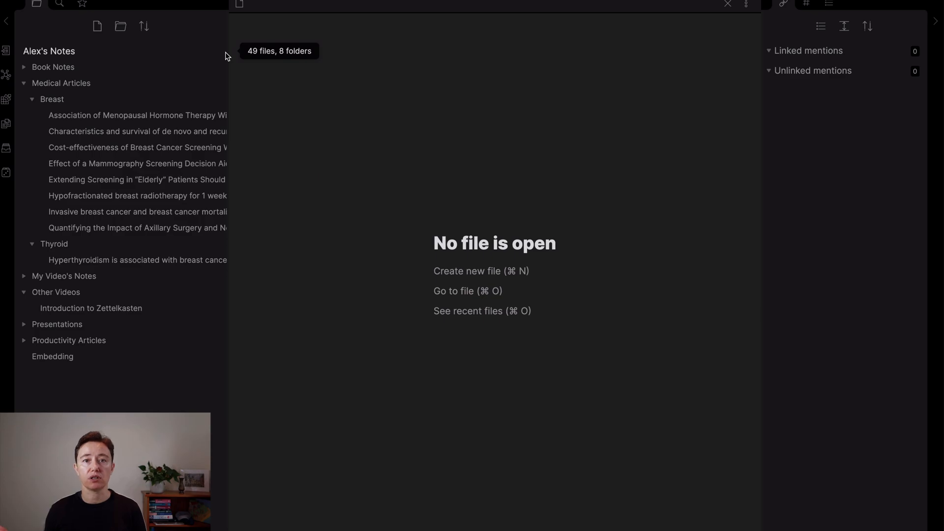
pyautogui.click(61, 82)
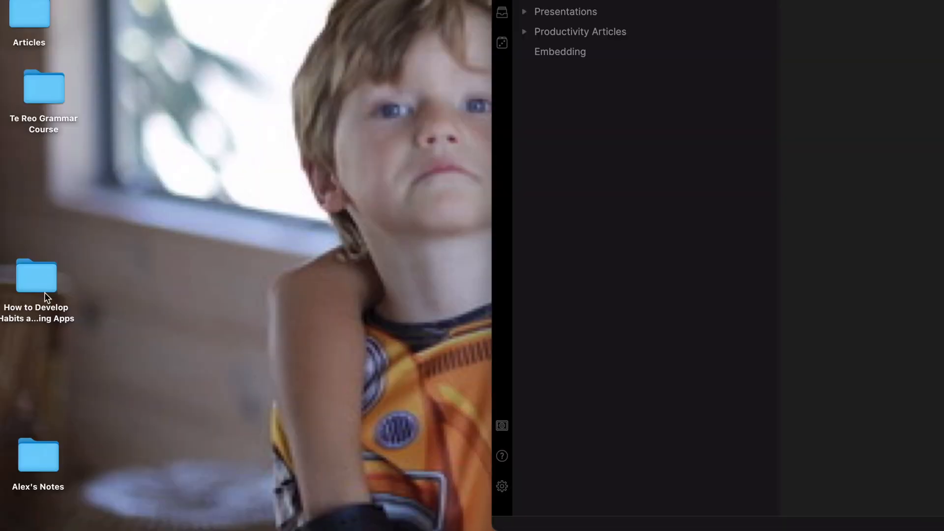
# Step: Drag the notes vault folder into a Finder window showing its subject folders and Embedding.md
pyautogui.moveTo(37, 455); pyautogui.dragTo(193, 152)
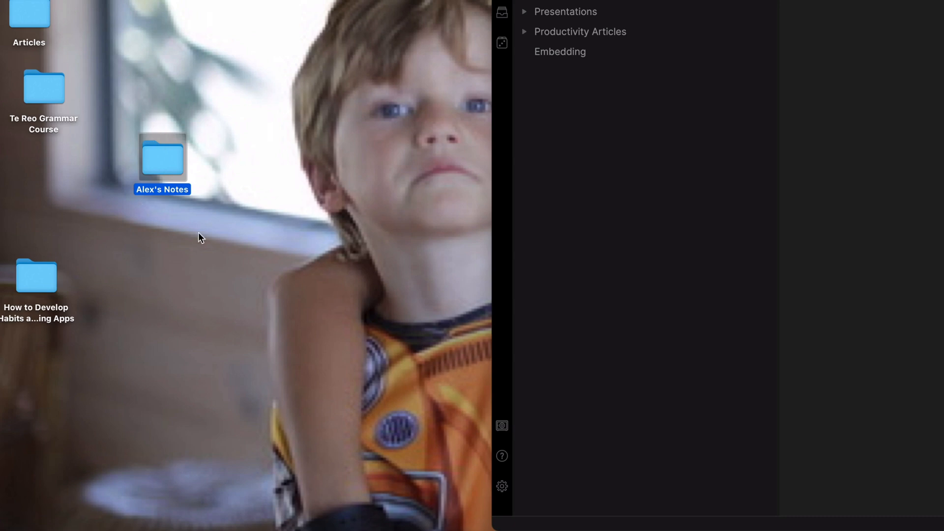
pyautogui.moveTo(162, 158); pyautogui.dragTo(420, 144)
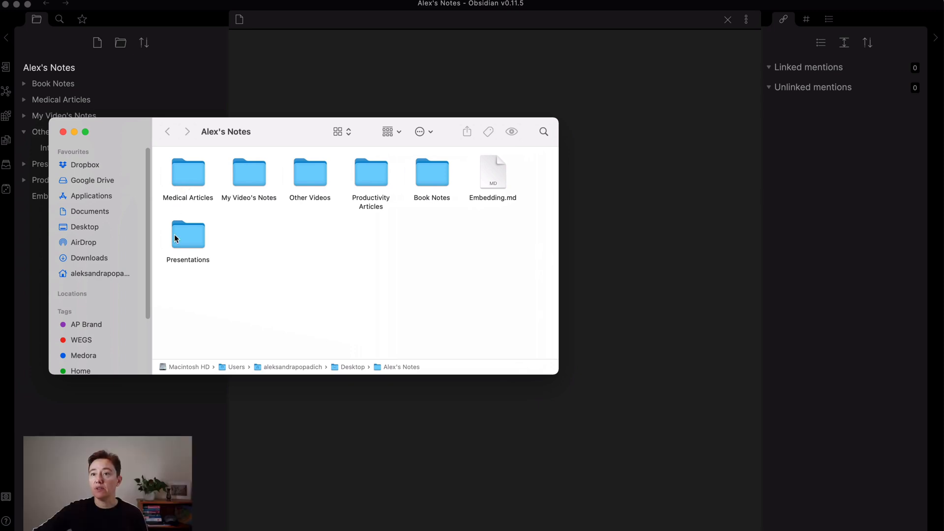
pyautogui.moveTo(497, 187)
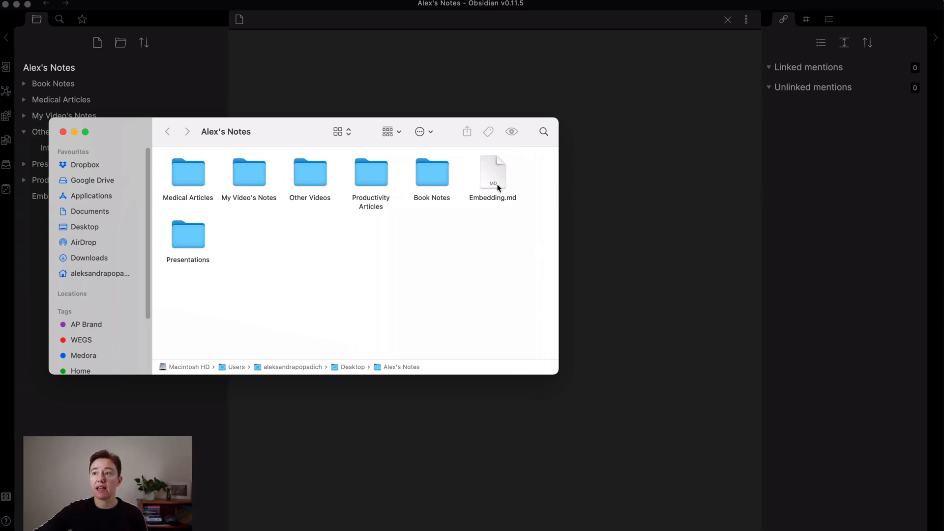
pyautogui.moveTo(188, 236)
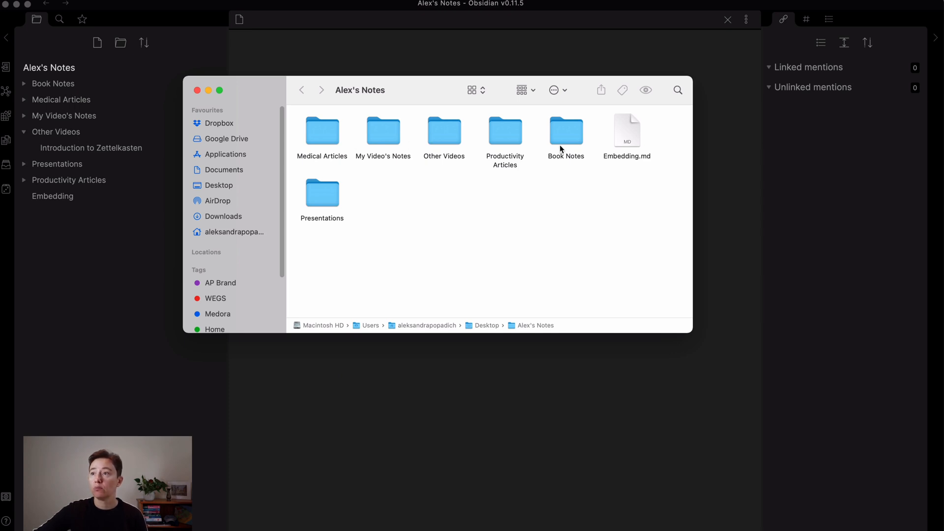
pyautogui.moveTo(98, 101)
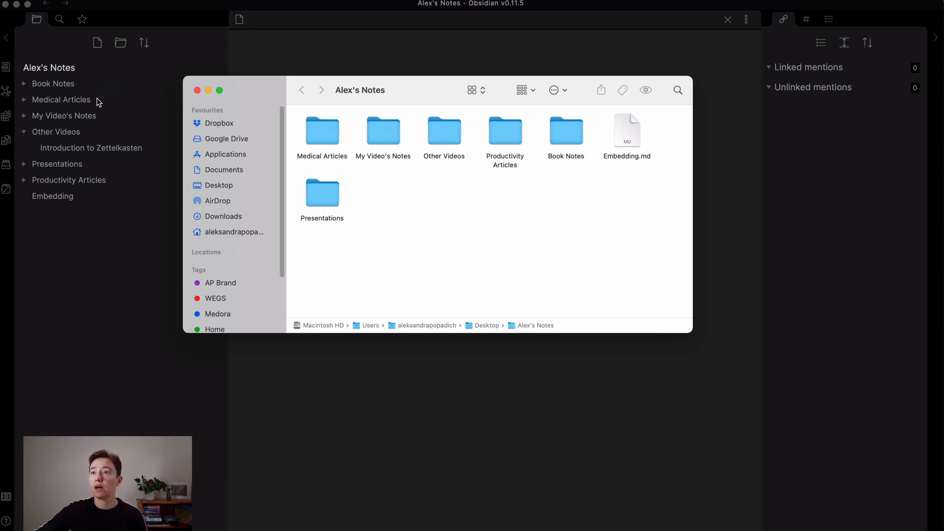
# Step: Drill into Medical Articles, then Breast, revealing its eight Markdown article files
pyautogui.doubleClick(321, 132)
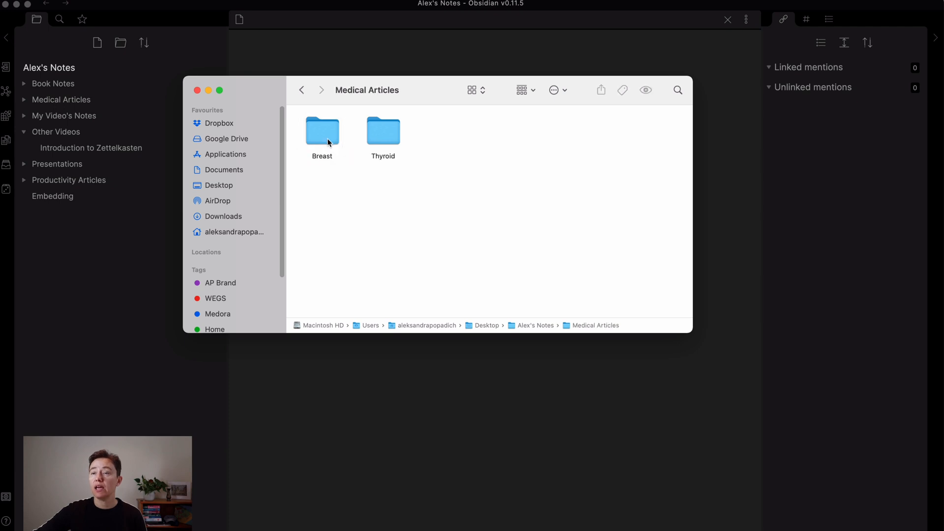
pyautogui.doubleClick(322, 131)
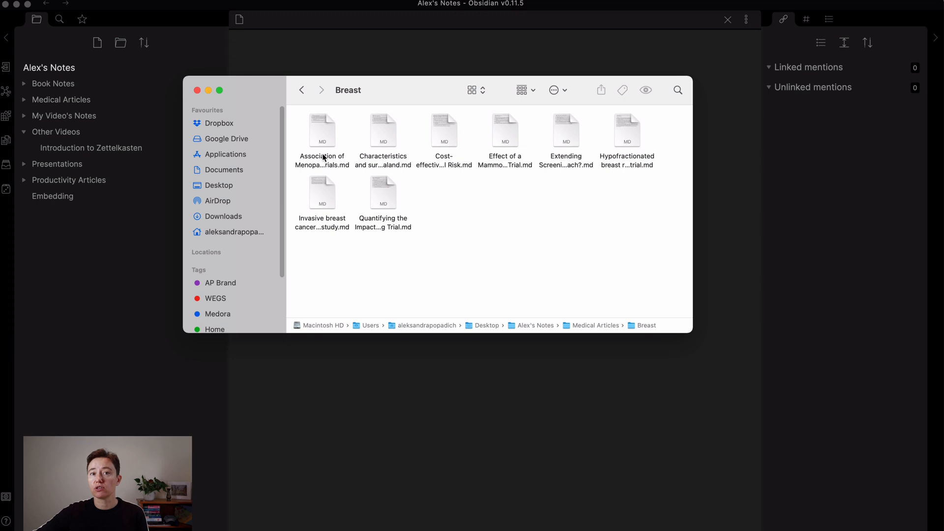
pyautogui.moveTo(328, 145)
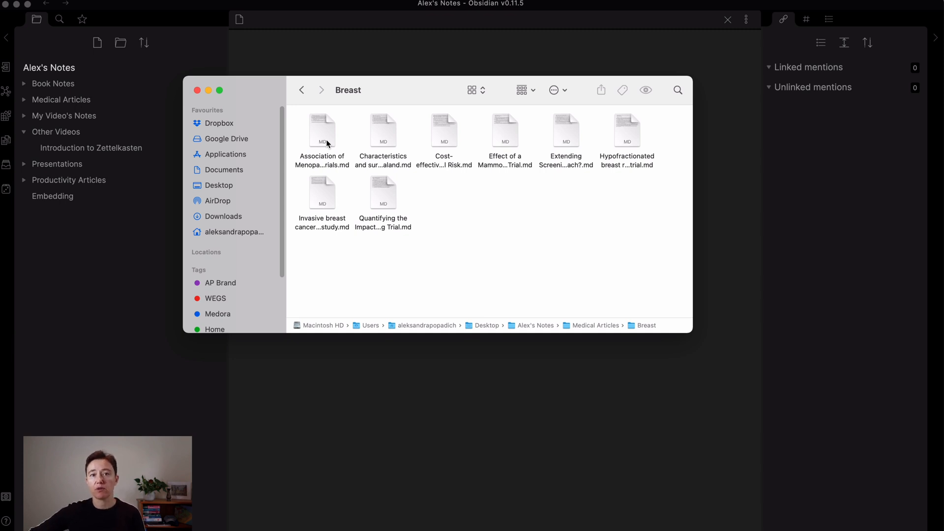
pyautogui.moveTo(312, 144)
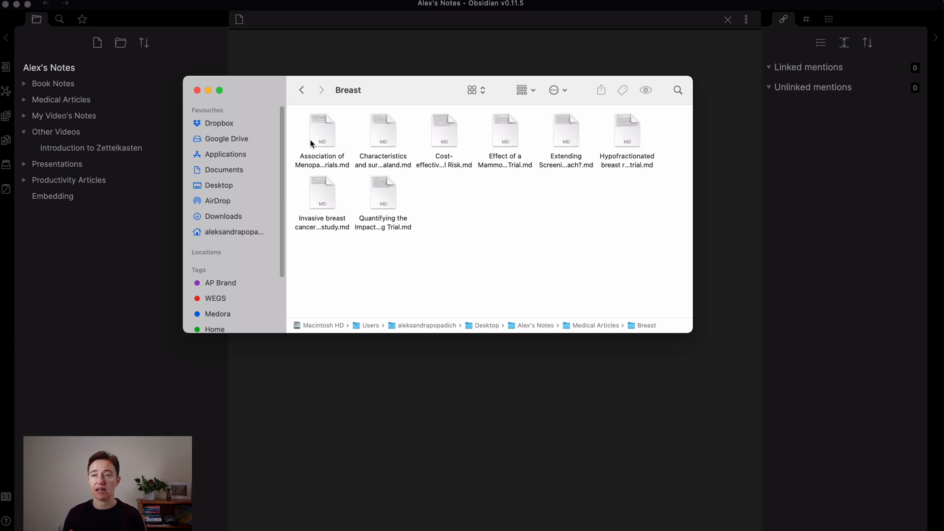
pyautogui.moveTo(329, 118)
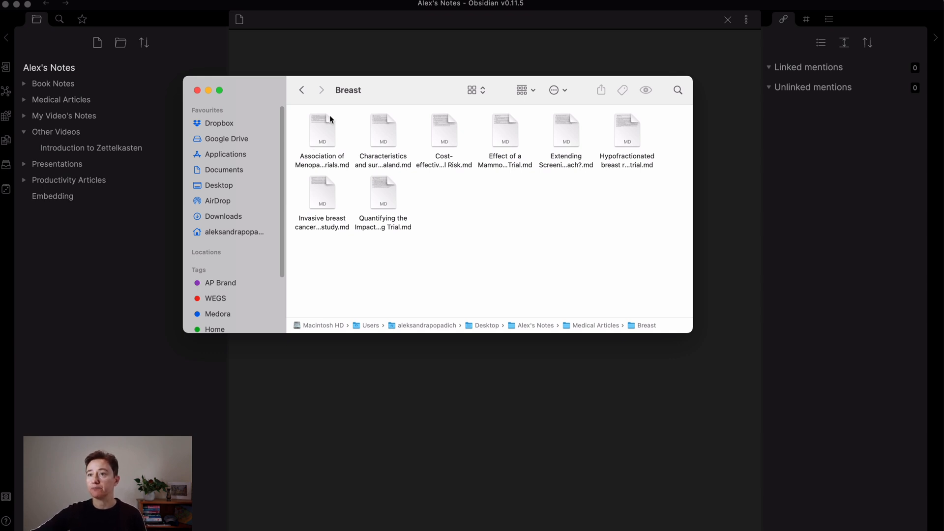
pyautogui.click(196, 90)
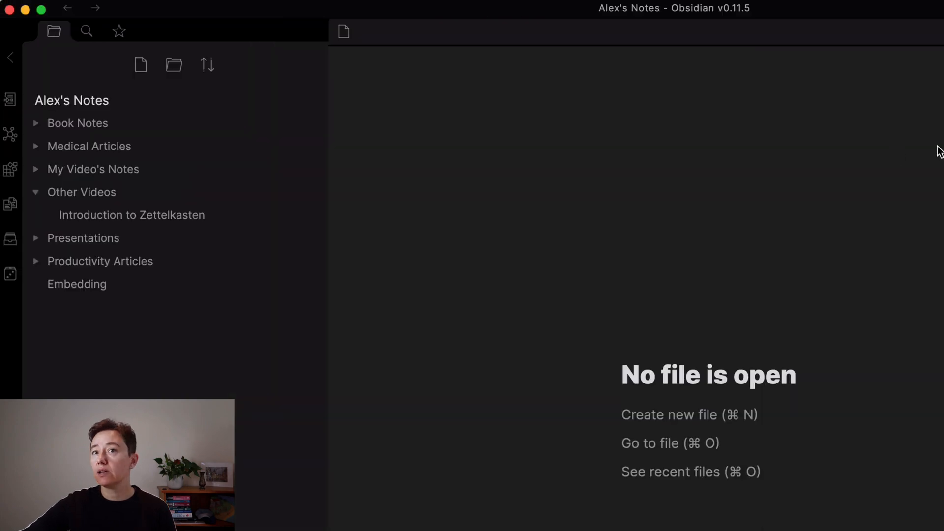
pyautogui.moveTo(11, 174)
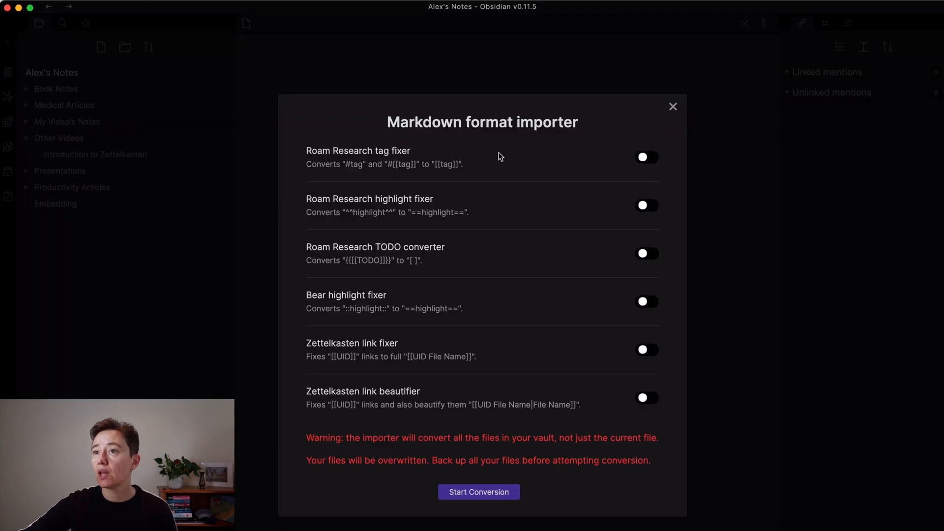
pyautogui.moveTo(609, 175)
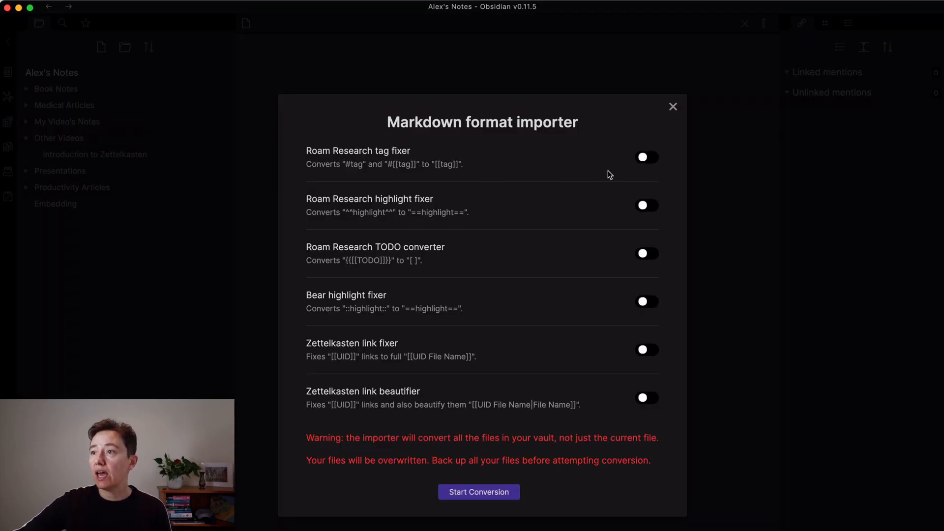
# Step: Enable the Roam Research tag and highlight fixers and convert all 49 vault files
pyautogui.click(647, 157)
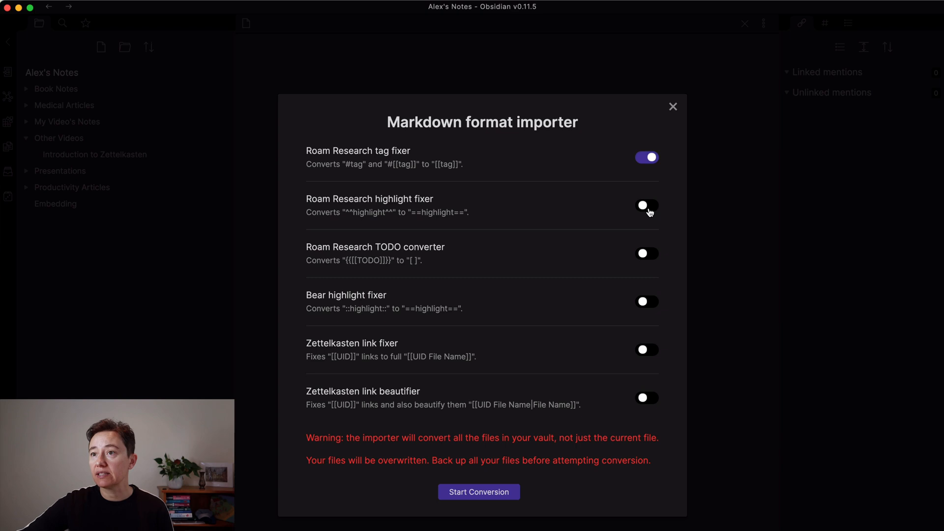
pyautogui.click(646, 253)
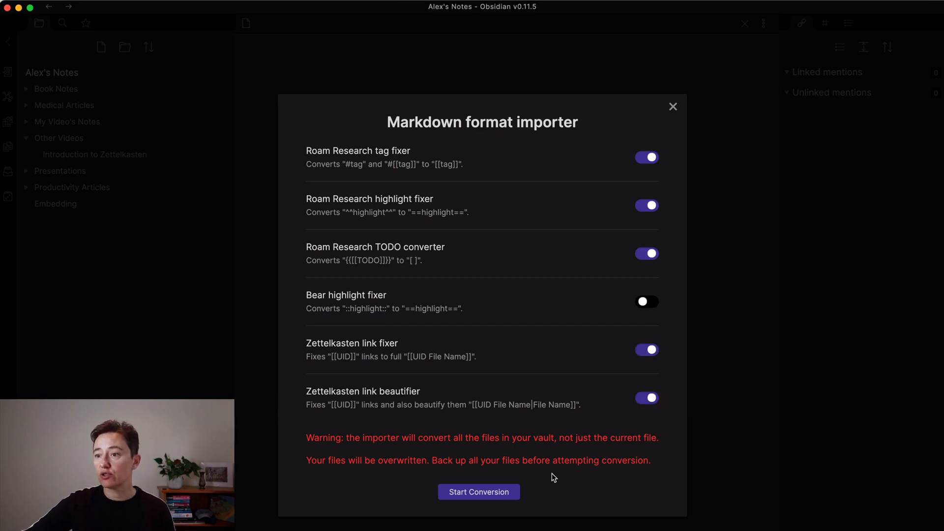
pyautogui.click(478, 491)
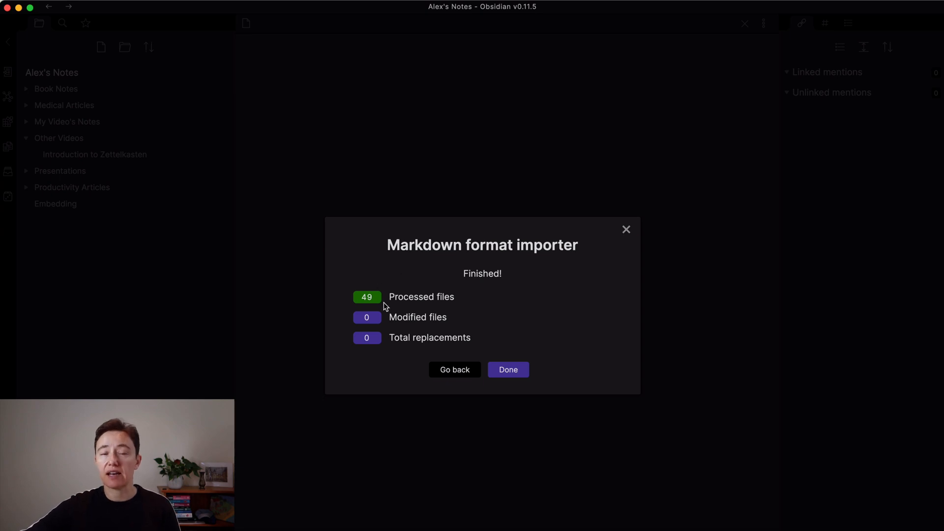
pyautogui.moveTo(379, 302)
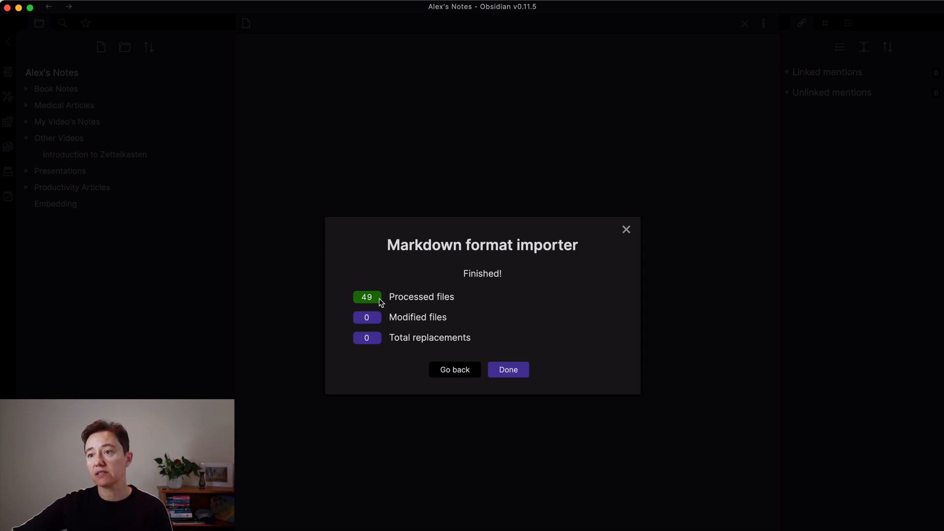
pyautogui.moveTo(402, 338)
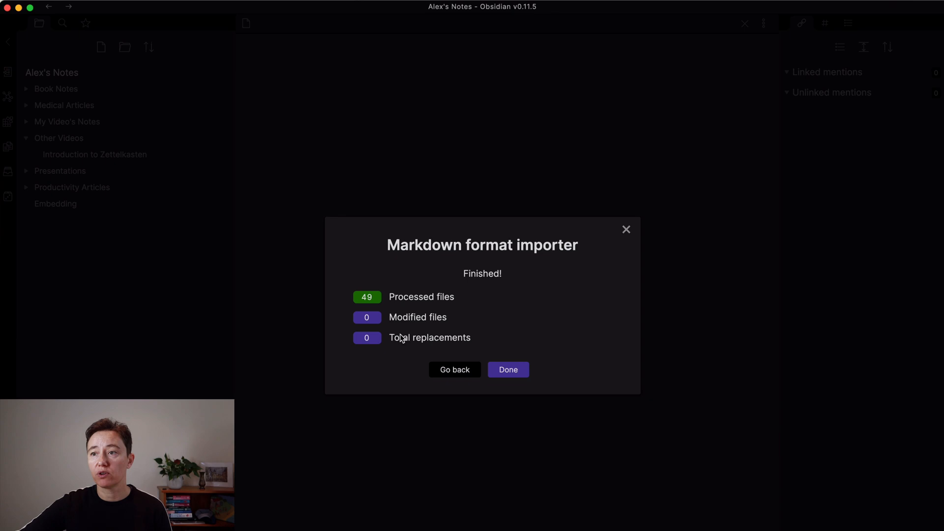
# Step: Dismiss the importer's Finished summary with Done
pyautogui.click(507, 370)
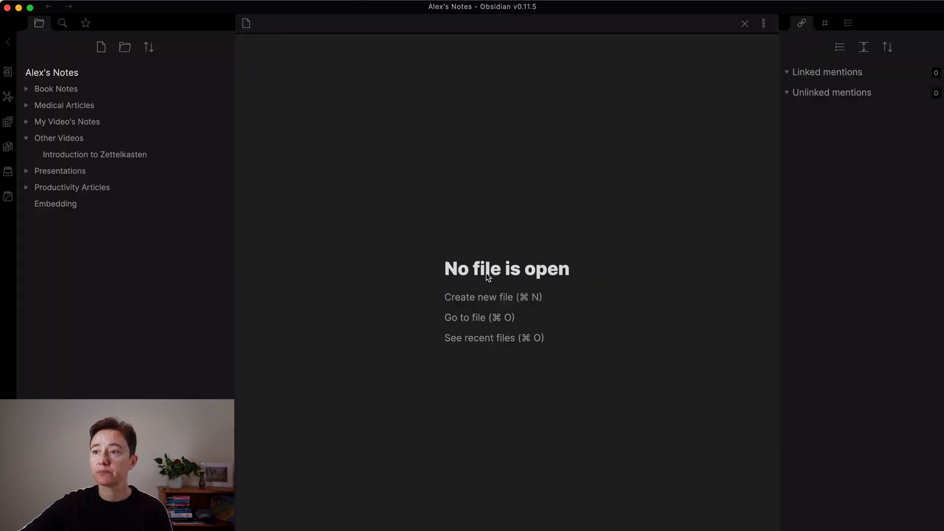
pyautogui.moveTo(94, 153)
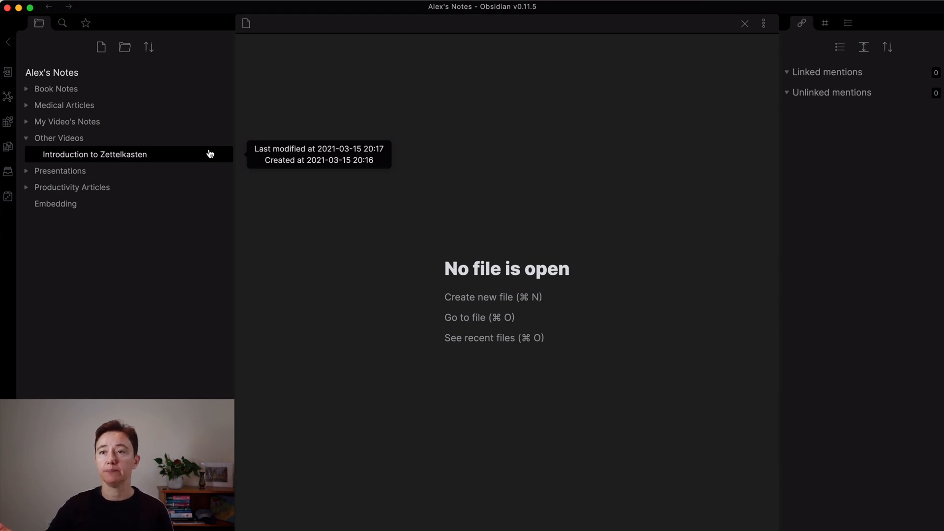
pyautogui.moveTo(130, 154)
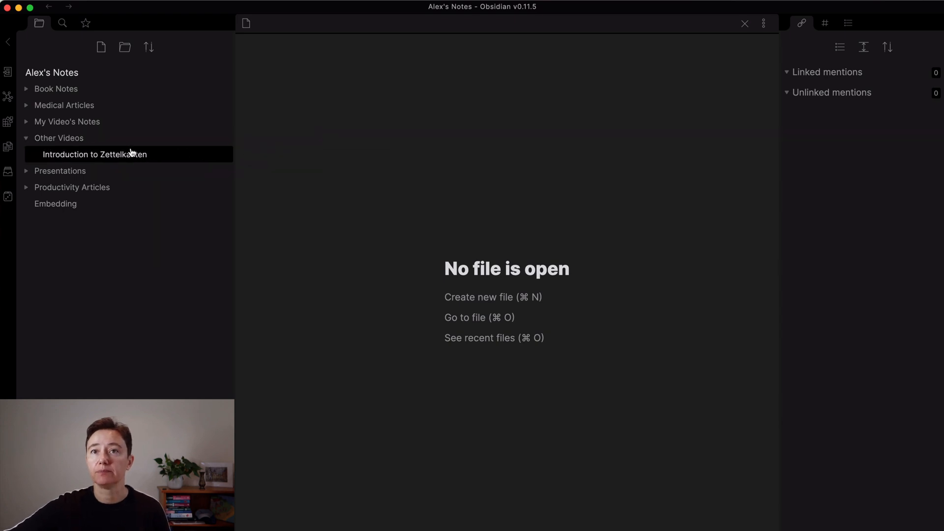
pyautogui.moveTo(100, 48)
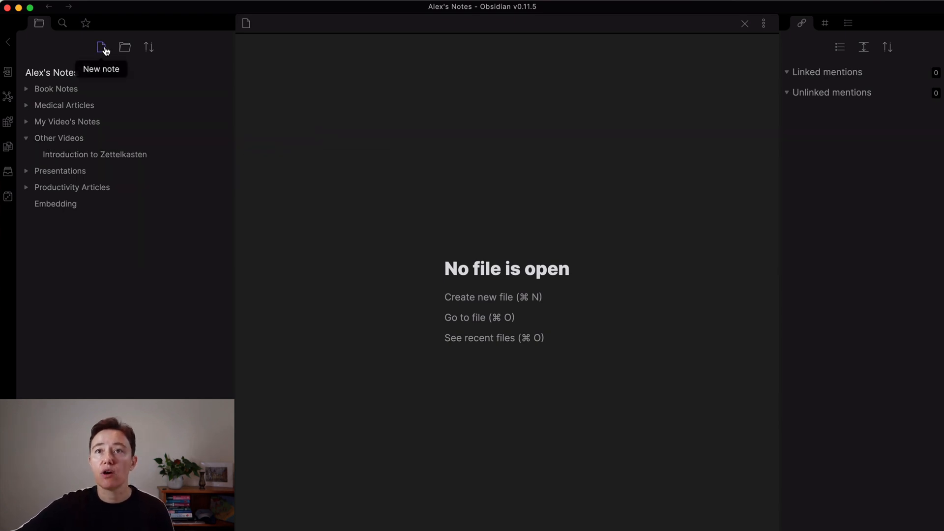
pyautogui.moveTo(125, 48)
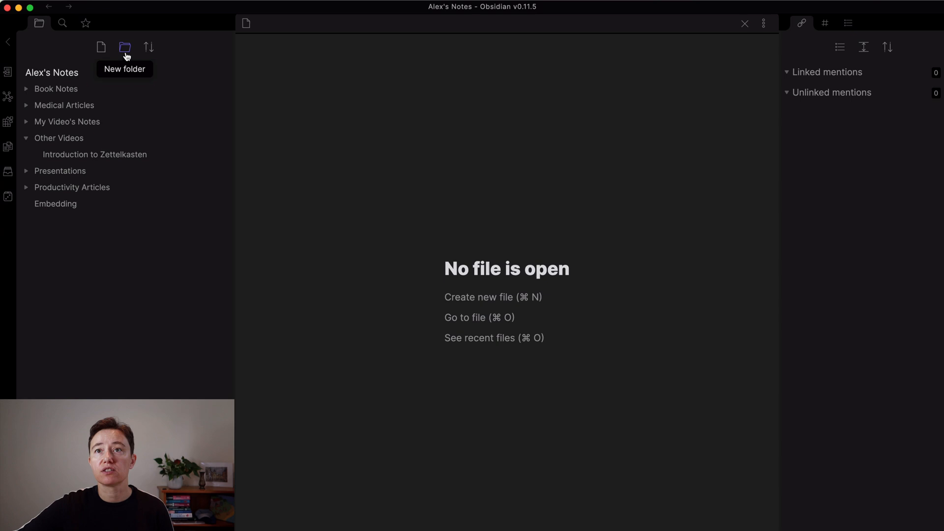
pyautogui.moveTo(148, 48)
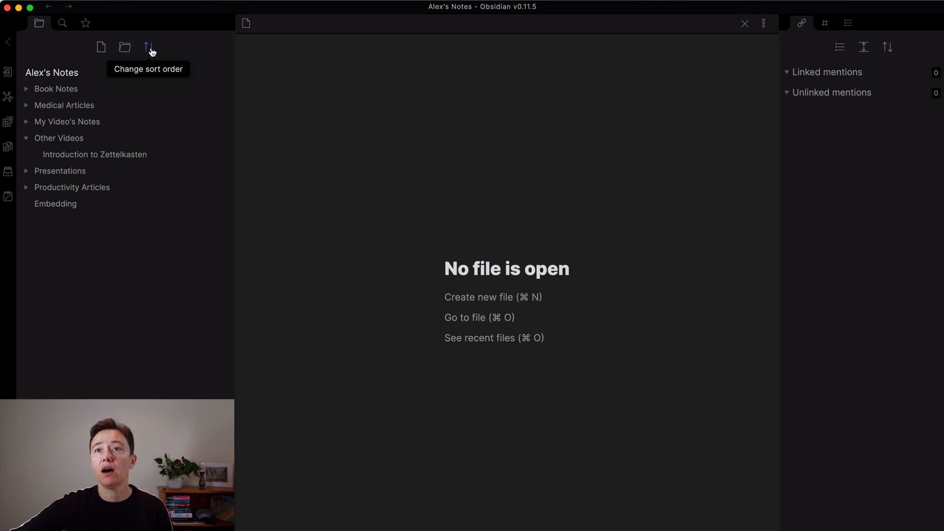
pyautogui.click(148, 47)
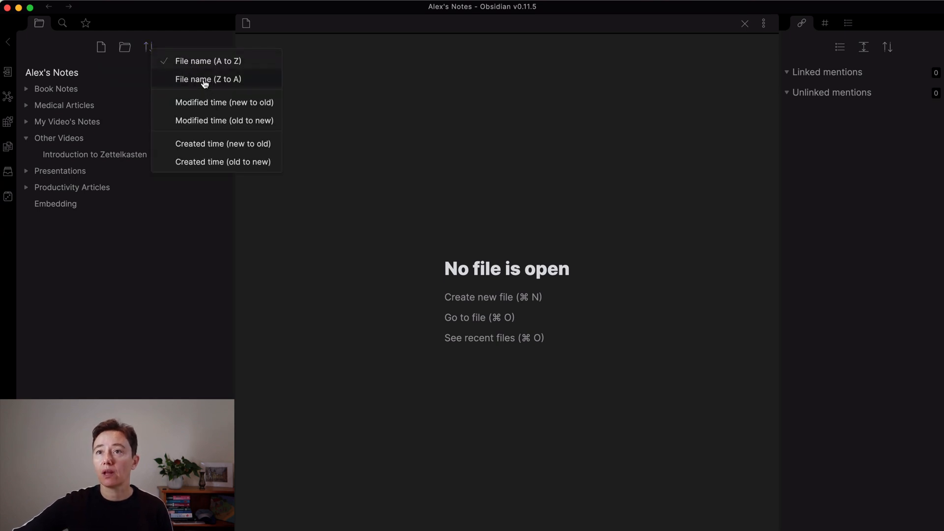
pyautogui.moveTo(214, 149)
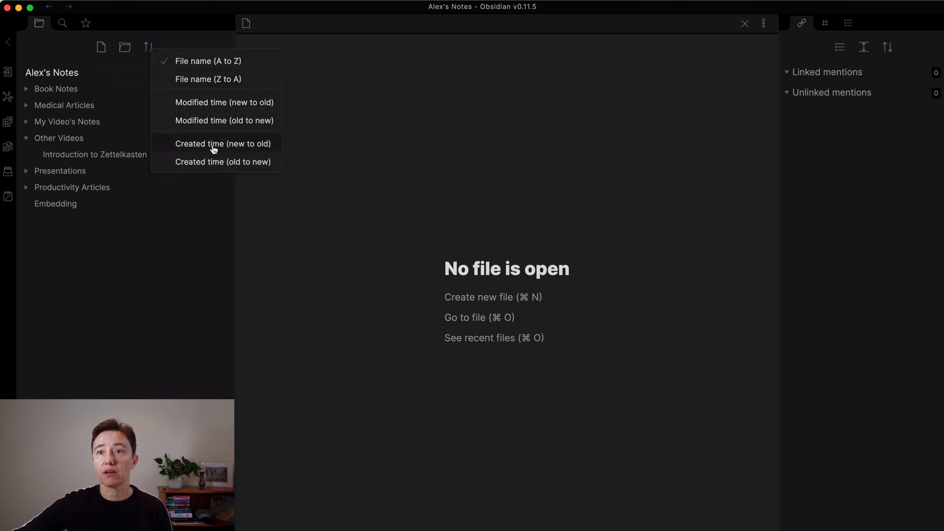
pyautogui.moveTo(223, 162)
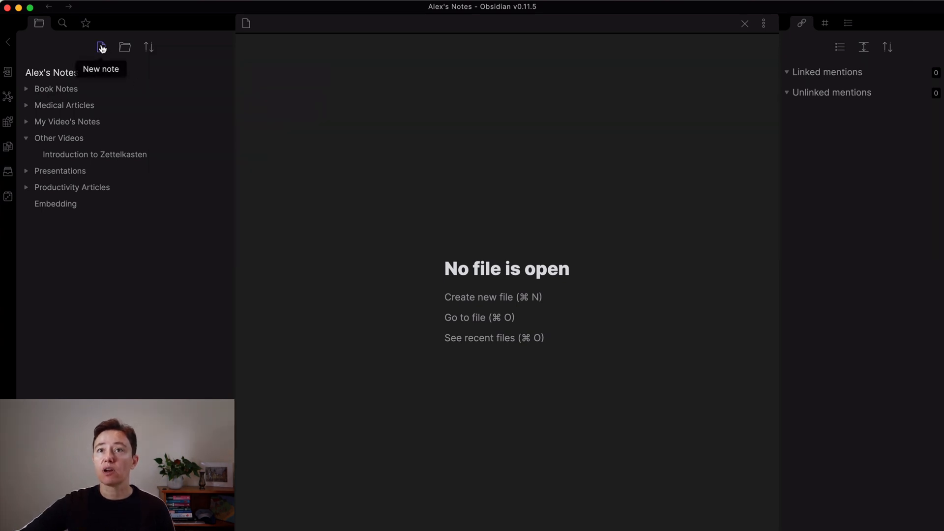
pyautogui.moveTo(64, 104)
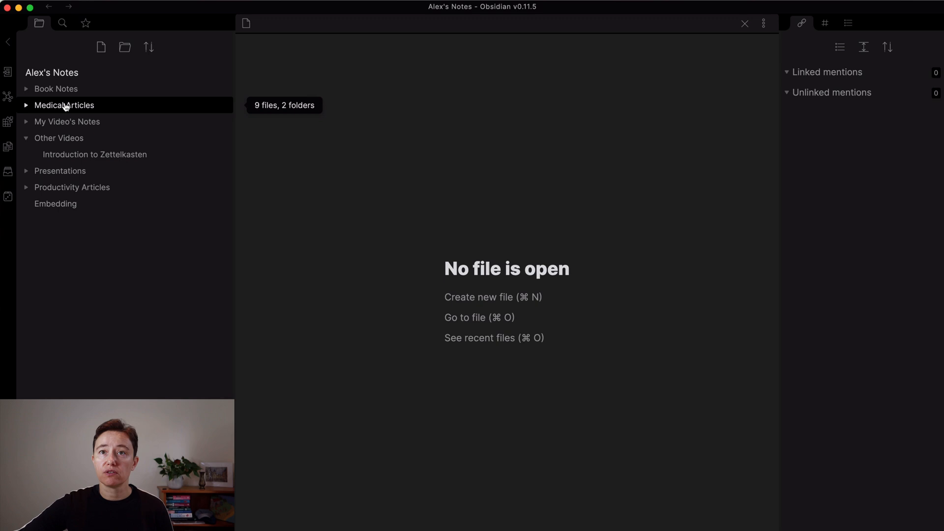
pyautogui.moveTo(56, 89)
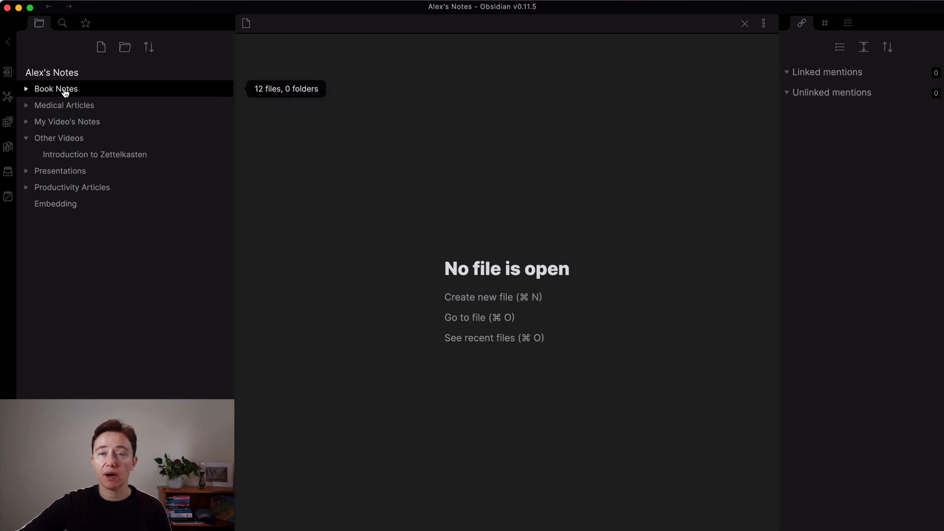
# Step: Add an Untitled note inside Book Notes and another at the vault's top level
pyautogui.rightClick(57, 89)
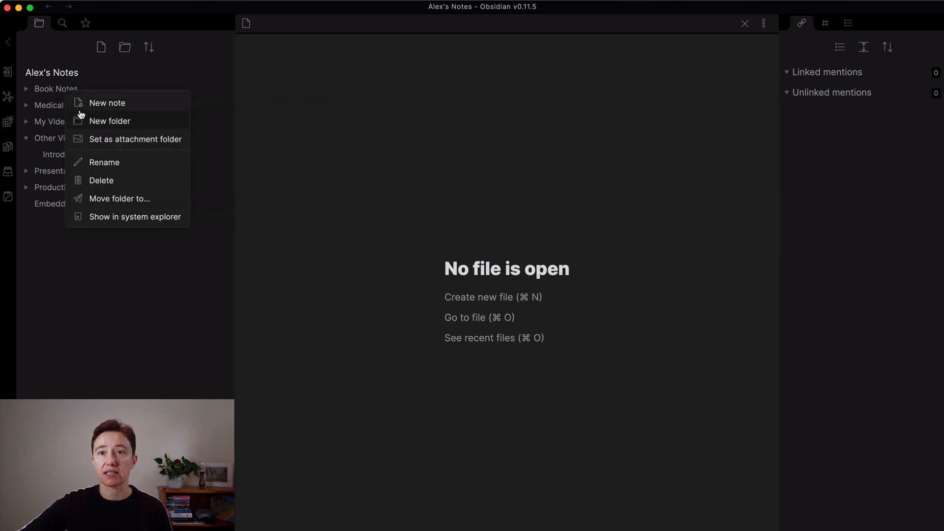
pyautogui.click(107, 102)
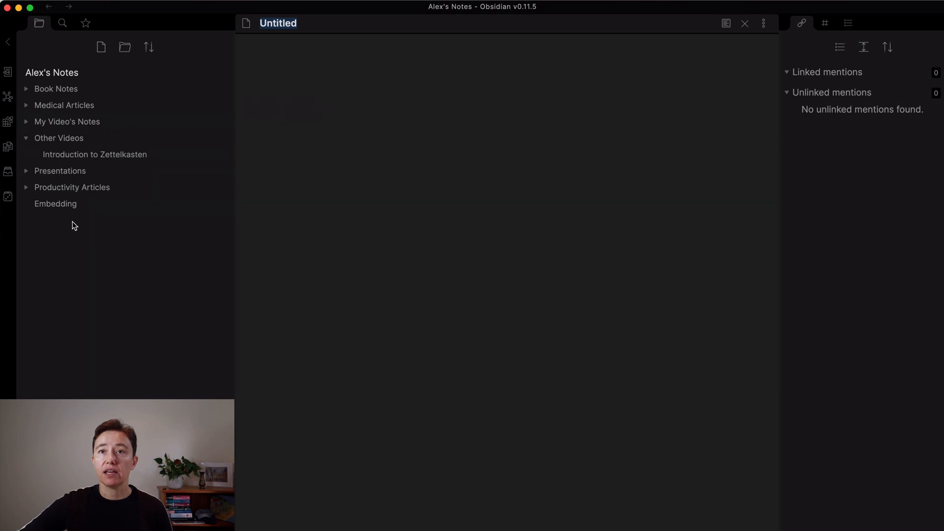
pyautogui.moveTo(101, 47)
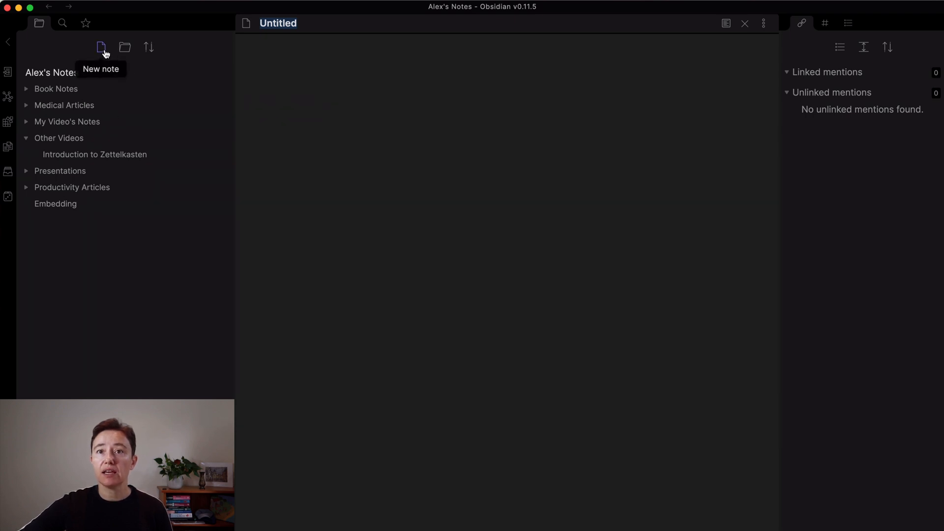
pyautogui.click(102, 47)
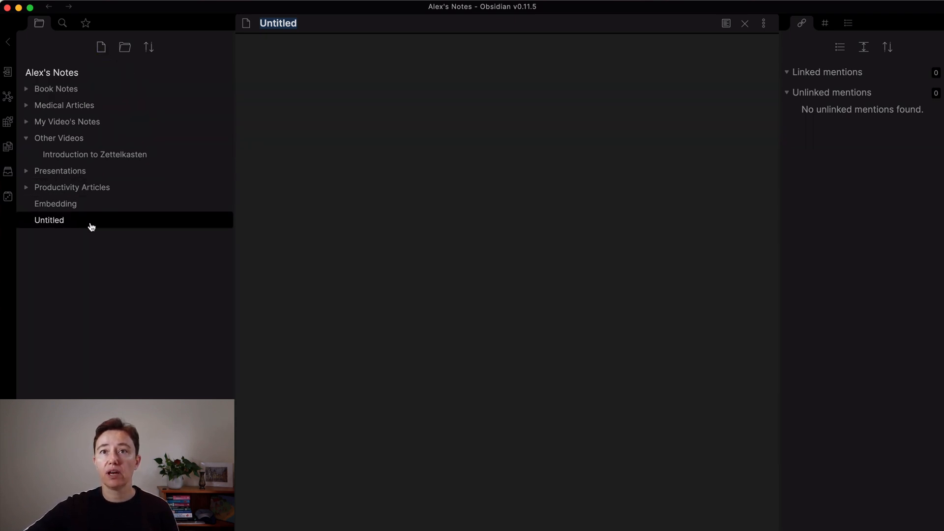
pyautogui.moveTo(49, 220)
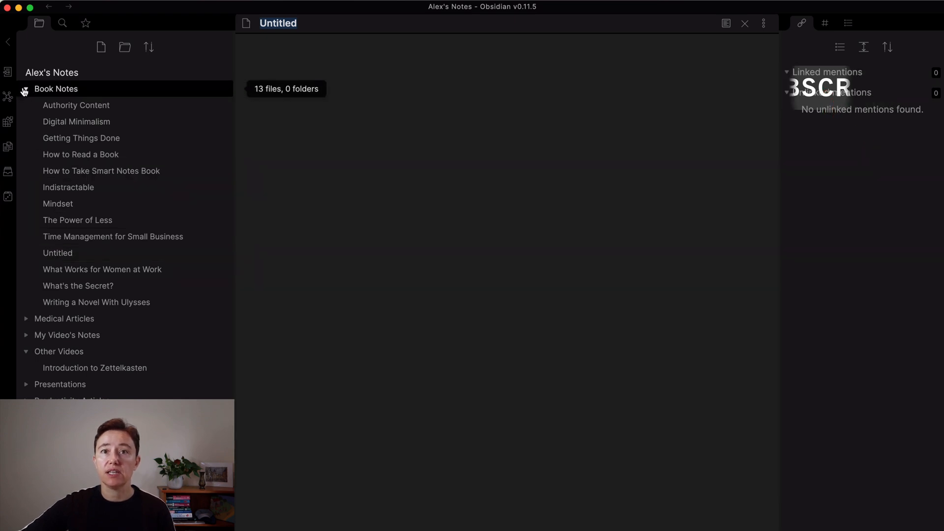
pyautogui.click(56, 89)
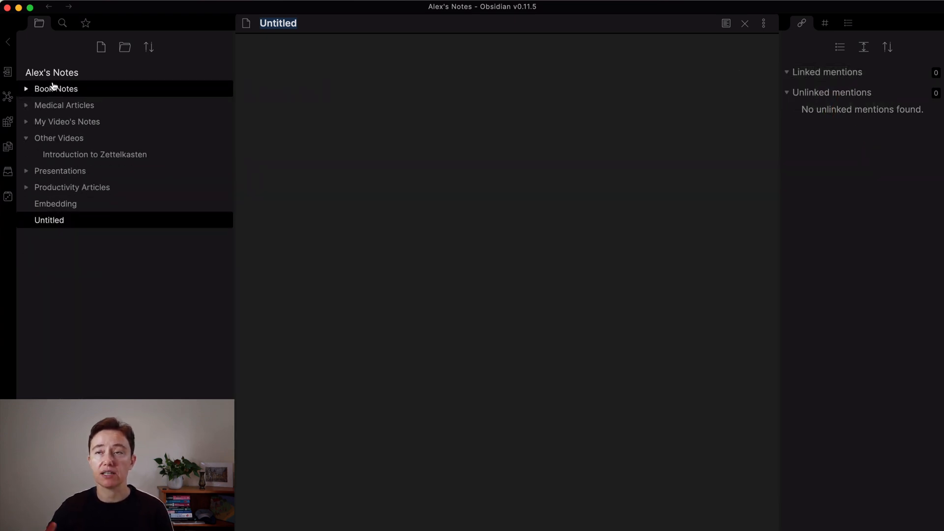
# Step: Title the top-level untitled note 'Breast Cancer' and move into its body
pyautogui.click(278, 23)
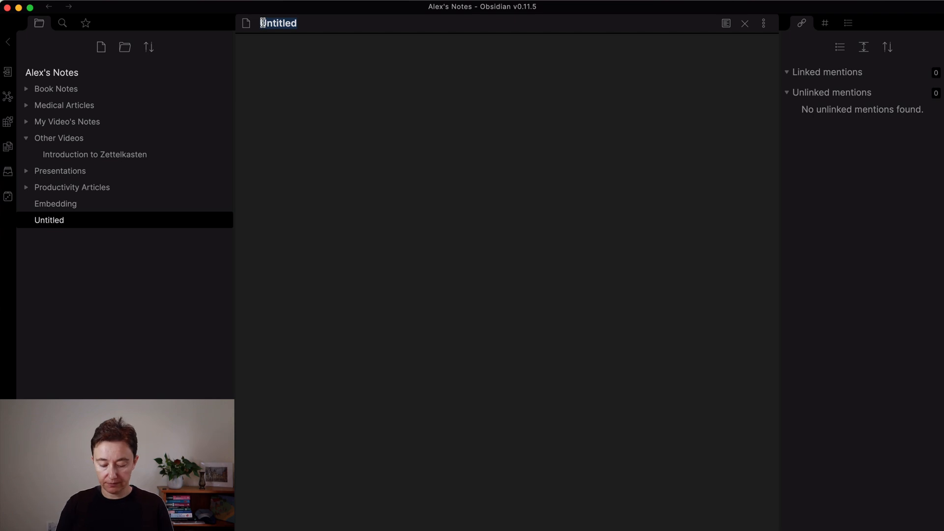
pyautogui.write('Breast C')
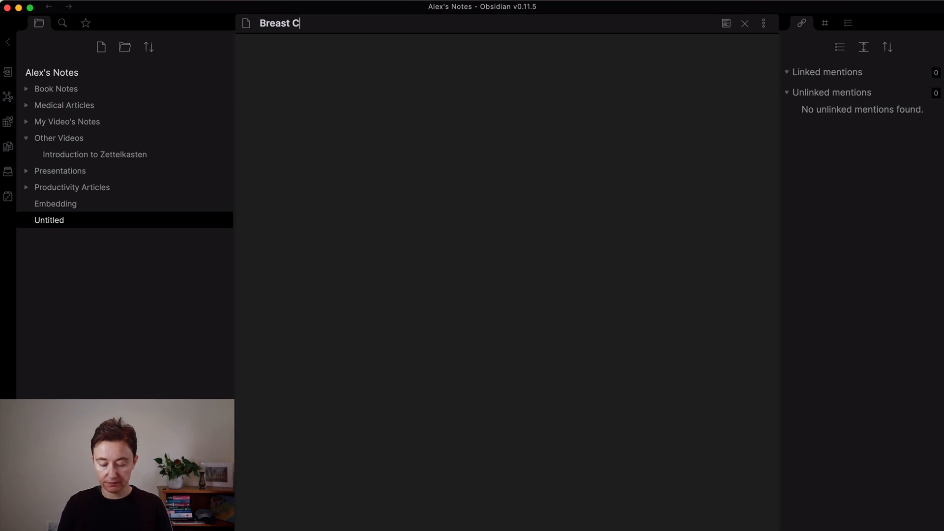
pyautogui.write('ancer')
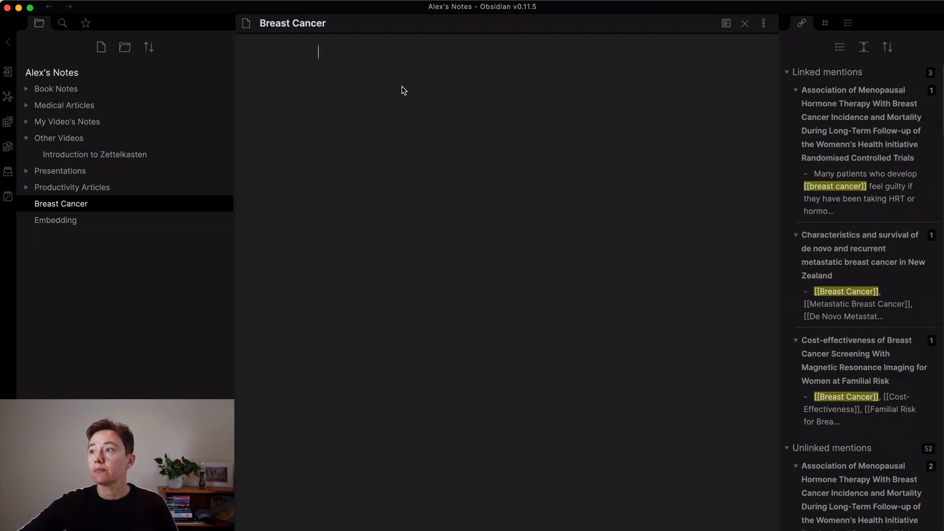
pyautogui.moveTo(295, 48)
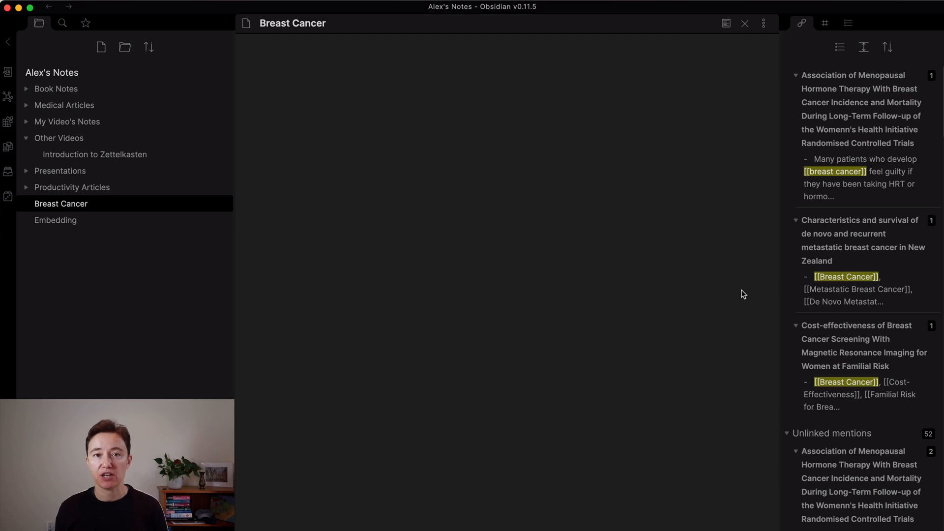
pyautogui.click(319, 53)
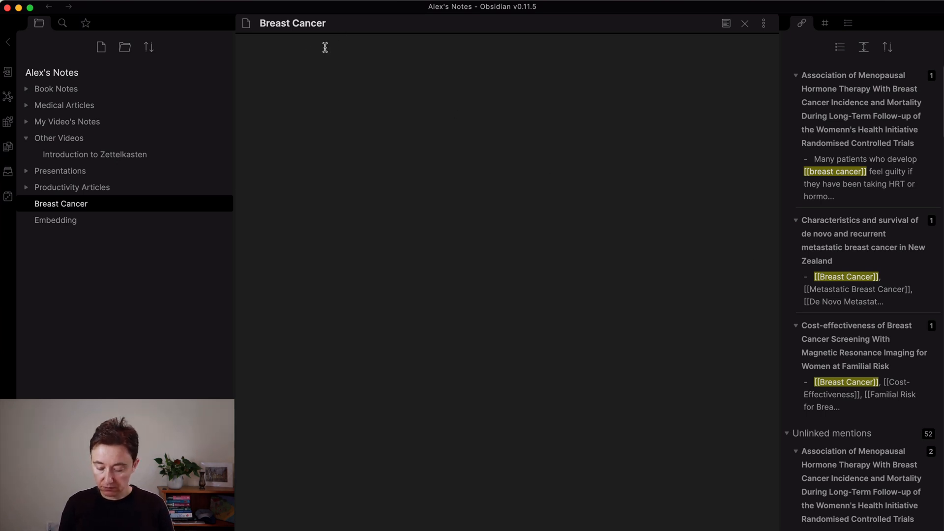
# Step: Write a sentence about journal articles, then begin a [[Roam Research wikilink
pyautogui.write('I have read a great J')
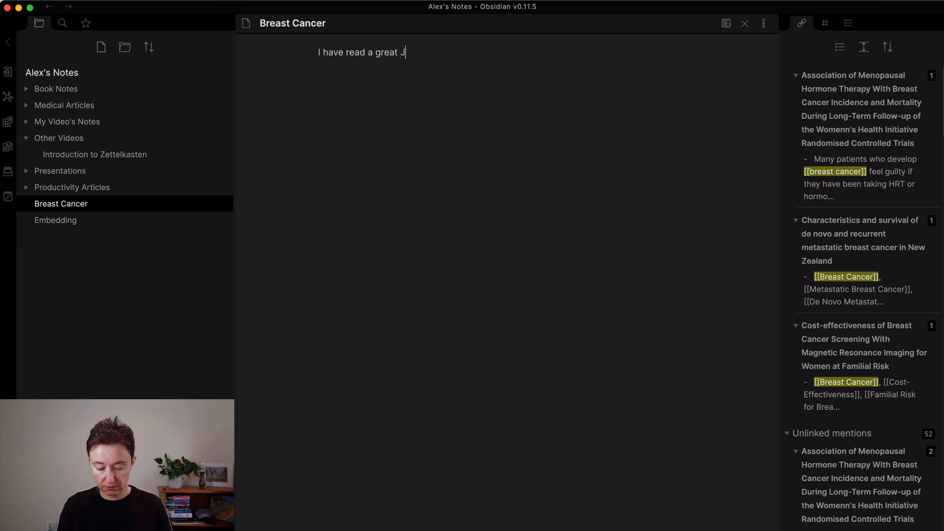
pyautogui.write('ournal article today')
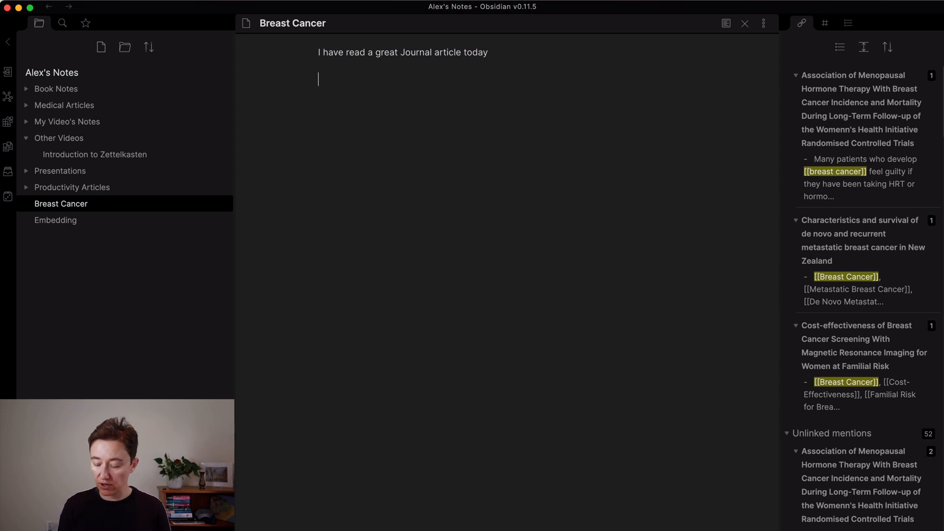
pyautogui.write('[[R')
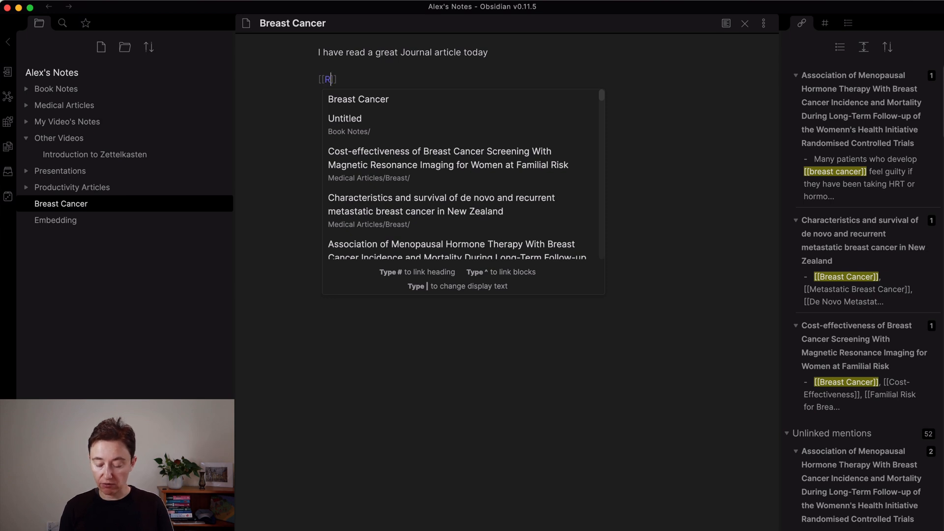
pyautogui.write('oam')
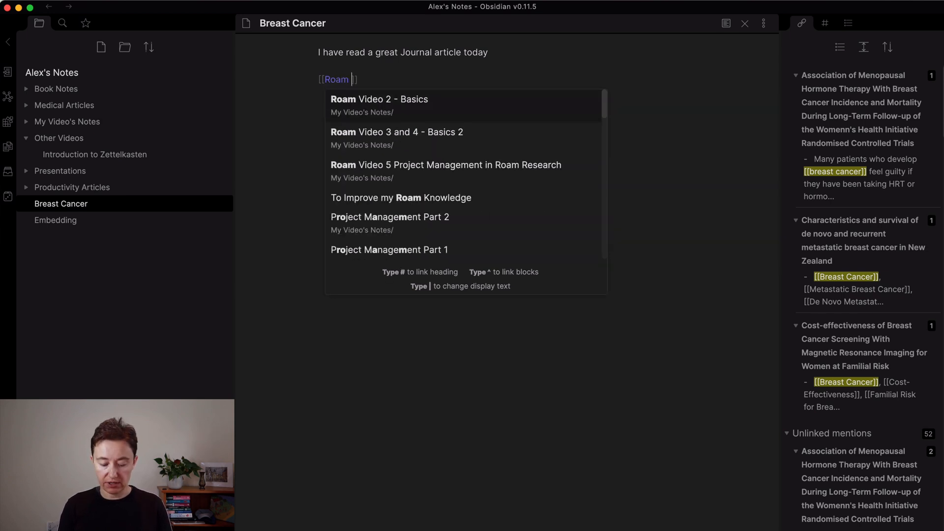
pyautogui.write('Research')
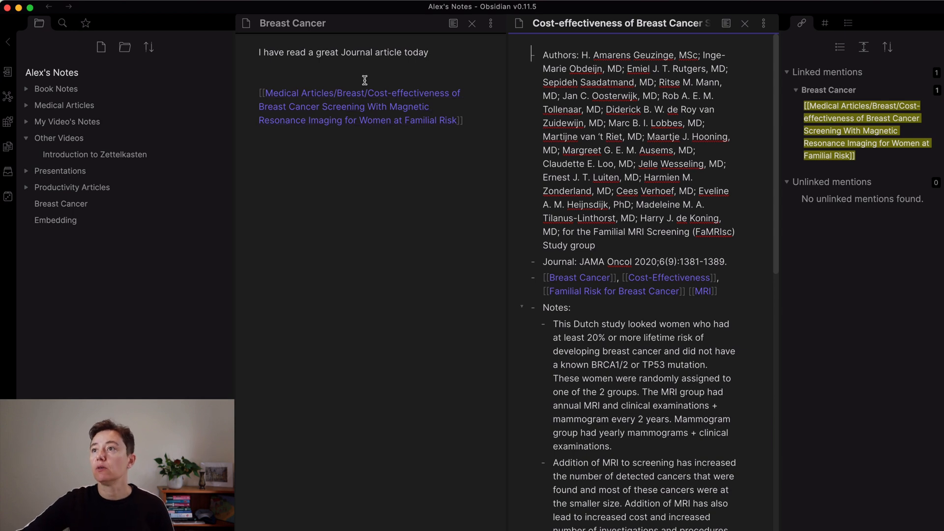
# Step: Open the linked cost-effectiveness screening article in a new pane and scroll through it
pyautogui.click(763, 23)
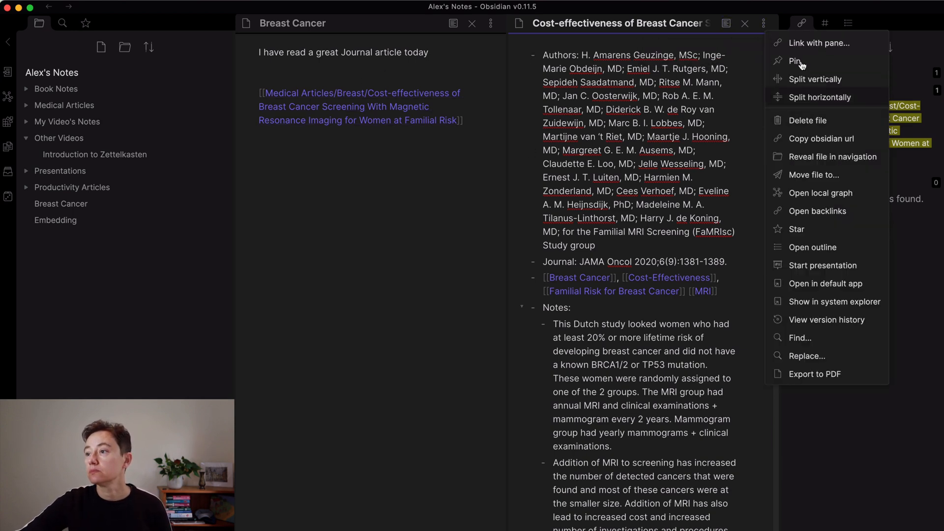
pyautogui.moveTo(745, 24)
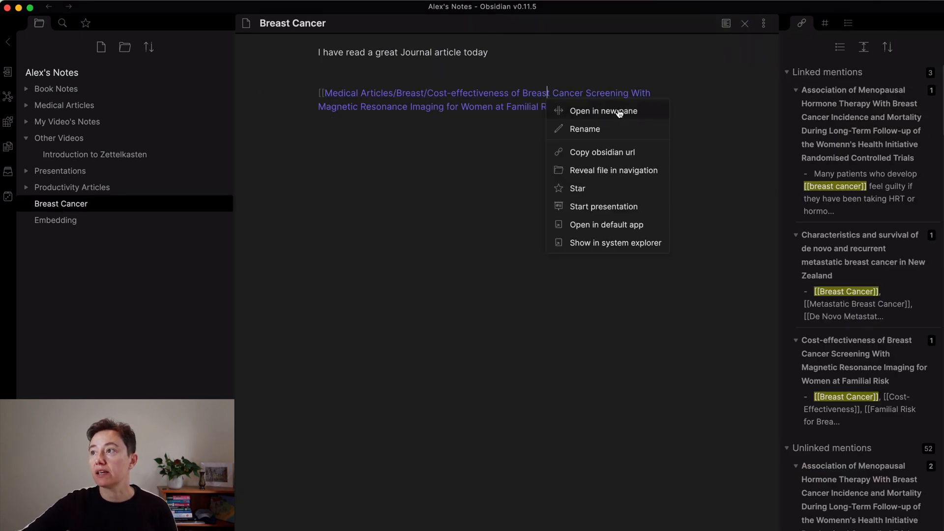
pyautogui.click(603, 111)
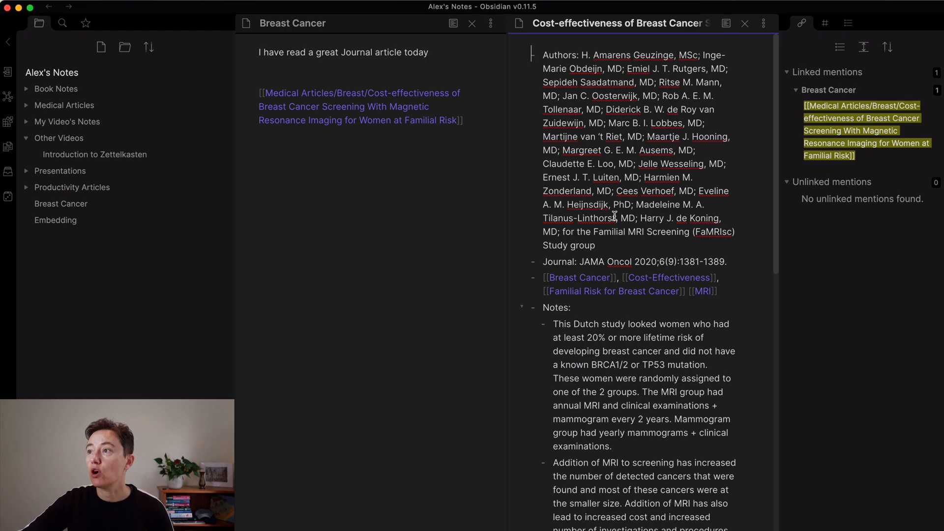
pyautogui.scroll(-3)
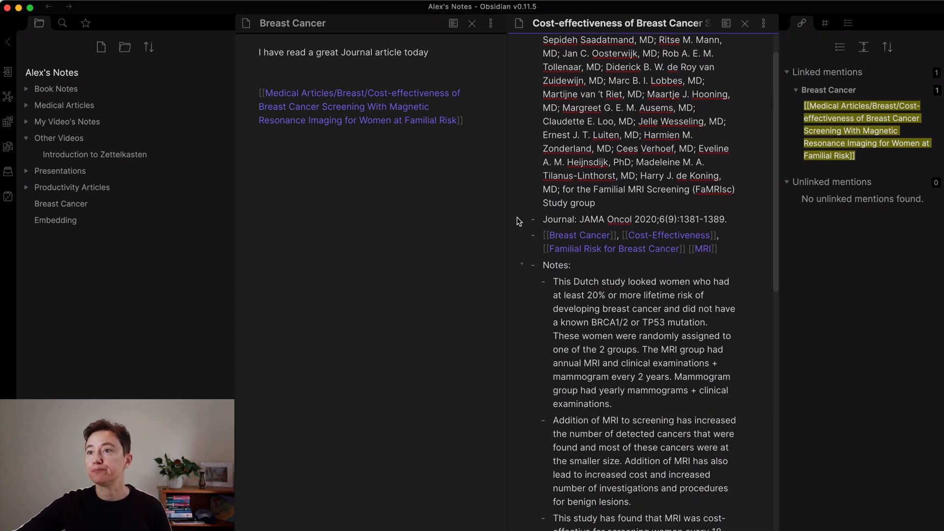
pyautogui.click(337, 136)
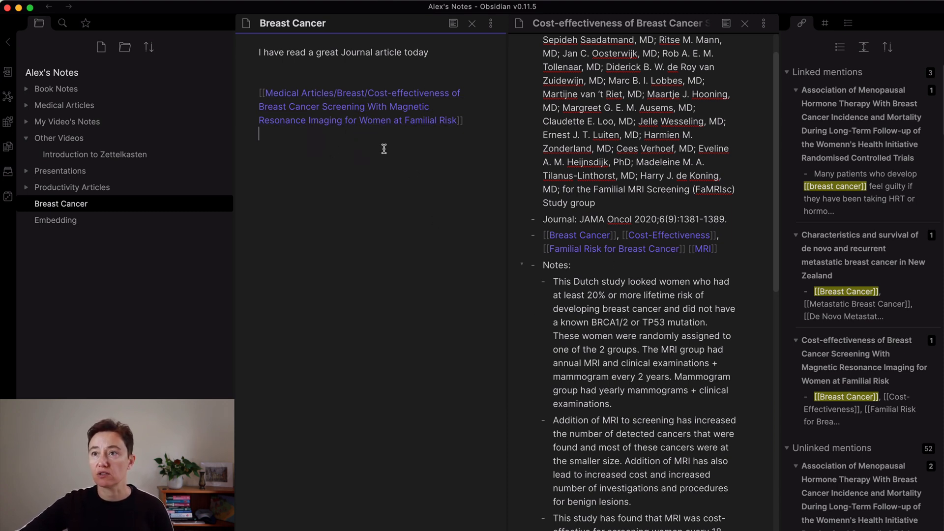
pyautogui.moveTo(763, 23)
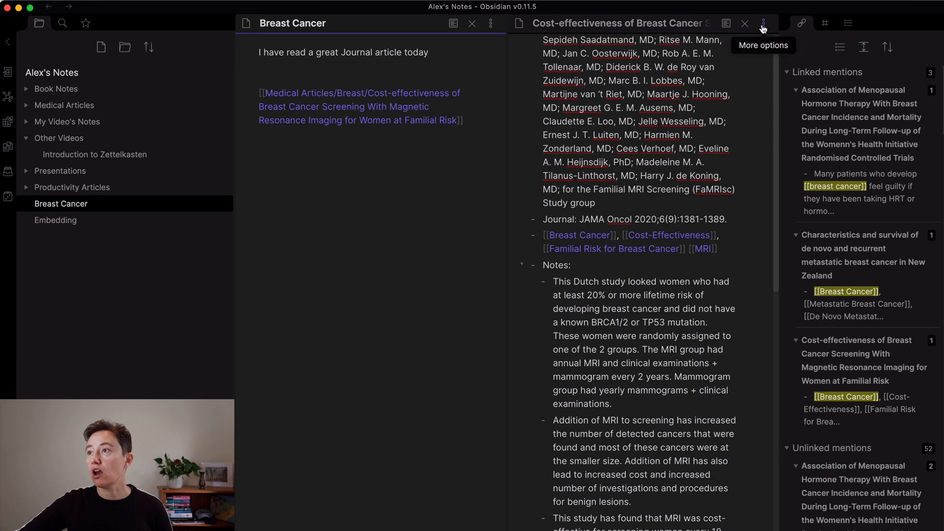
pyautogui.click(763, 24)
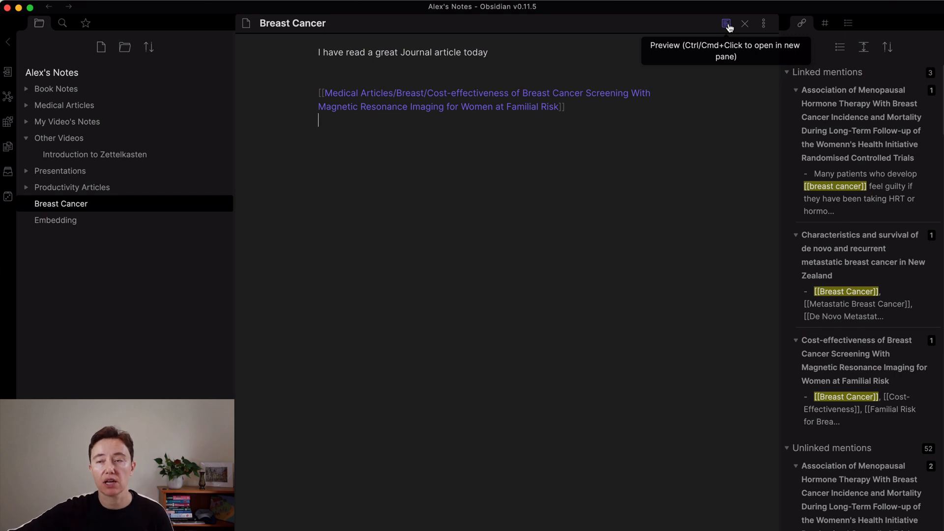
pyautogui.moveTo(735, 32)
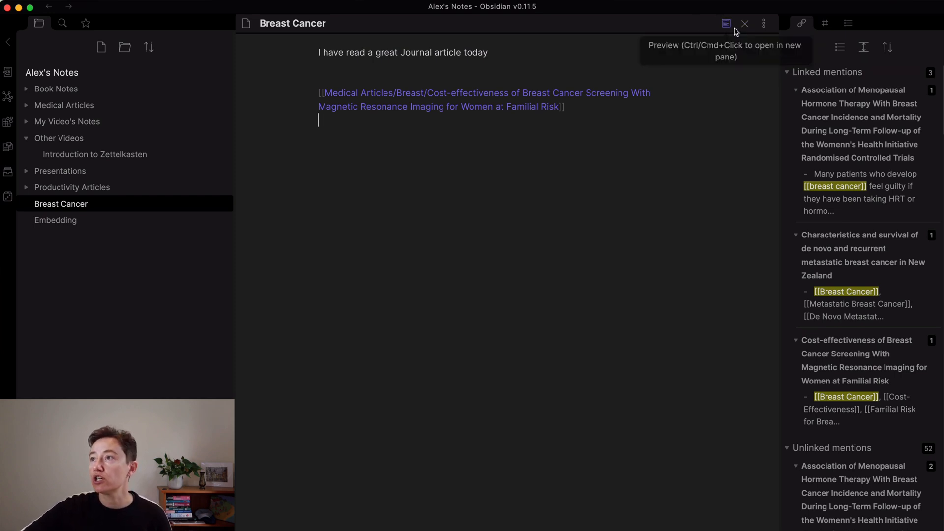
# Step: Toggle the Breast Cancer note between reading preview and editing, then open its options
pyautogui.click(727, 23)
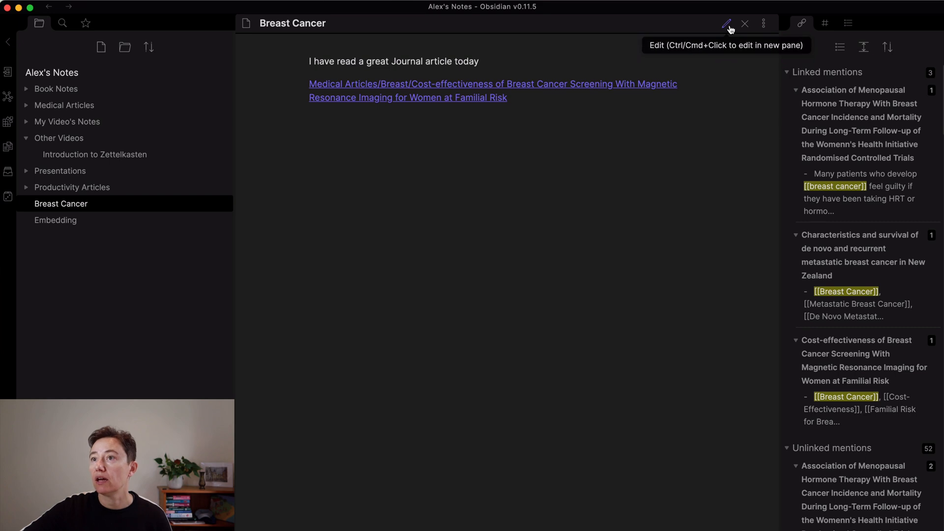
pyautogui.click(726, 23)
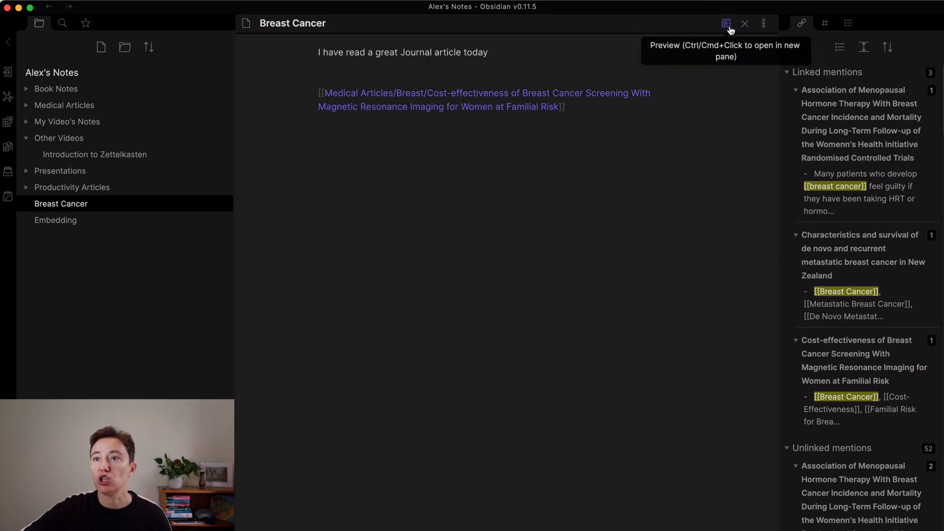
pyautogui.click(726, 23)
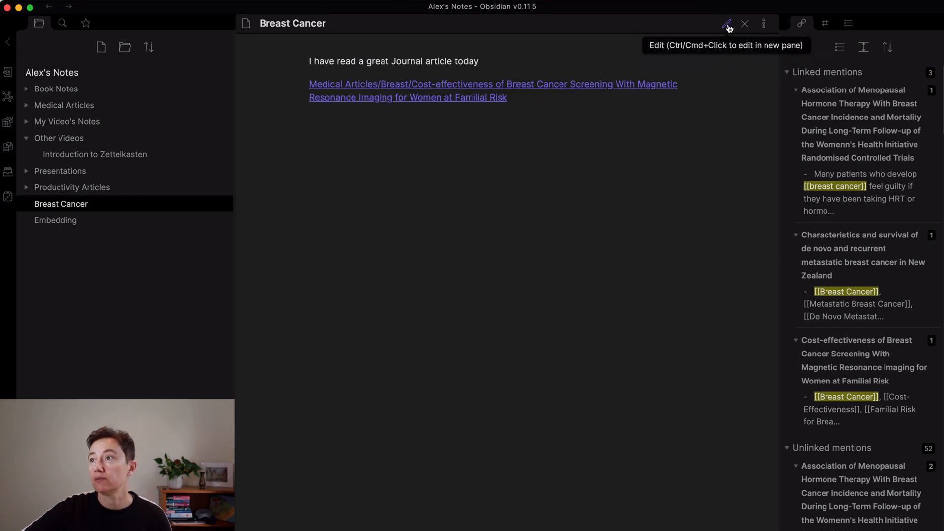
pyautogui.click(764, 23)
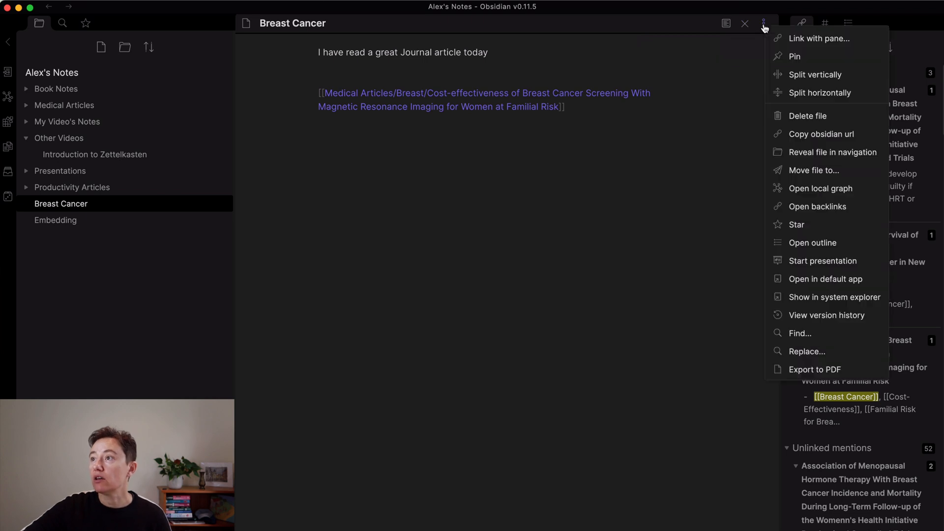
pyautogui.moveTo(818, 38)
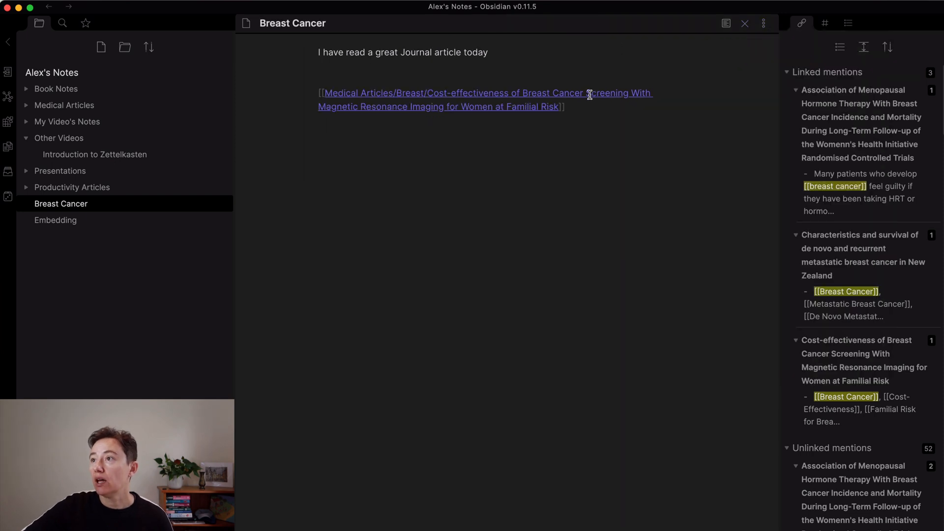
# Step: Open the Breast Cancer local graph from the note's More options menu
pyautogui.click(762, 23)
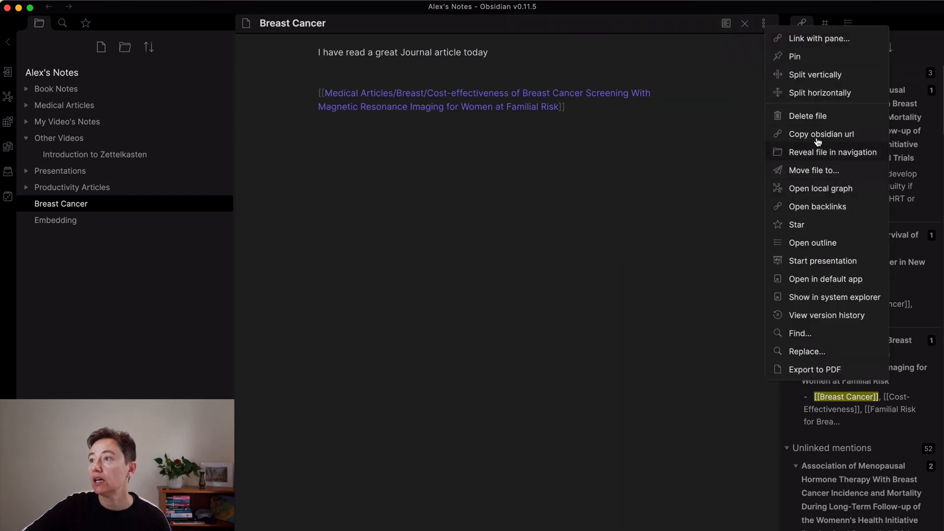
pyautogui.moveTo(820, 188)
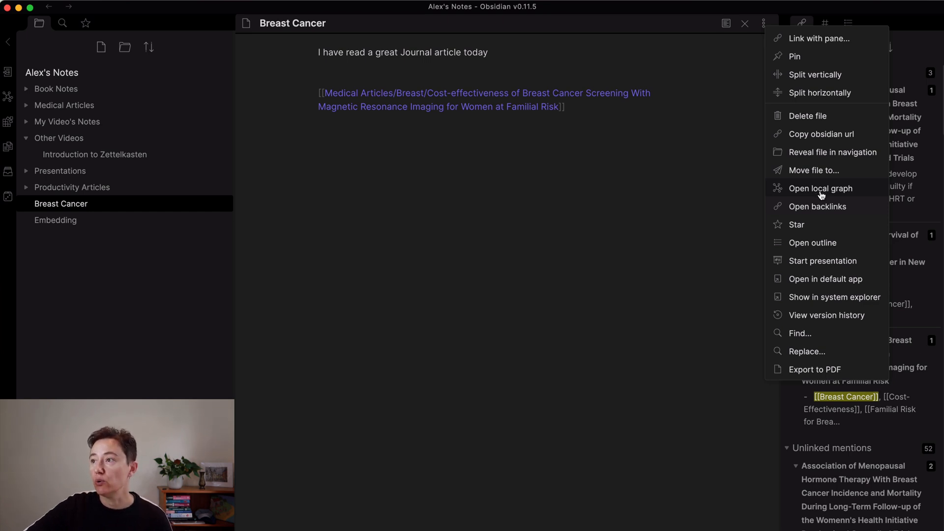
pyautogui.click(820, 188)
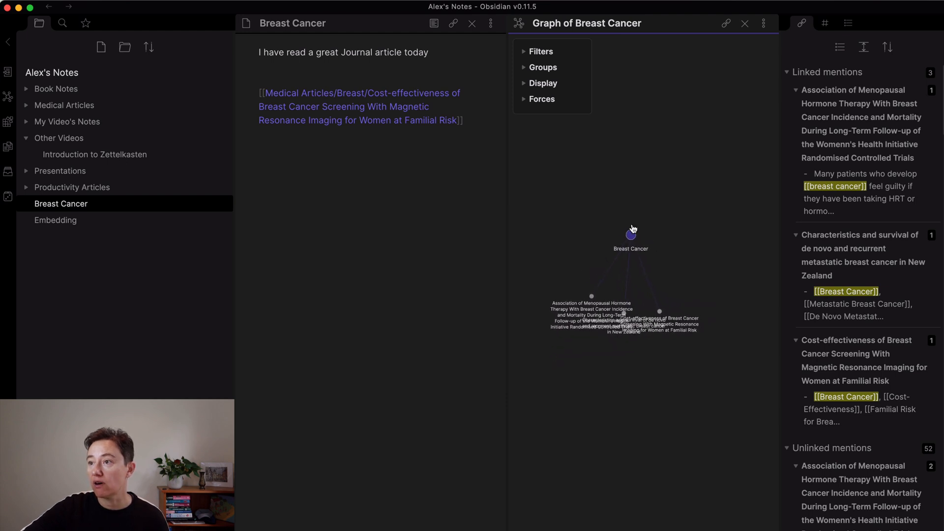
# Step: Drag the Breast Cancer node to rearrange the local graph
pyautogui.moveTo(631, 231); pyautogui.dragTo(728, 250)
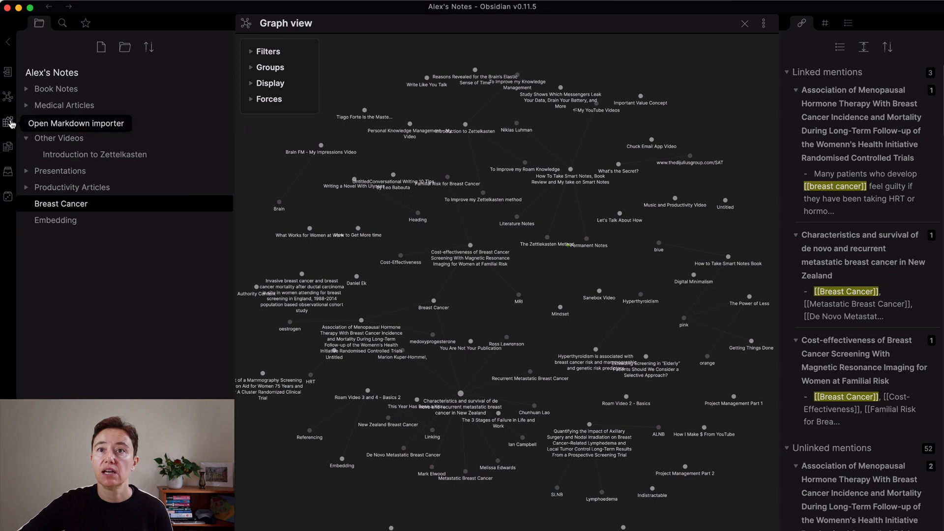
# Step: Open the Markdown importer and close it without converting anything
pyautogui.click(8, 122)
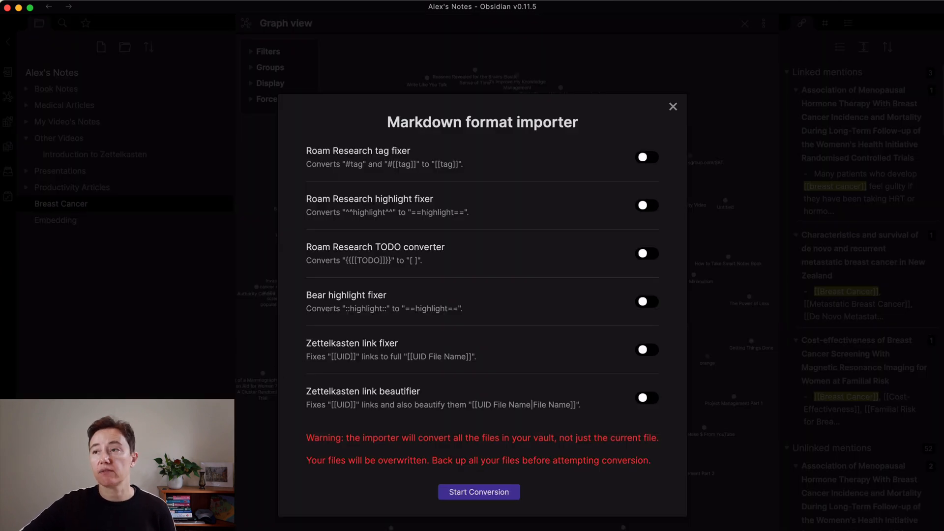
pyautogui.click(673, 106)
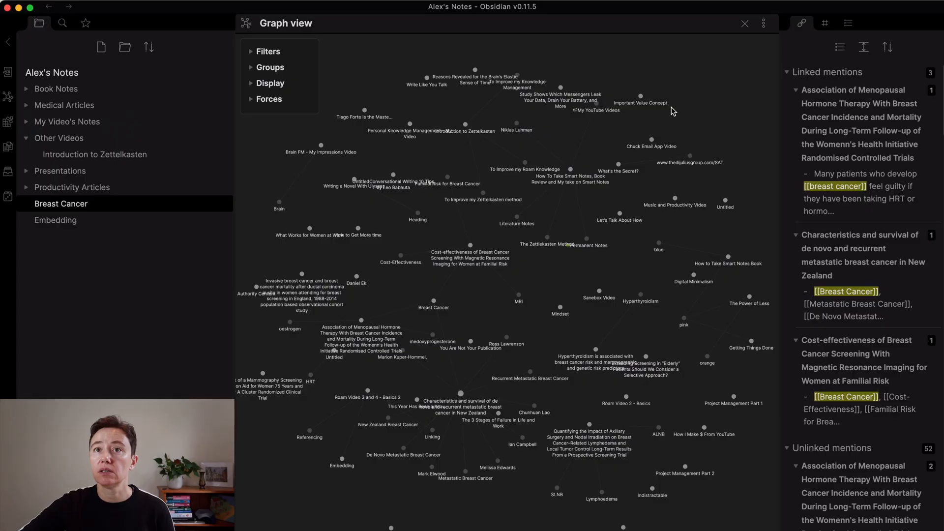
pyautogui.moveTo(8, 147)
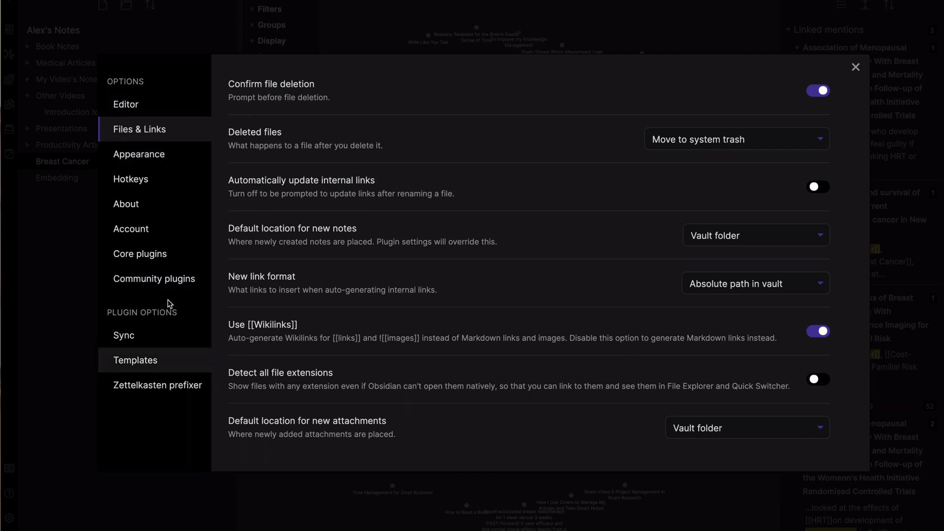
# Step: Set New link format to 'Shortest path when possible' in Files & Links settings
pyautogui.click(125, 104)
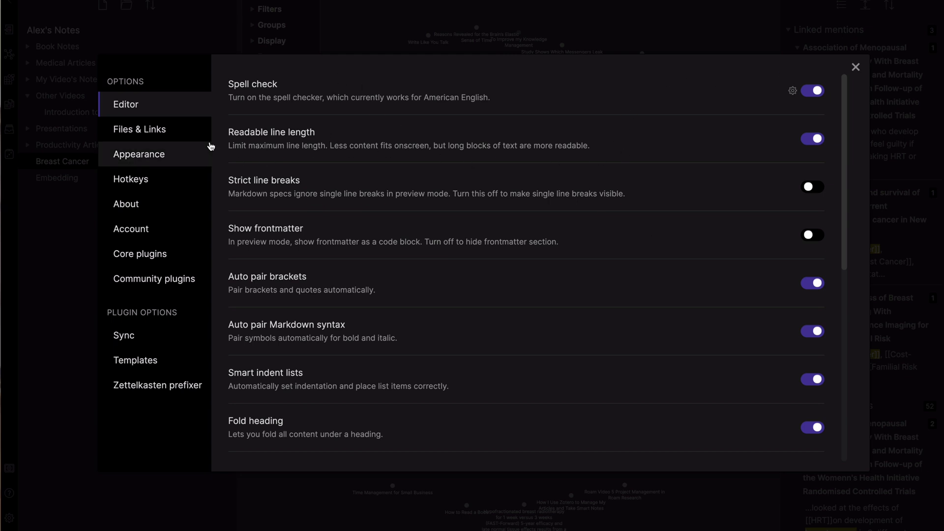
pyautogui.click(140, 129)
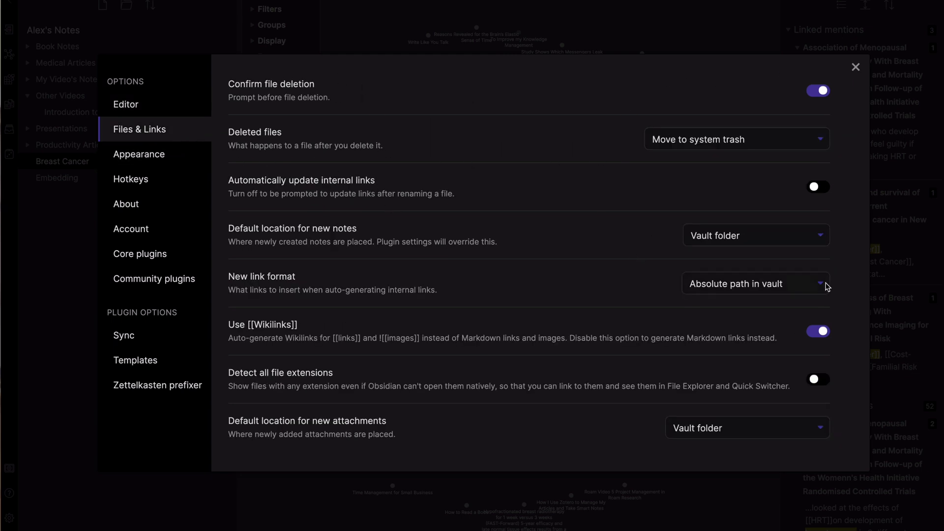
pyautogui.click(756, 284)
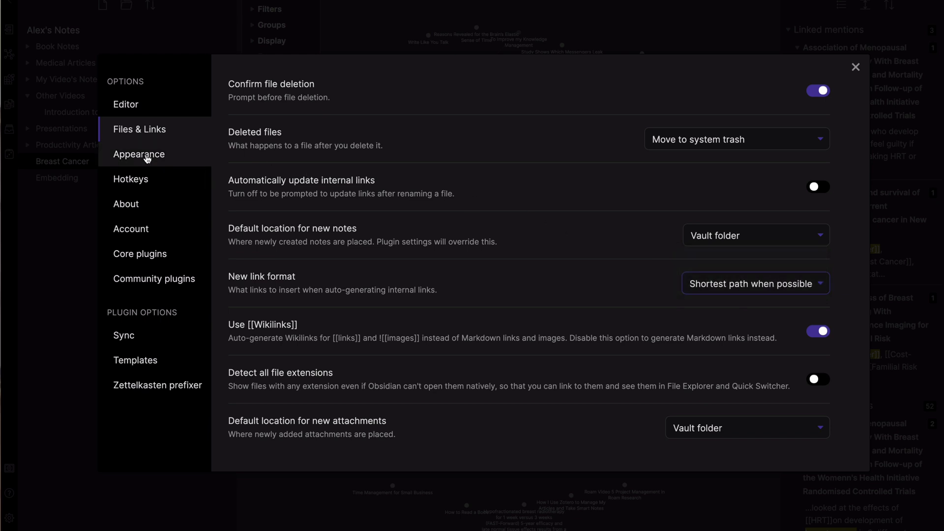
pyautogui.click(139, 154)
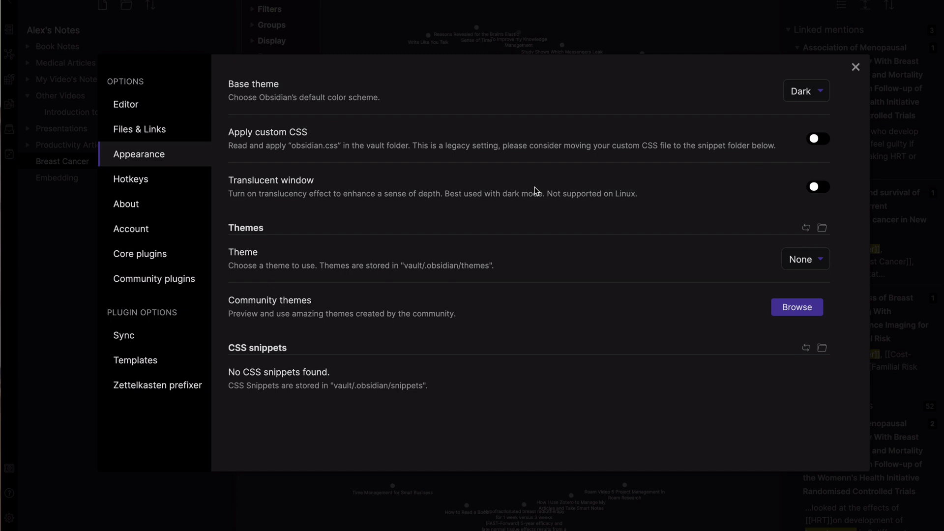
pyautogui.moveTo(332, 279)
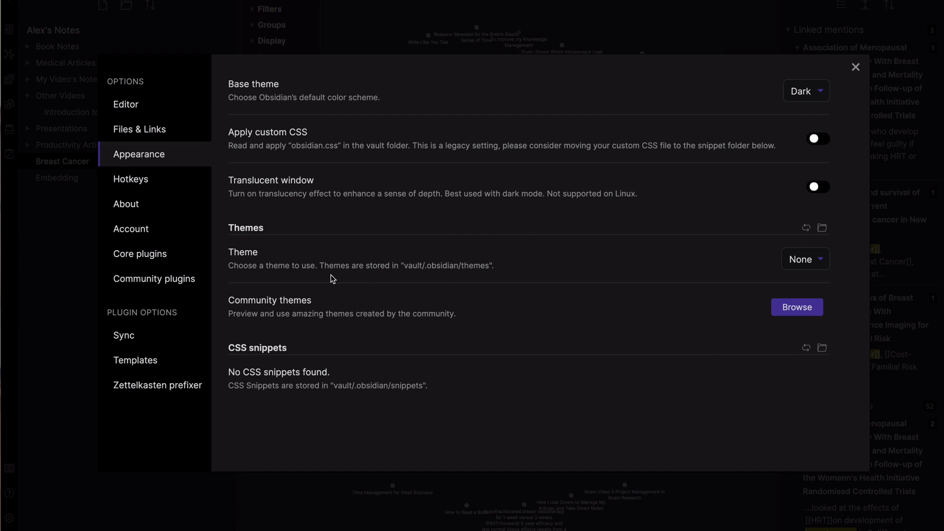
# Step: Browse the community themes gallery from Appearance settings, then close it
pyautogui.click(805, 259)
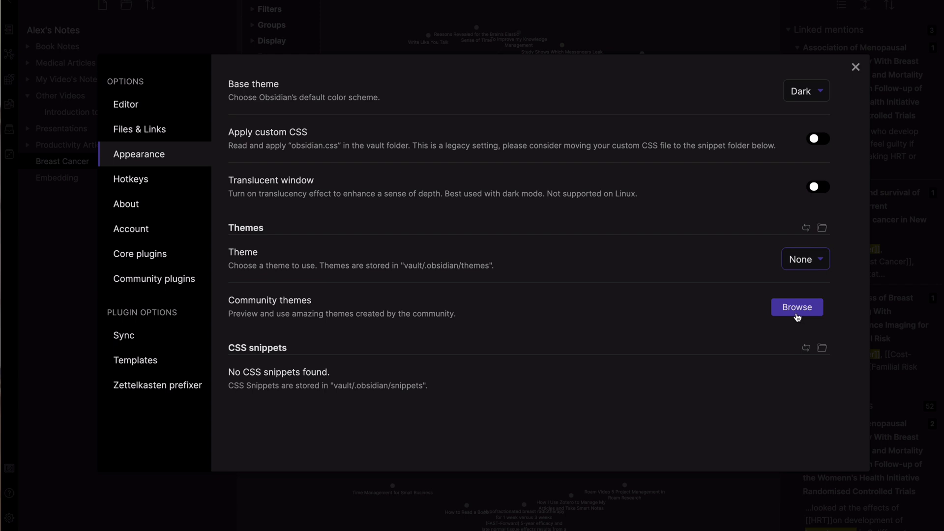
pyautogui.click(795, 306)
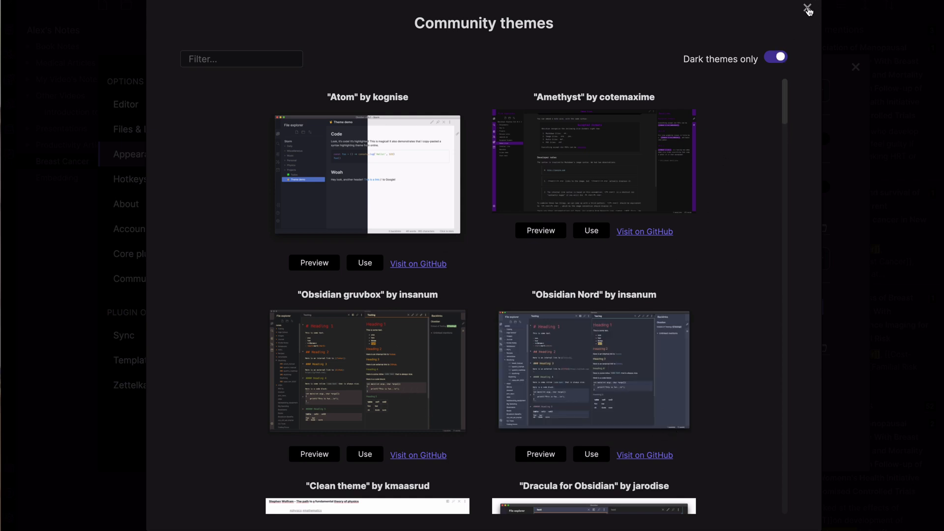
pyautogui.click(808, 8)
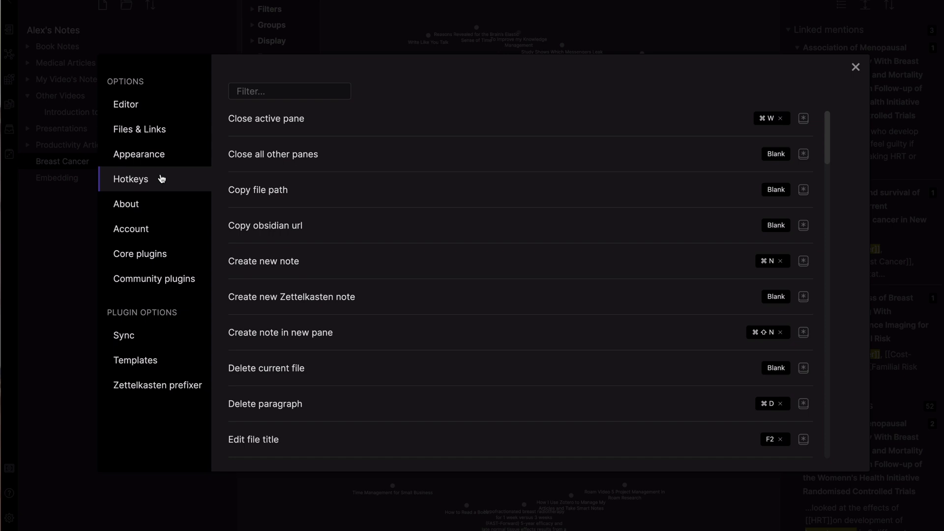
# Step: Scroll through the hotkey list, then view About showing version 0.11.5
pyautogui.scroll(-3)
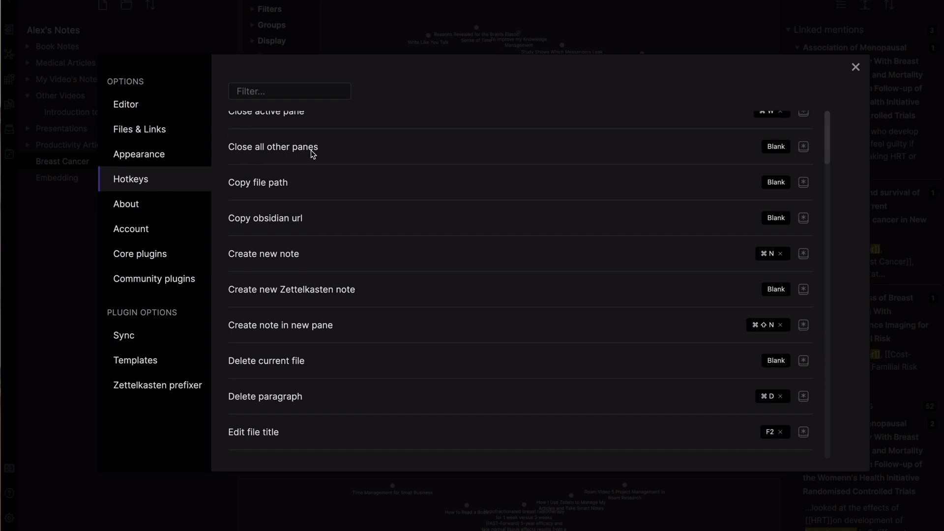
pyautogui.scroll(-3)
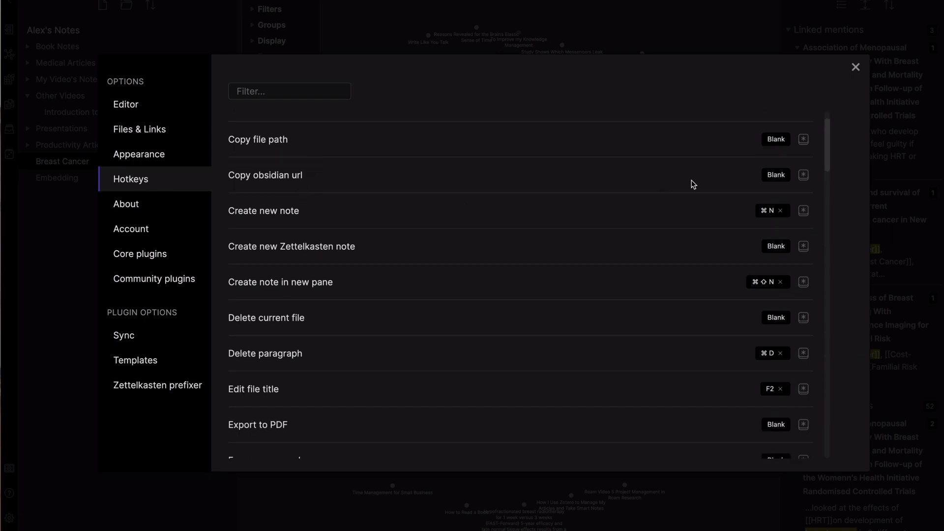
pyautogui.moveTo(281, 241)
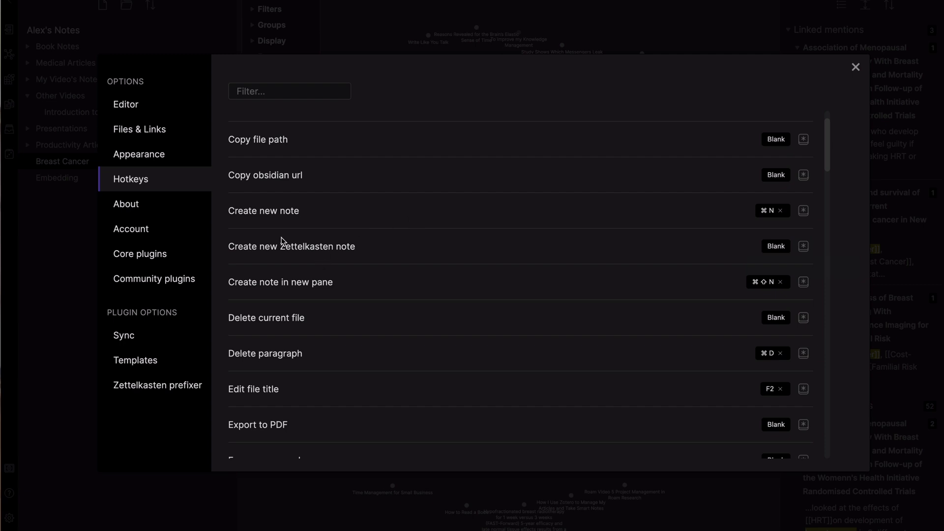
pyautogui.moveTo(154, 279)
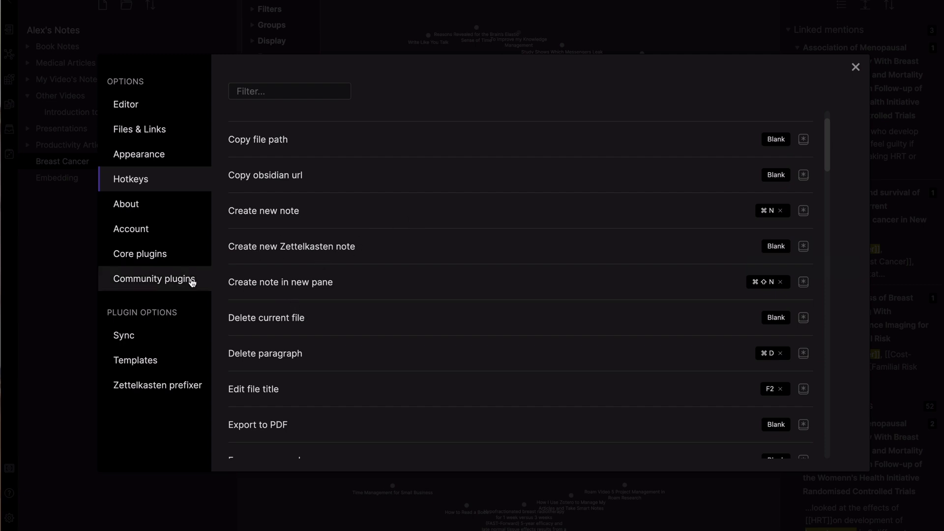
pyautogui.moveTo(488, 346)
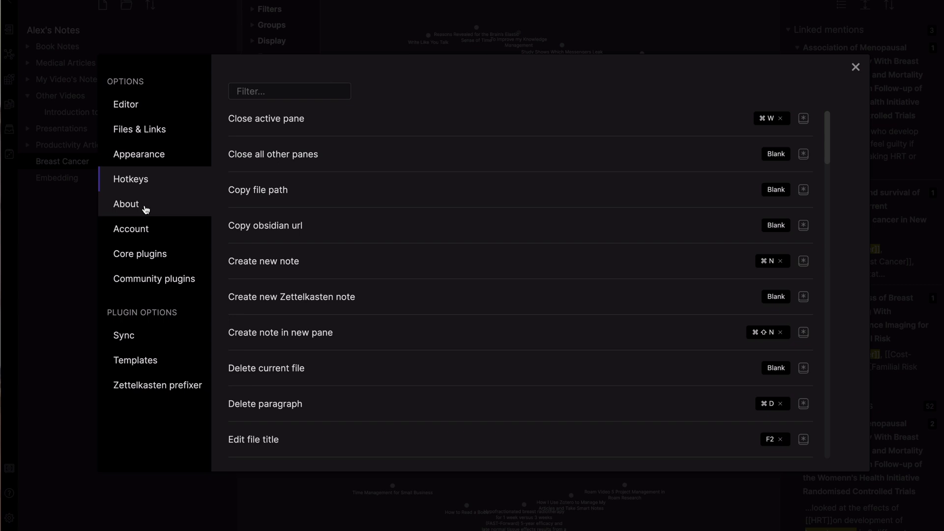
pyautogui.click(126, 203)
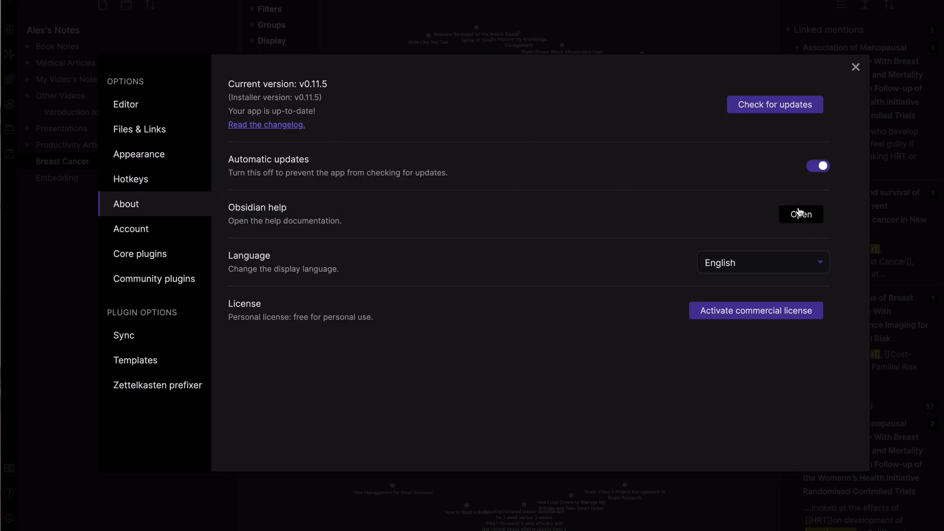
pyautogui.moveTo(755, 310)
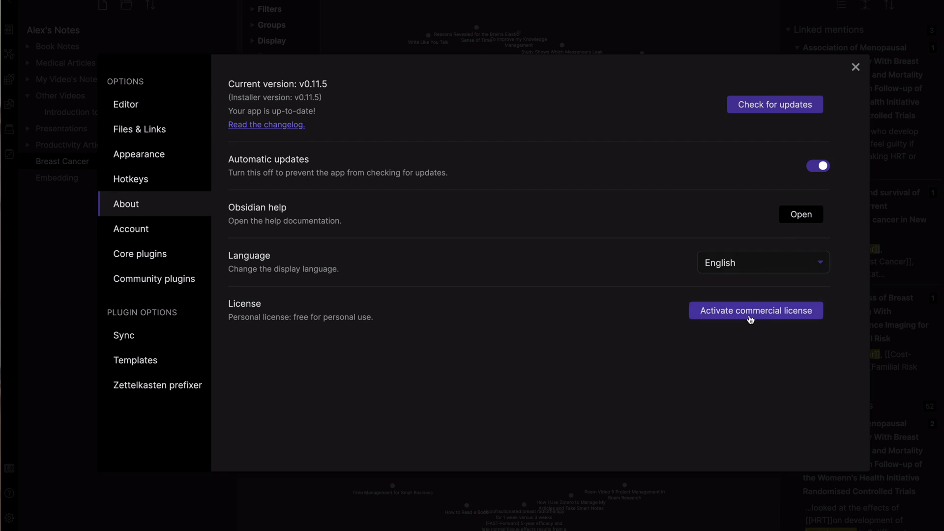
pyautogui.moveTo(623, 332)
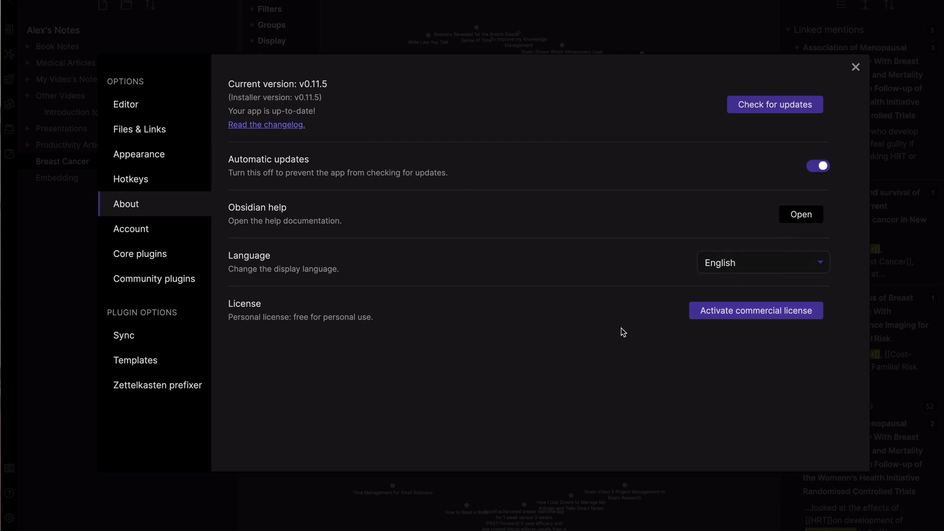
# Step: View the Account details, then open the Core plugins list
pyautogui.click(131, 229)
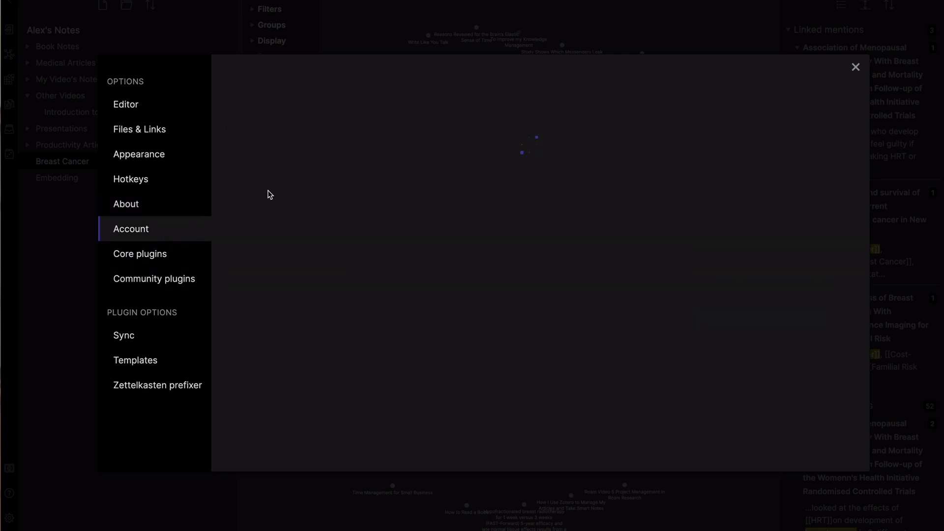
pyautogui.click(131, 228)
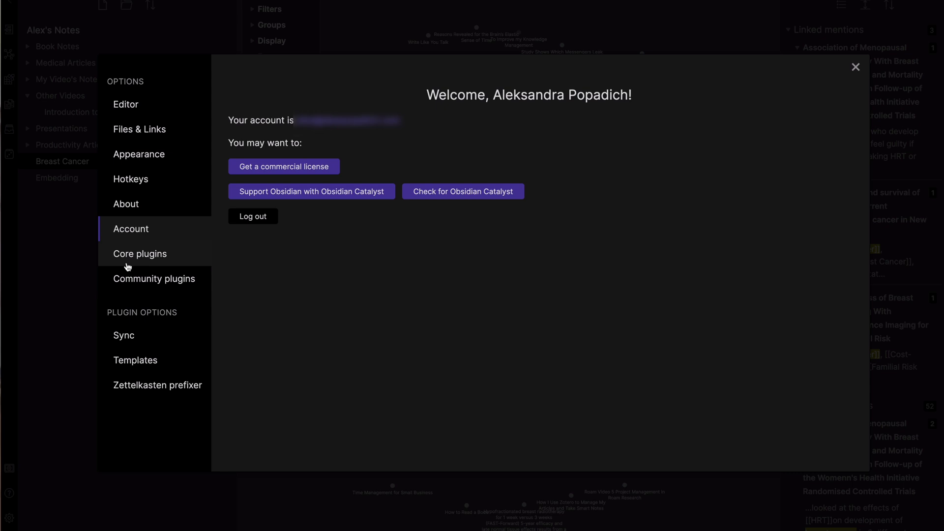
pyautogui.click(140, 253)
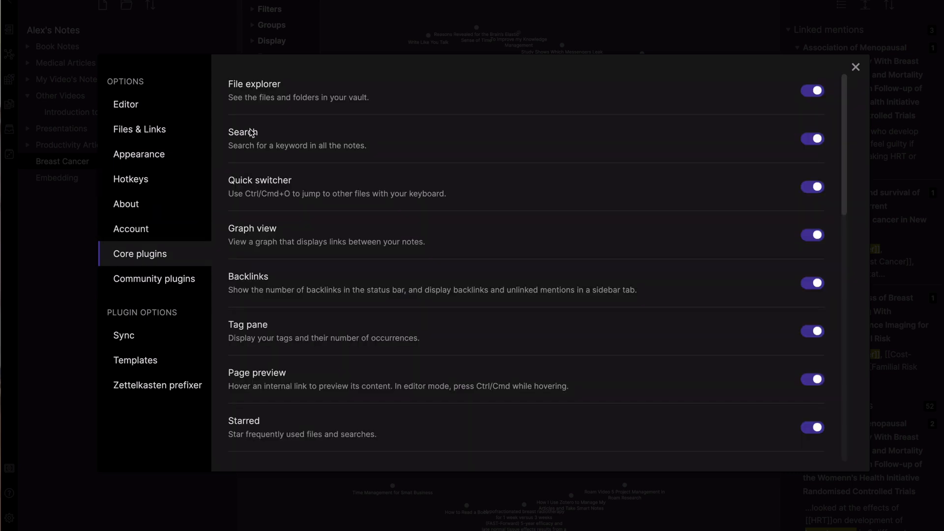
pyautogui.moveTo(622, 107)
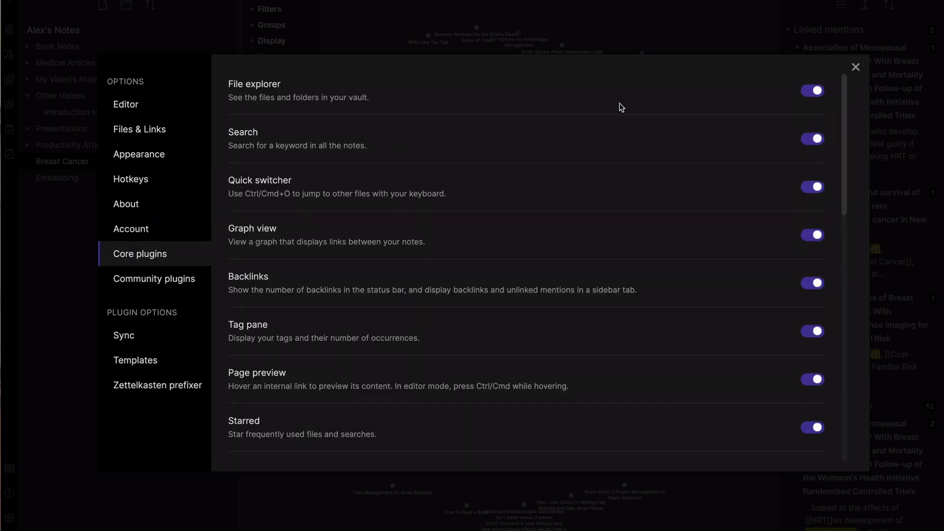
pyautogui.moveTo(716, 165)
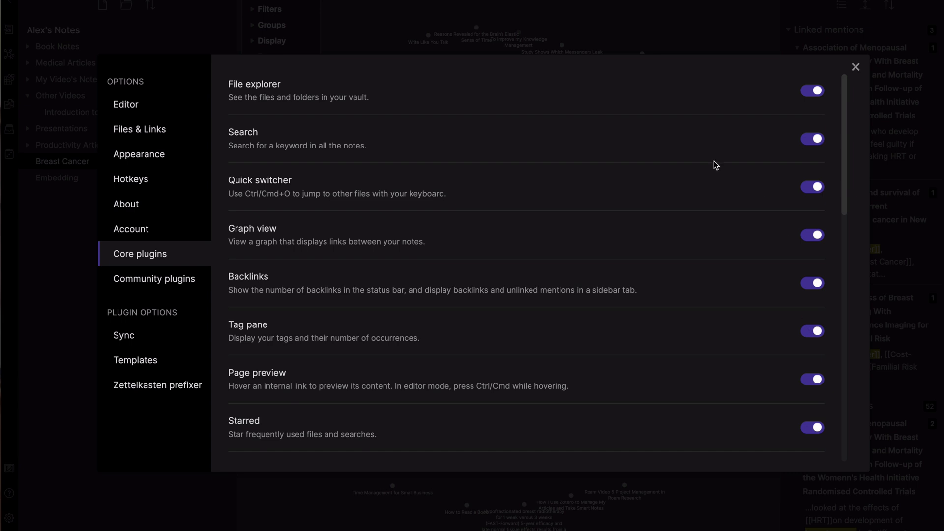
pyautogui.moveTo(767, 195)
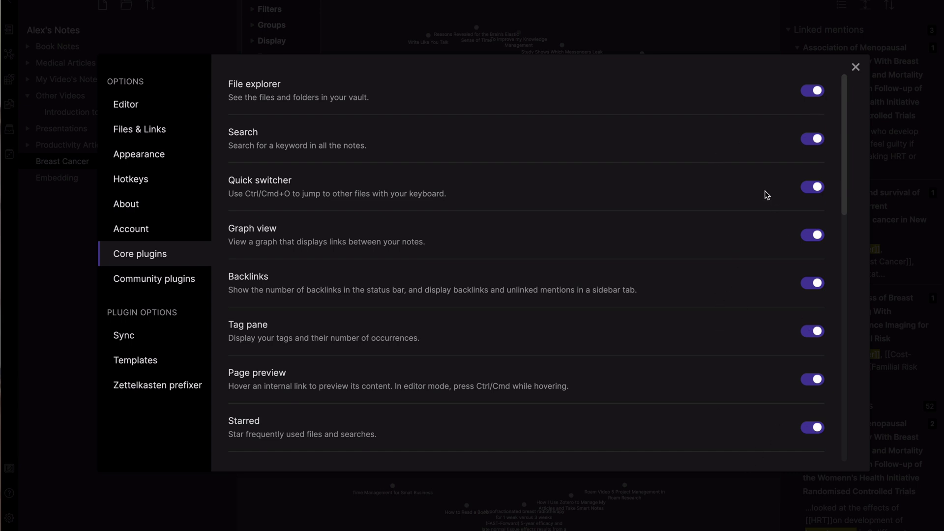
pyautogui.moveTo(271, 287)
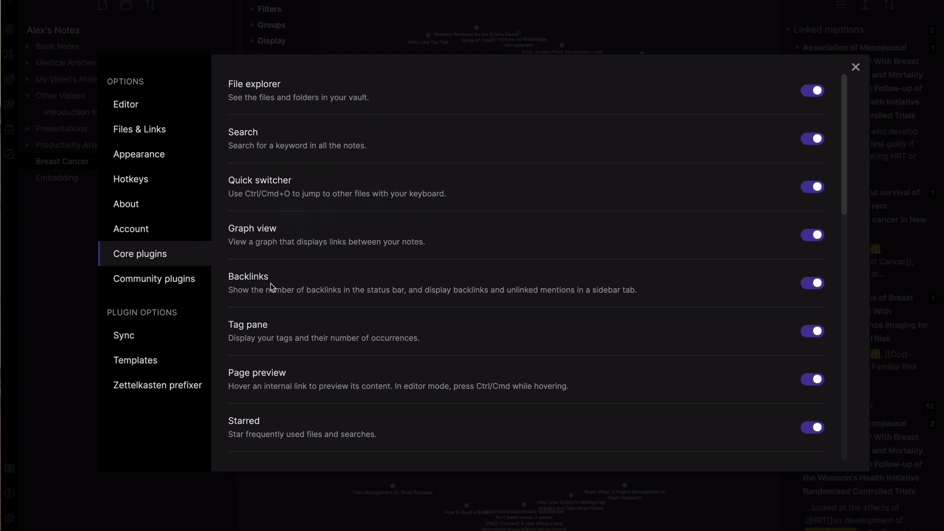
pyautogui.moveTo(238, 344)
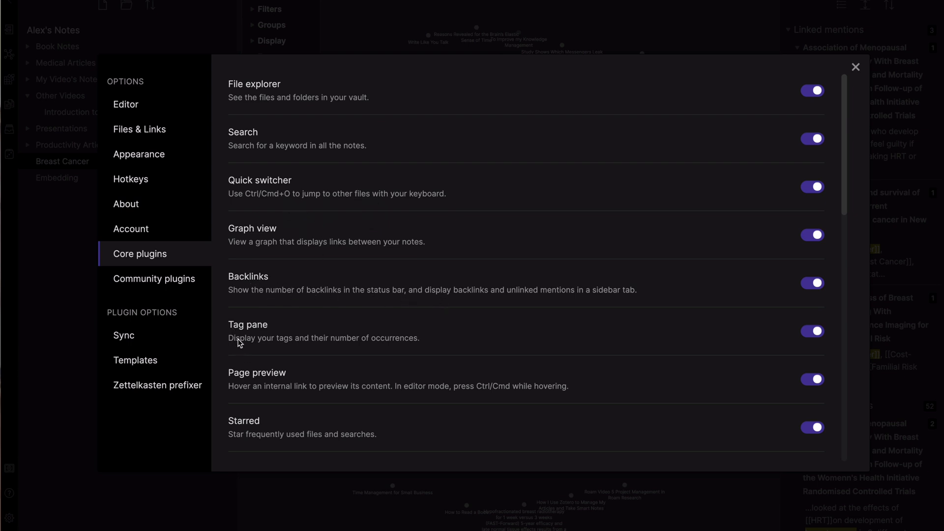
# Step: Disable the Random note core plugin and scroll through the remaining core plugins
pyautogui.scroll(-3)
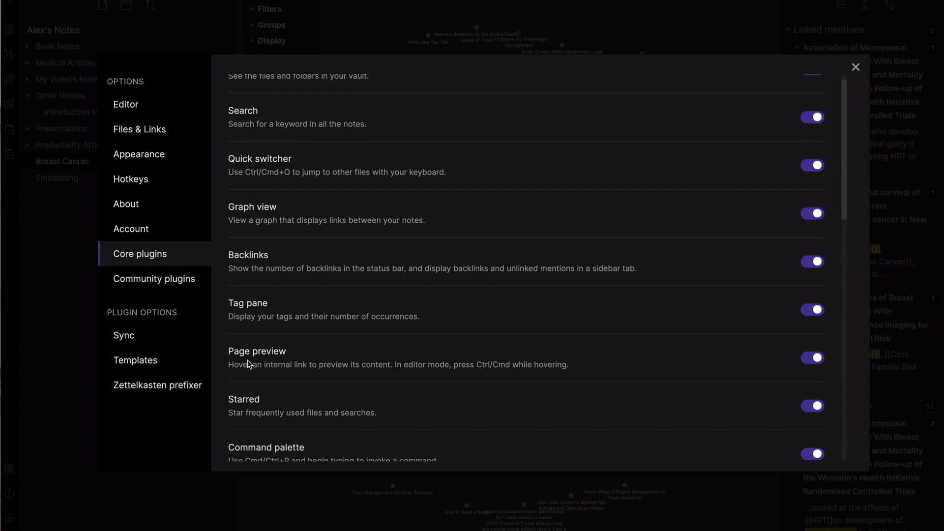
pyautogui.scroll(-3)
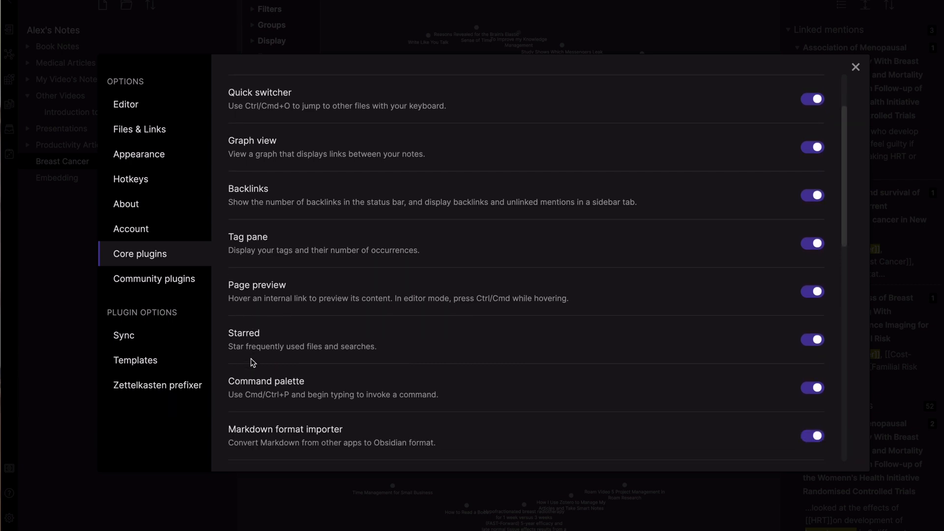
pyautogui.scroll(-3)
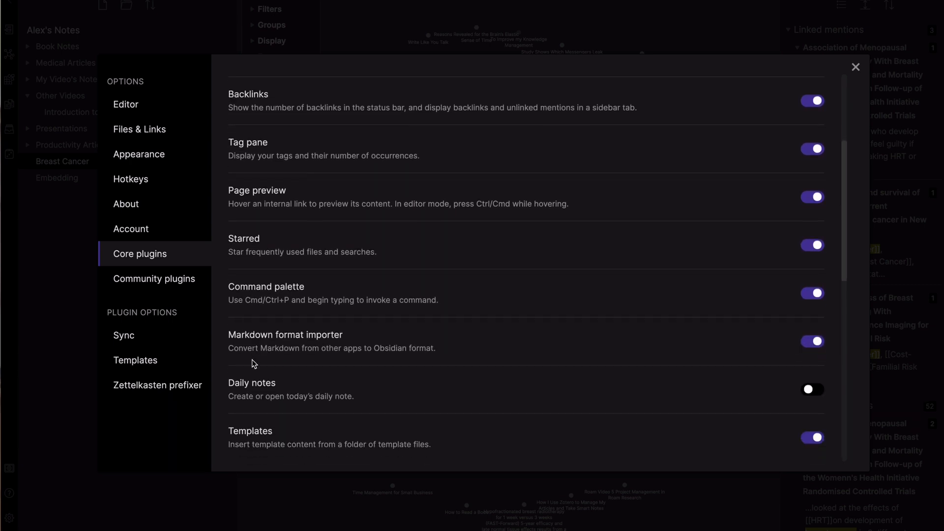
pyautogui.moveTo(319, 360)
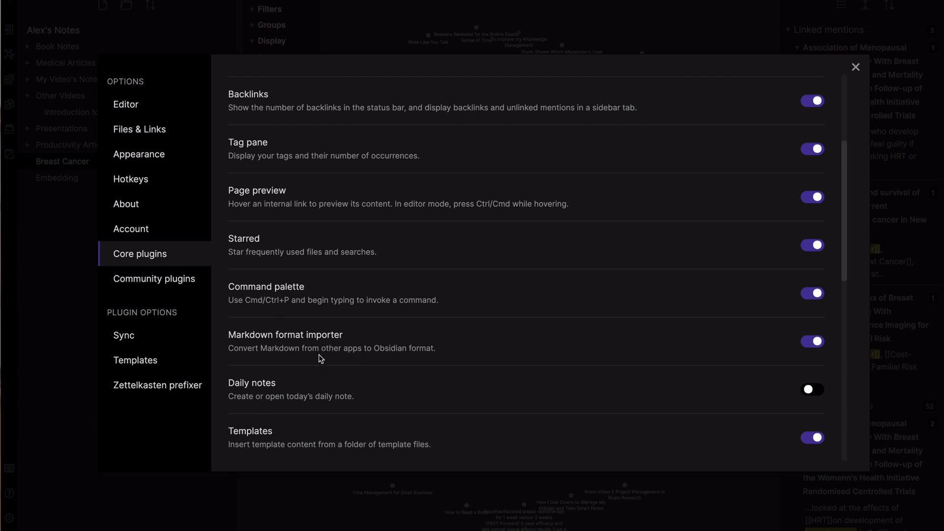
pyautogui.moveTo(263, 412)
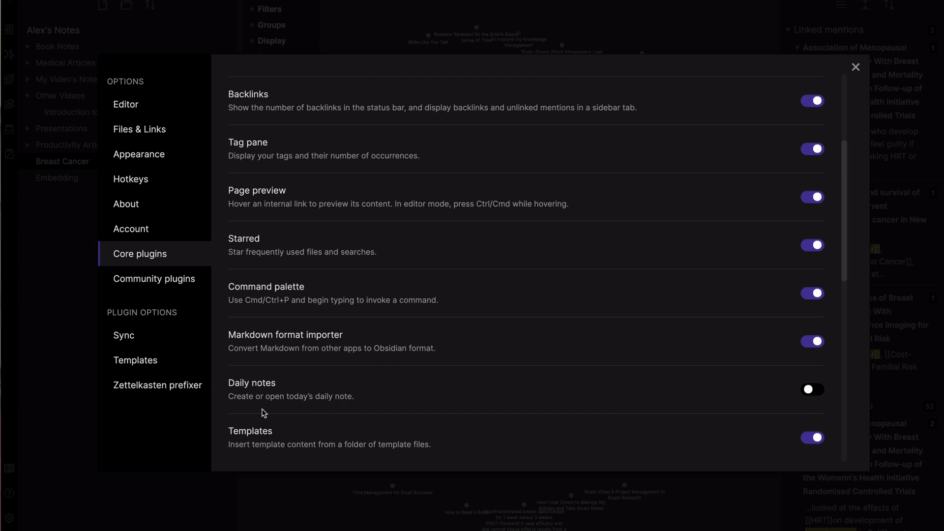
pyautogui.scroll(-3)
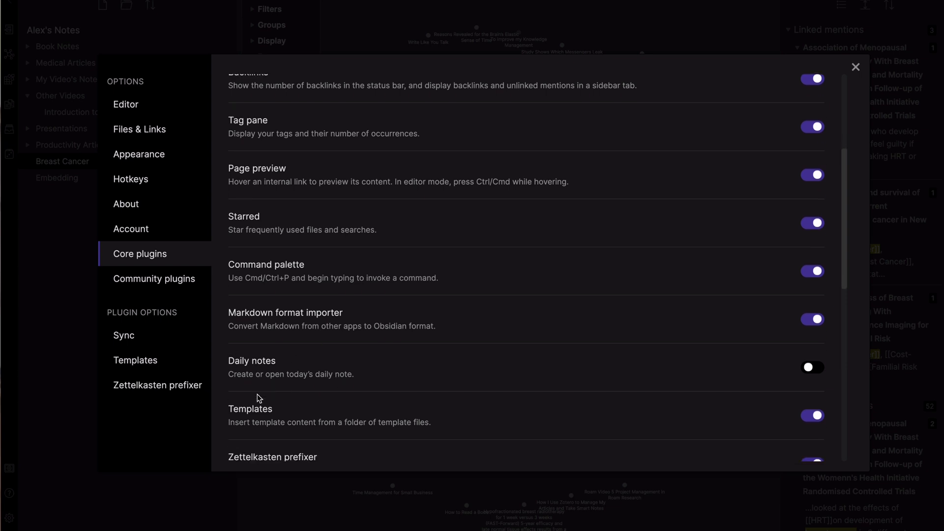
pyautogui.scroll(-3)
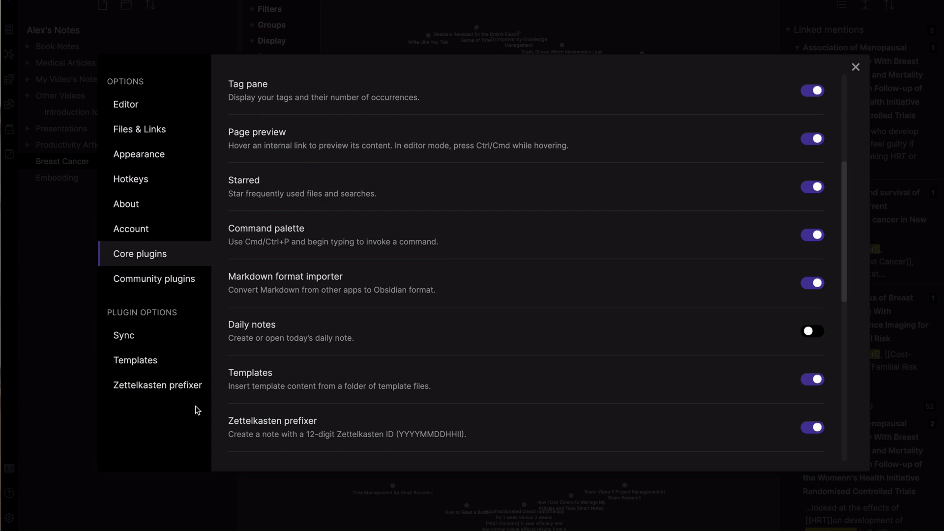
pyautogui.moveTo(258, 383)
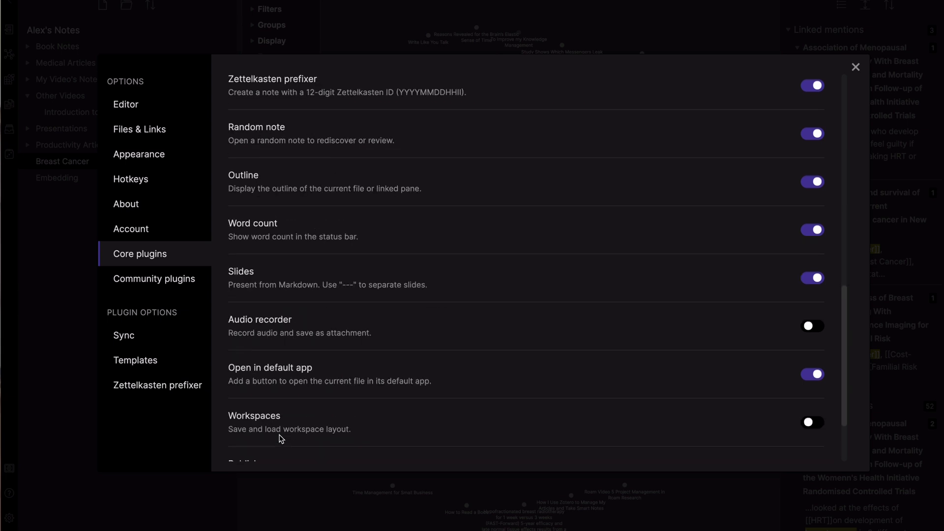
pyautogui.scroll(-3)
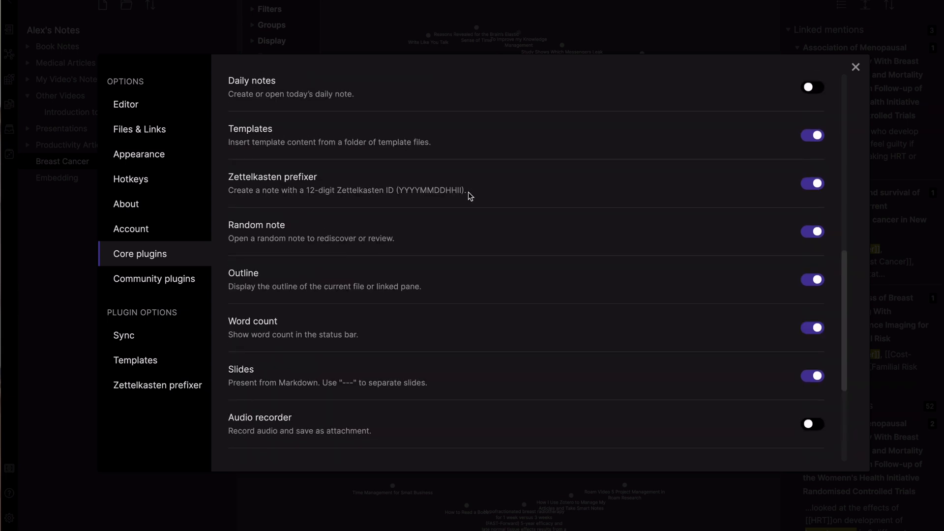
pyautogui.moveTo(455, 190)
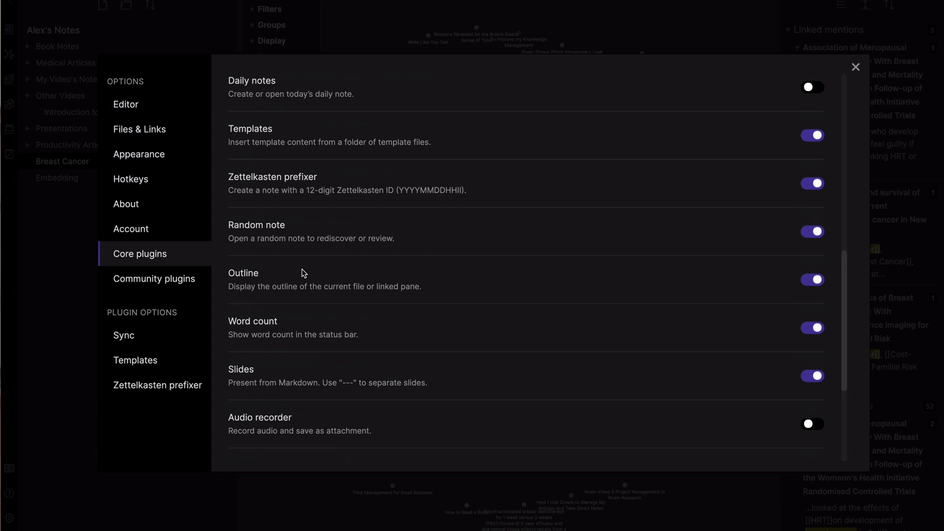
pyautogui.moveTo(469, 270)
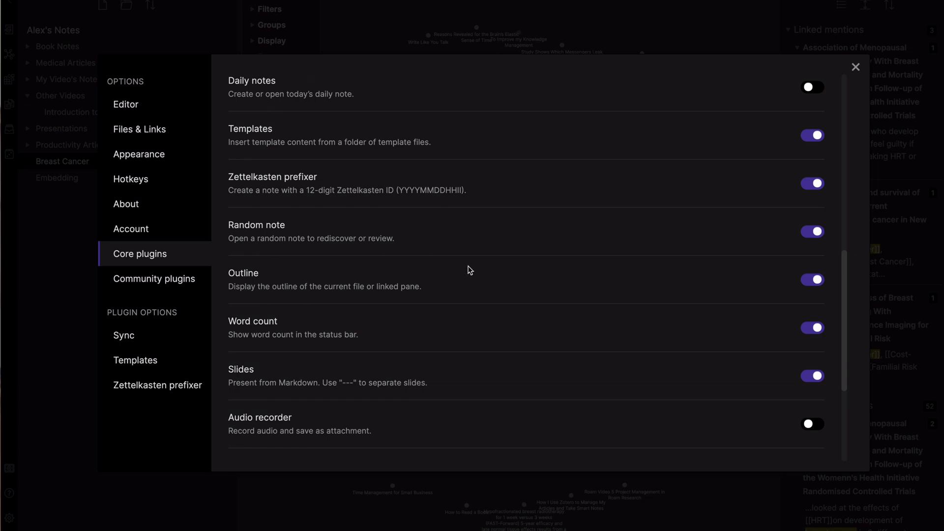
pyautogui.click(812, 231)
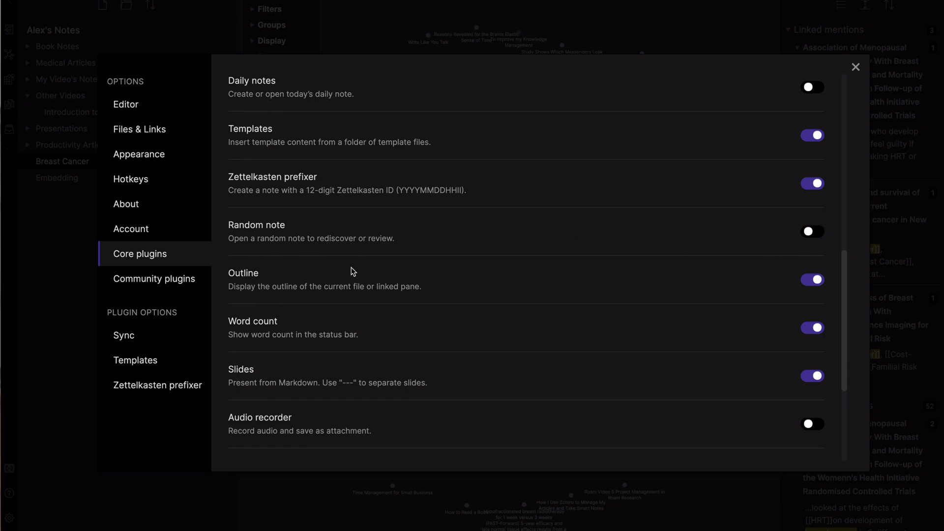
pyautogui.moveTo(306, 326)
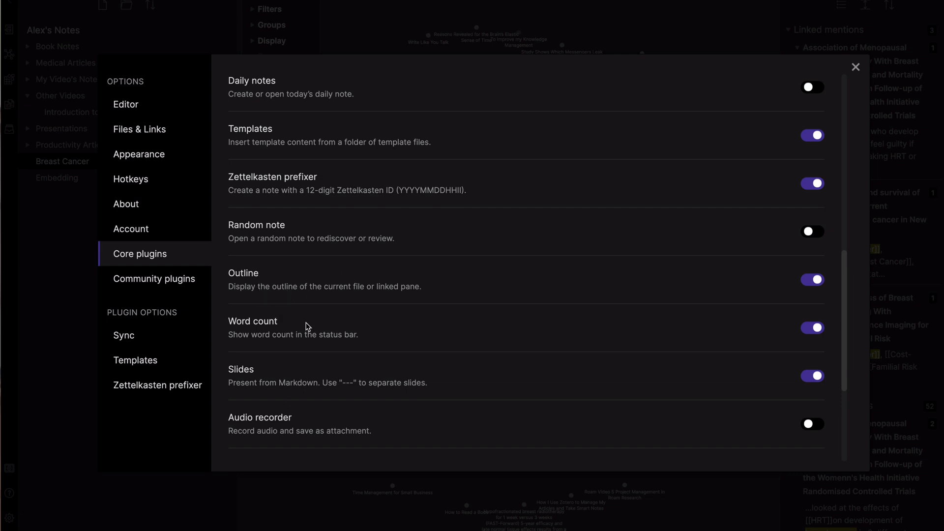
pyautogui.scroll(-3)
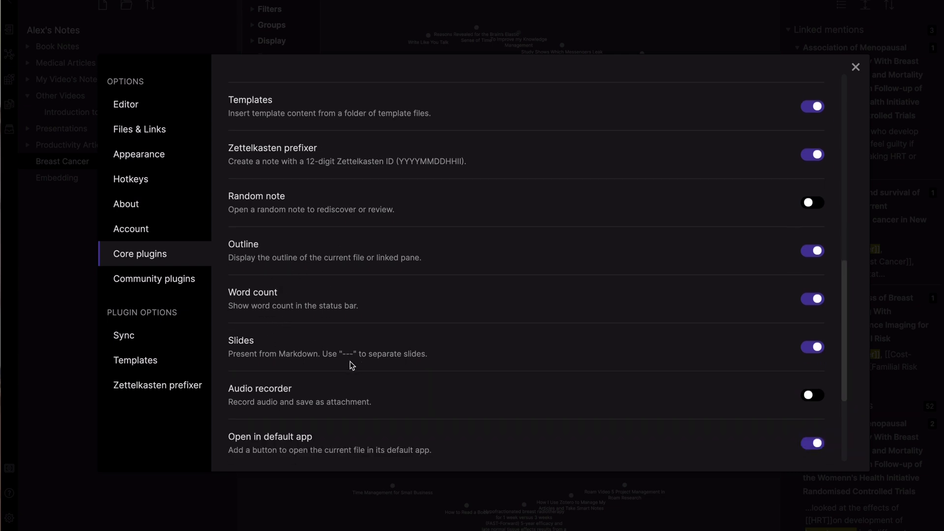
pyautogui.scroll(-3)
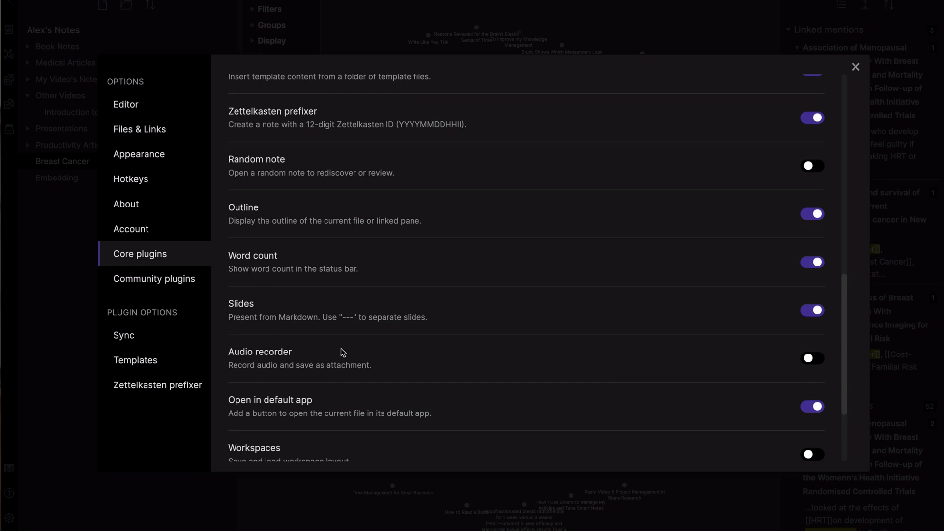
pyautogui.moveTo(301, 330)
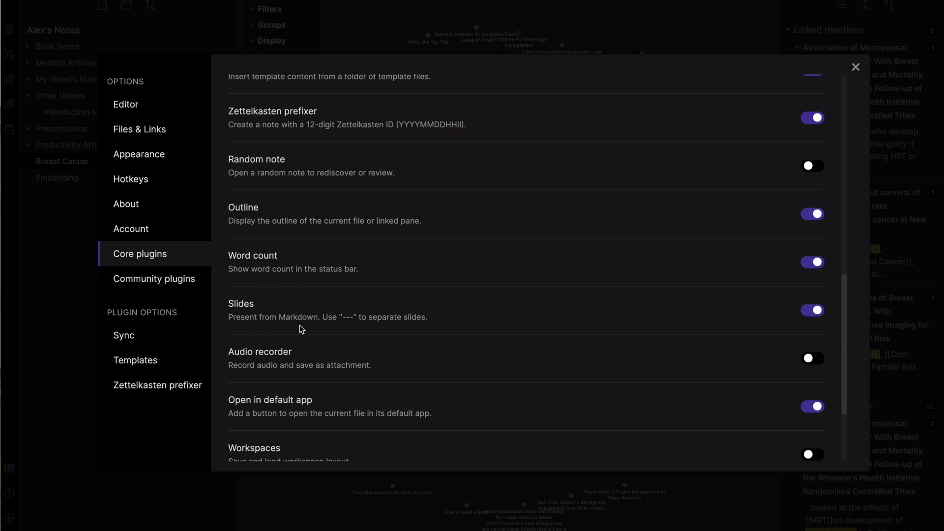
pyautogui.moveTo(246, 349)
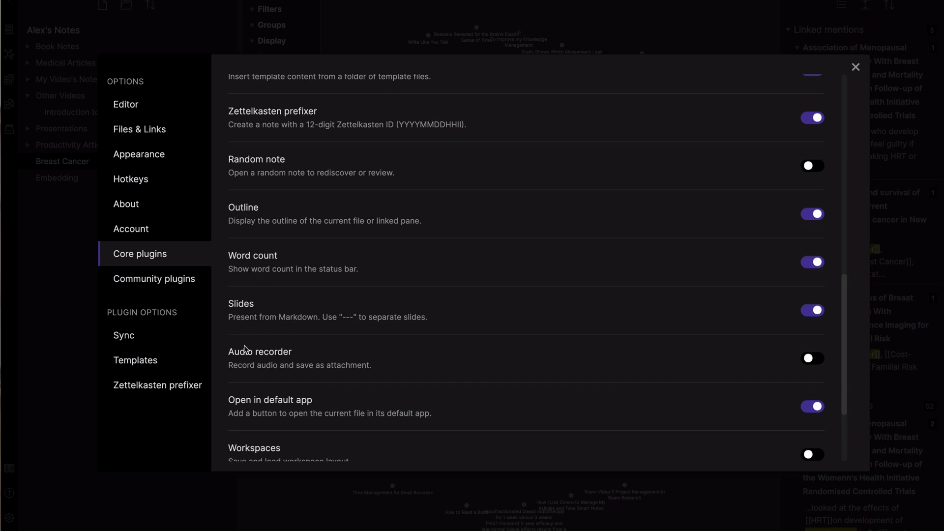
pyautogui.moveTo(304, 417)
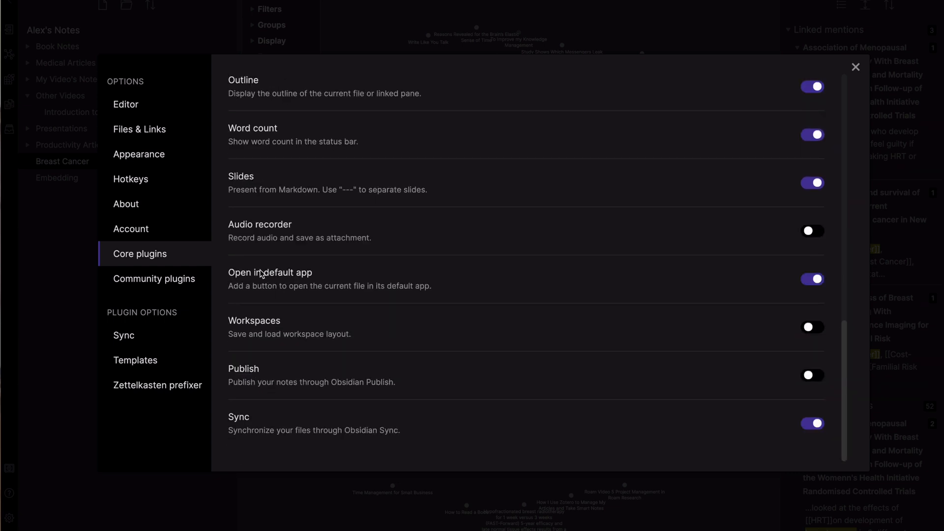
pyautogui.moveTo(274, 354)
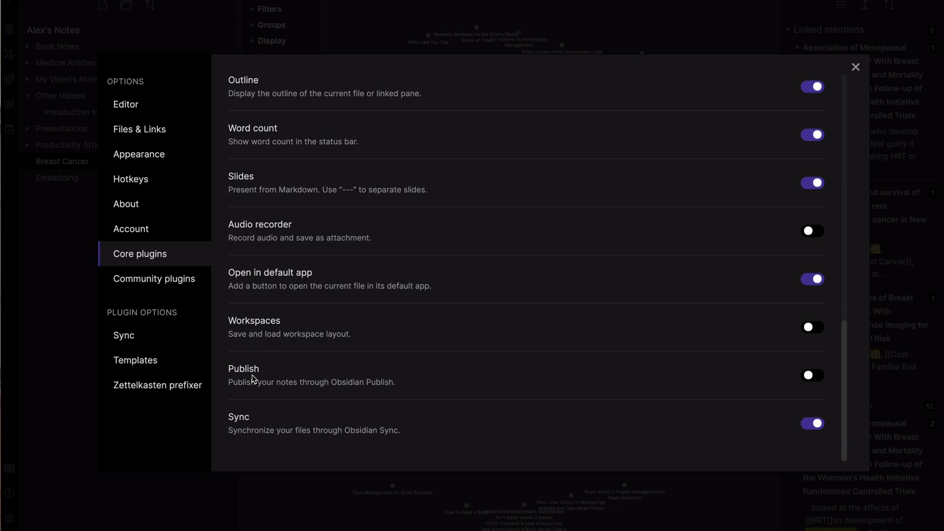
pyautogui.moveTo(154, 279)
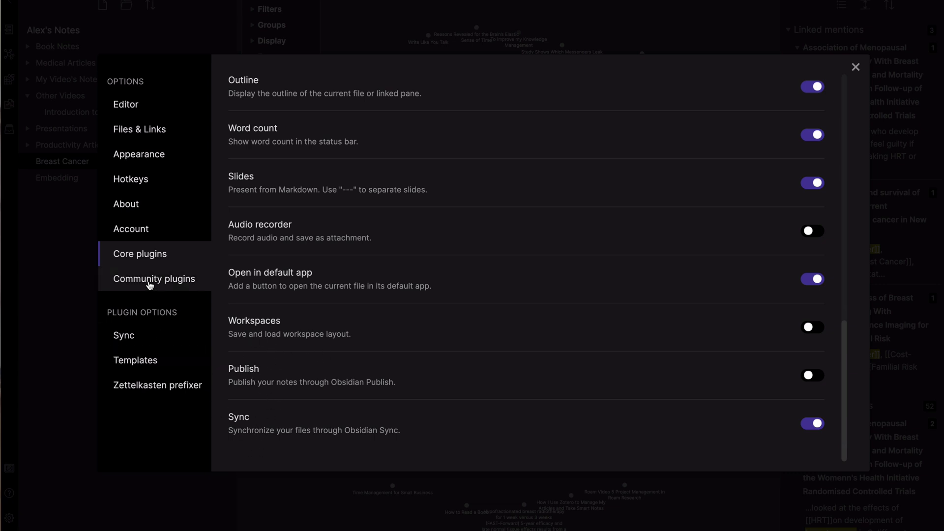
# Step: Show the Community plugins settings page, where safe mode is on and community plugins are disabled
pyautogui.click(154, 279)
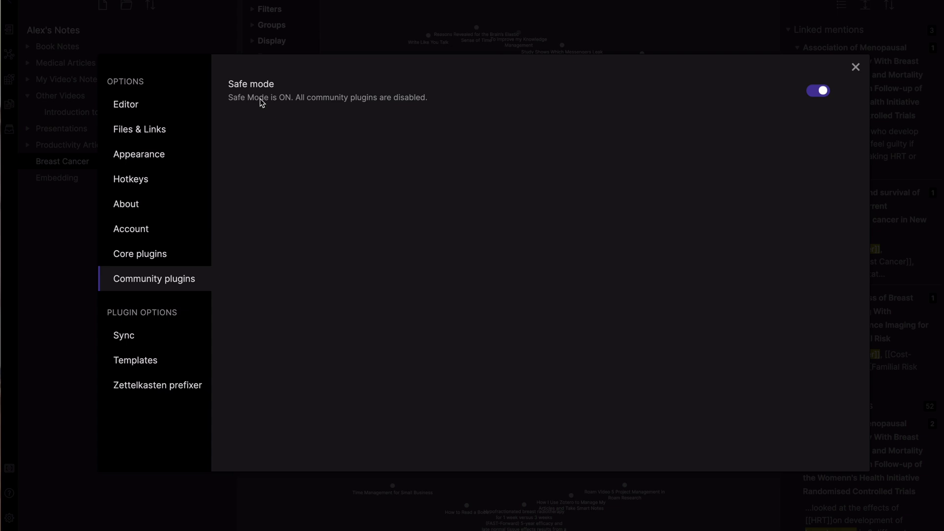
pyautogui.moveTo(805, 99)
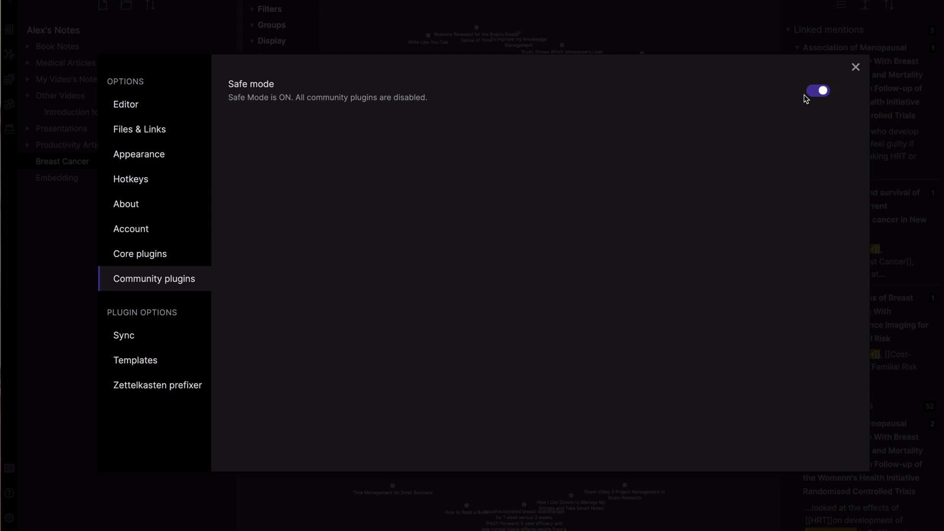
pyautogui.moveTo(136, 359)
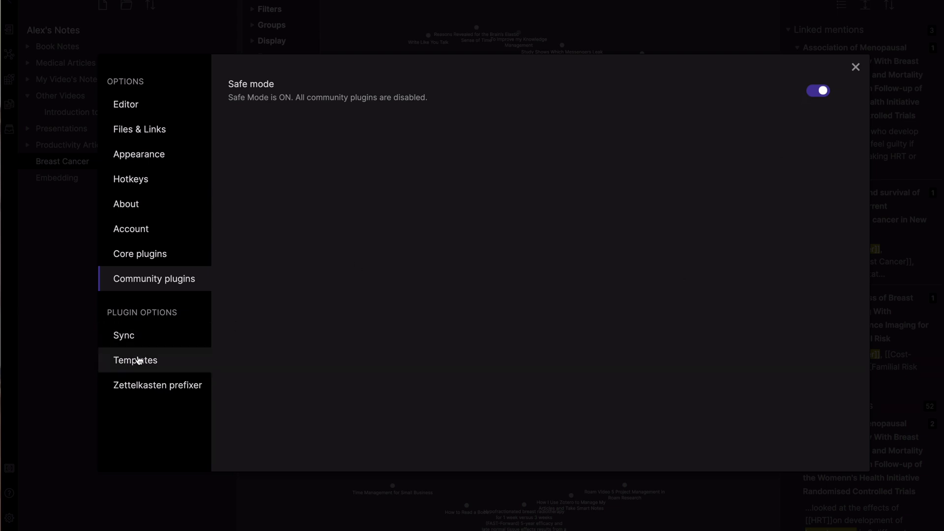
# Step: Show the Templates plugin options: template folder location and DD-MM-YYYY date format
pyautogui.click(135, 359)
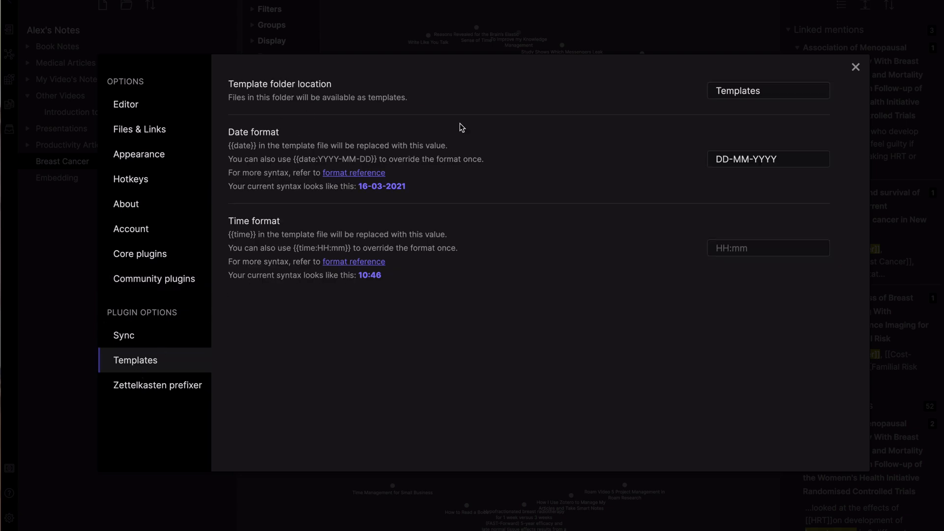
pyautogui.moveTo(560, 173)
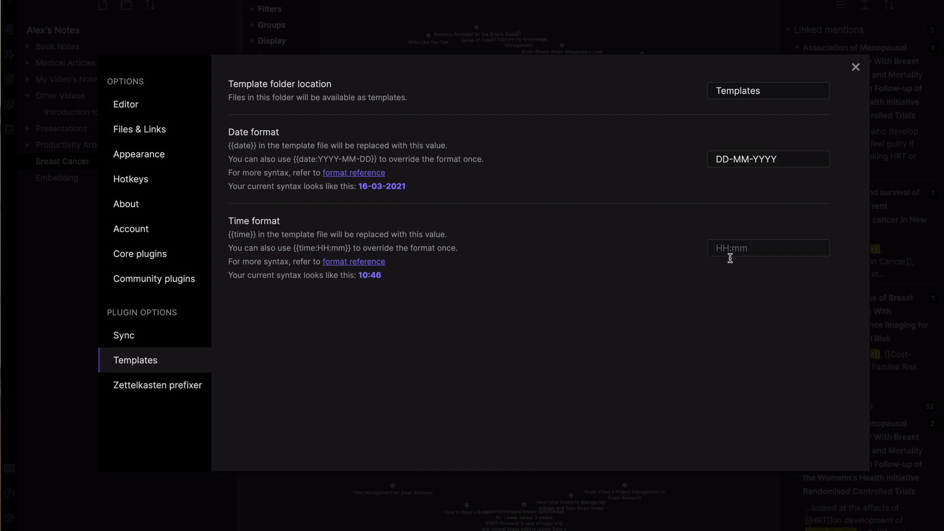
pyautogui.moveTo(291, 340)
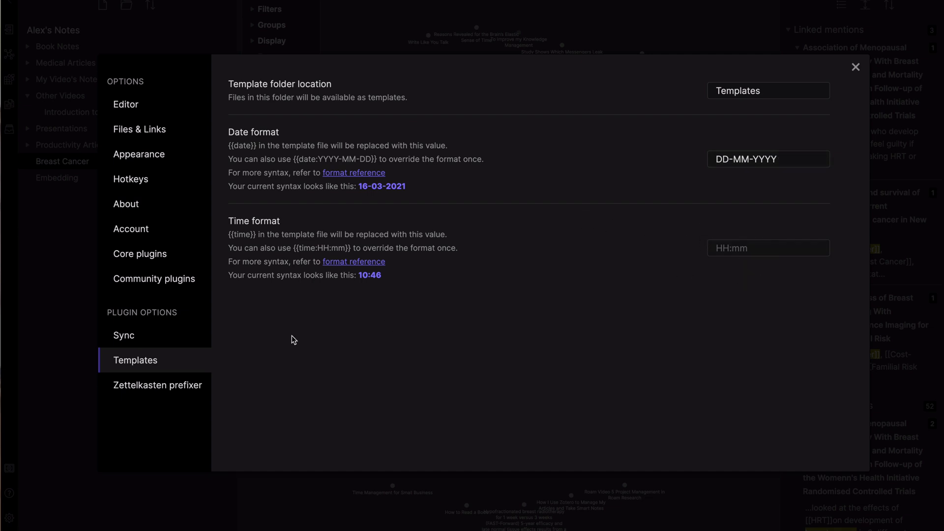
# Step: Show the Zettelkasten prefixer options and focus the YYYYMMDDHHmm Zettel ID format field
pyautogui.click(157, 386)
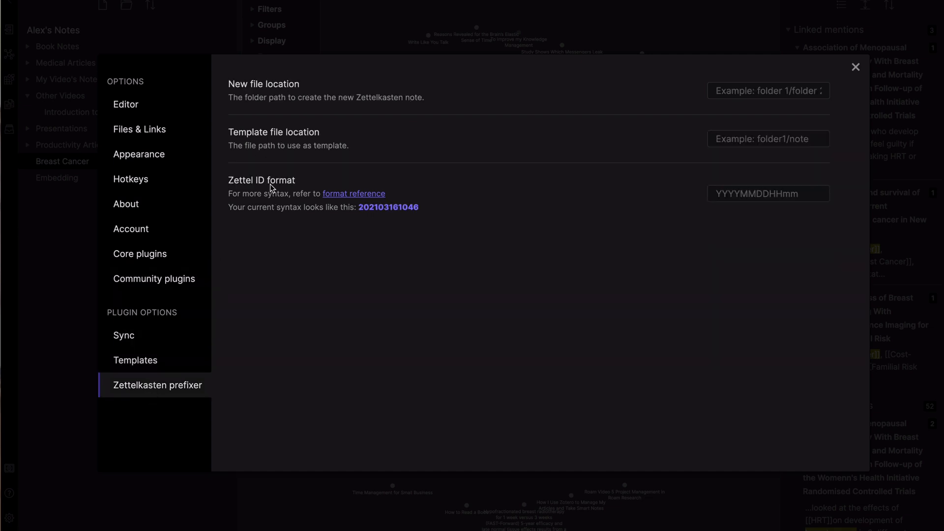
pyautogui.moveTo(362, 220)
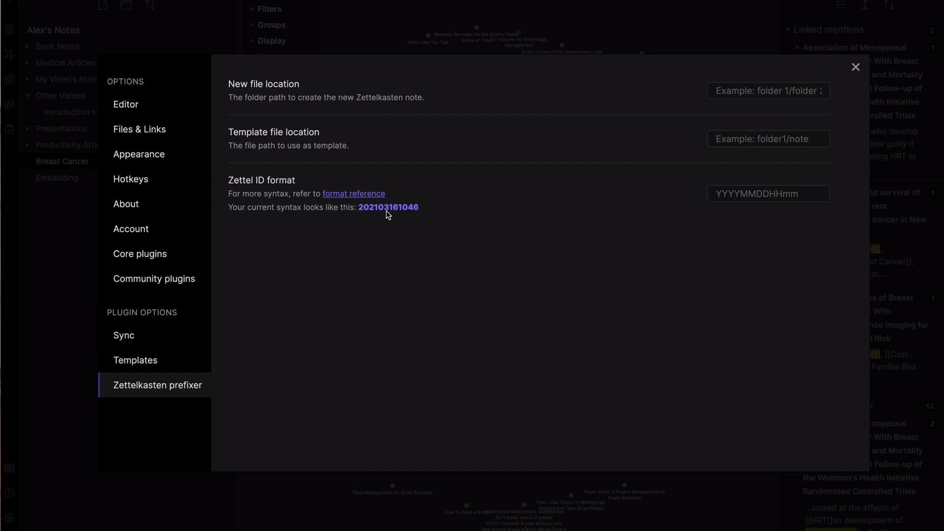
pyautogui.moveTo(379, 216)
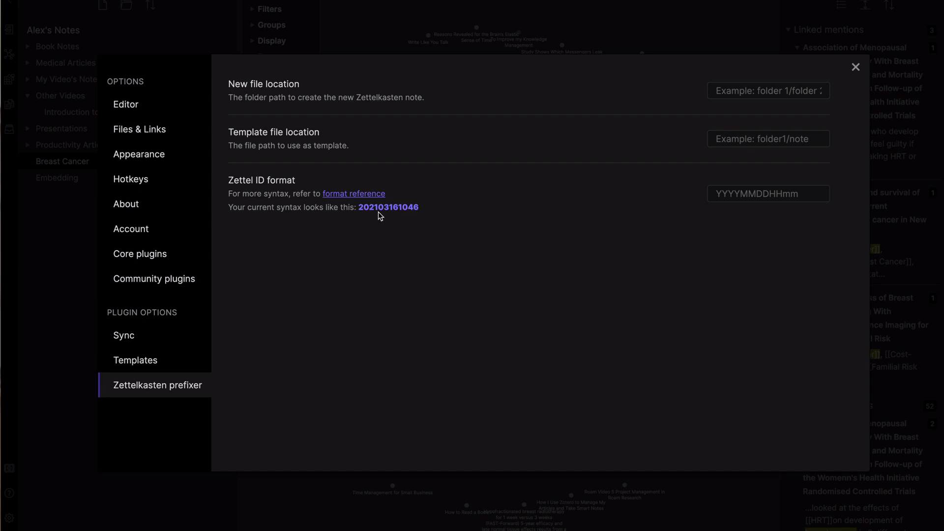
pyautogui.moveTo(372, 211)
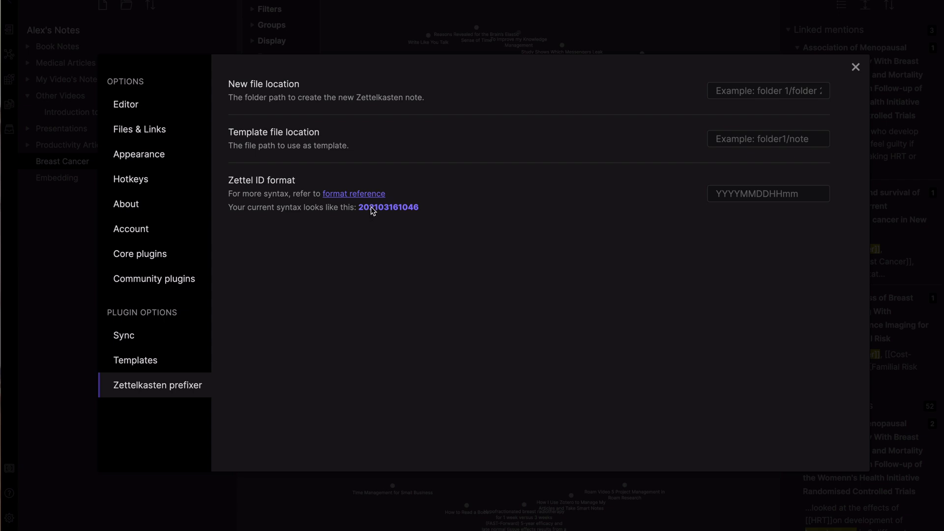
pyautogui.moveTo(427, 27)
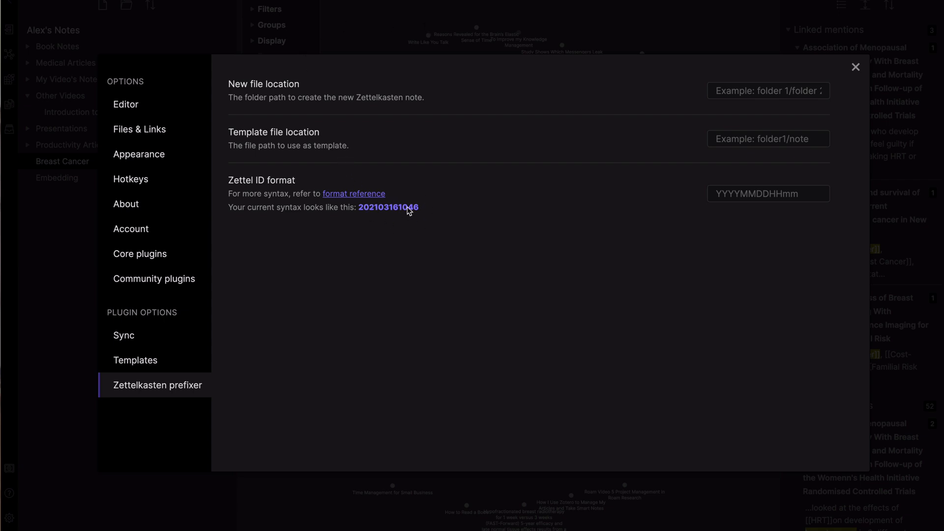
pyautogui.click(768, 193)
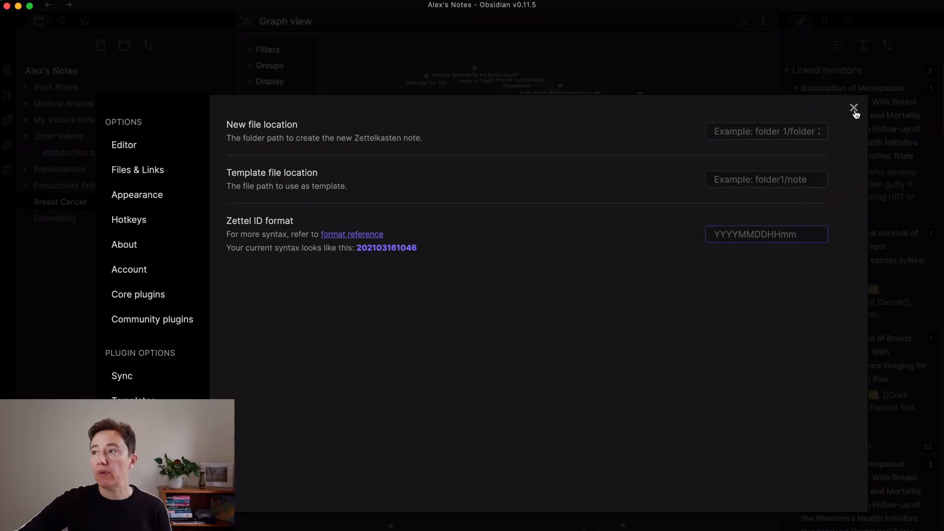
# Step: Close the Settings window, leaving the Book Notes folder expanded with no file open
pyautogui.click(853, 108)
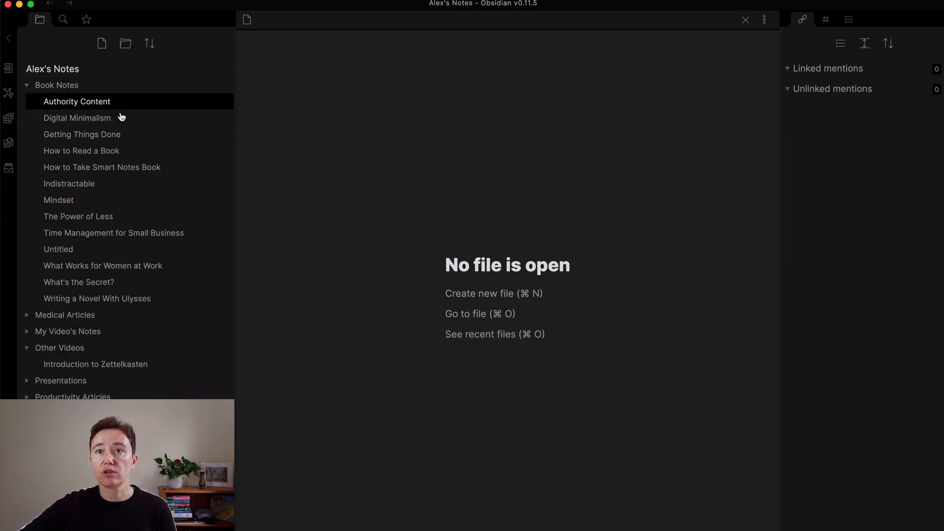
# Step: Star the 'Getting Things Done' note and view the Starred list showing it
pyautogui.rightClick(81, 135)
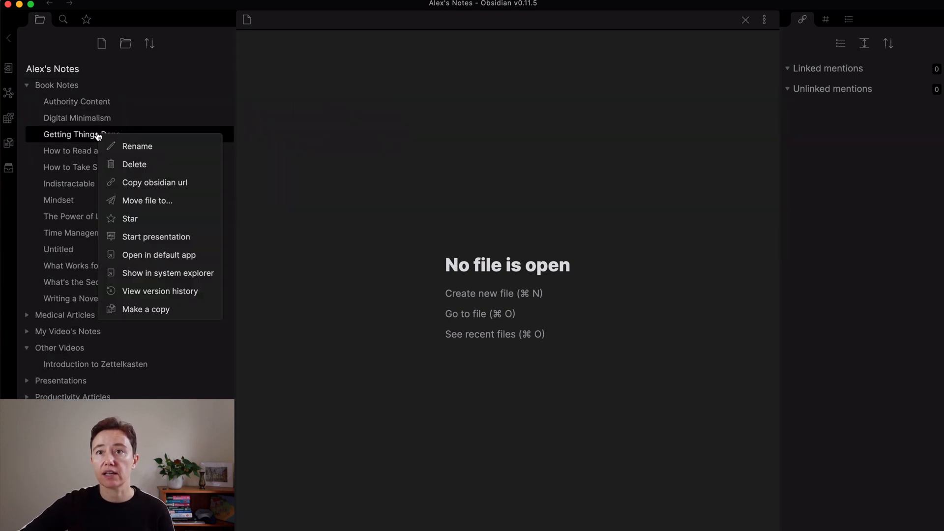
pyautogui.moveTo(129, 218)
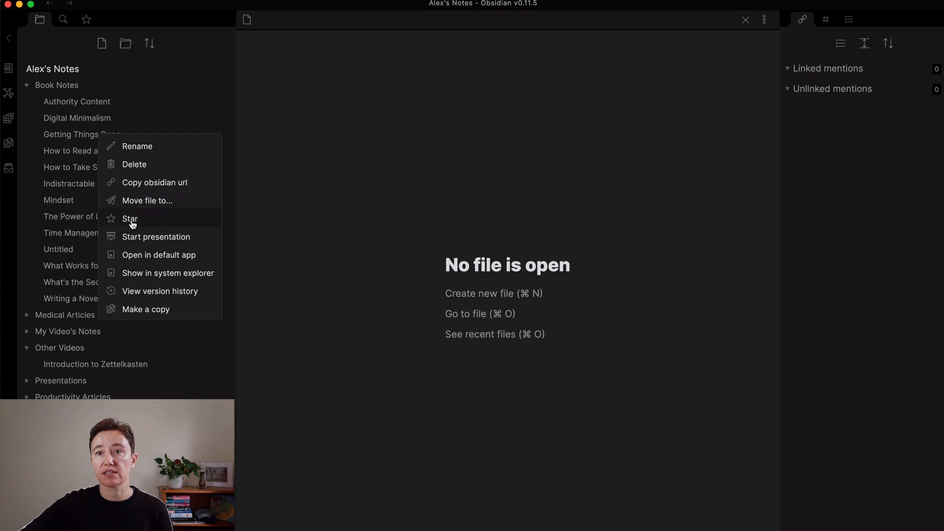
pyautogui.click(129, 218)
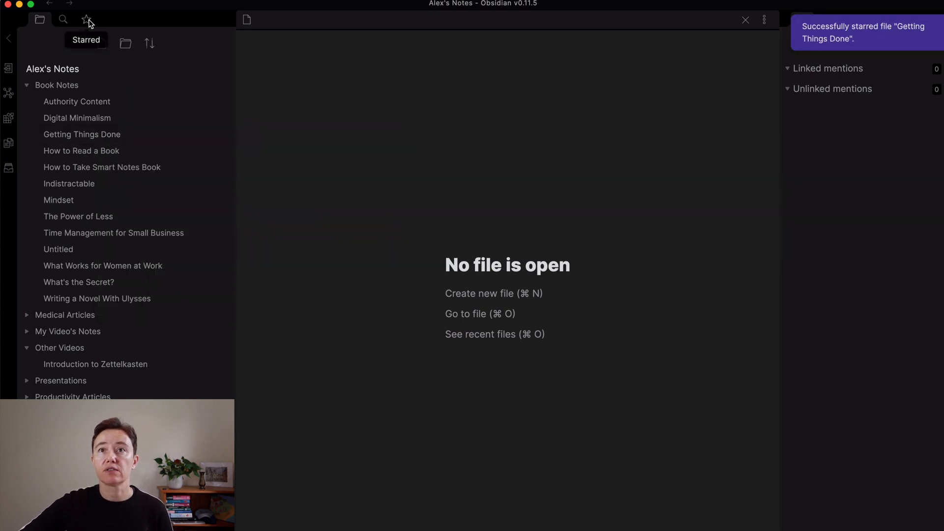
pyautogui.click(86, 19)
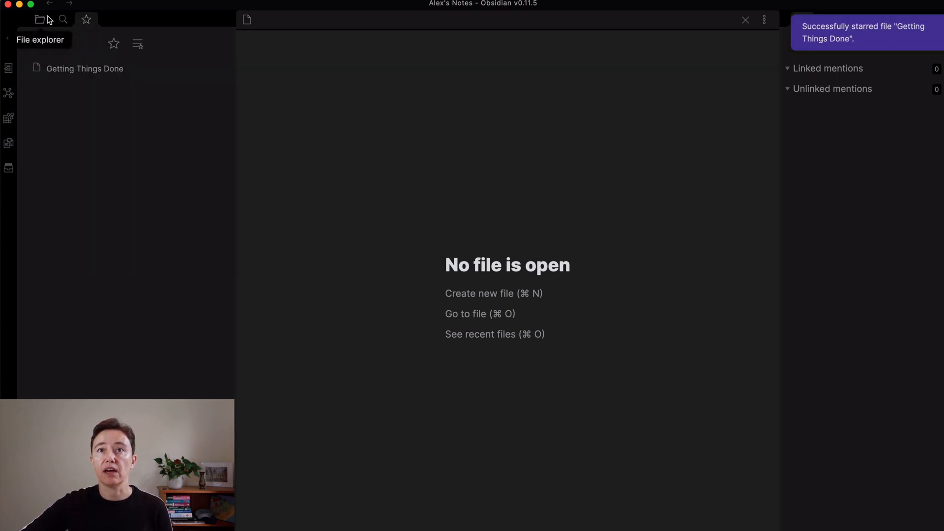